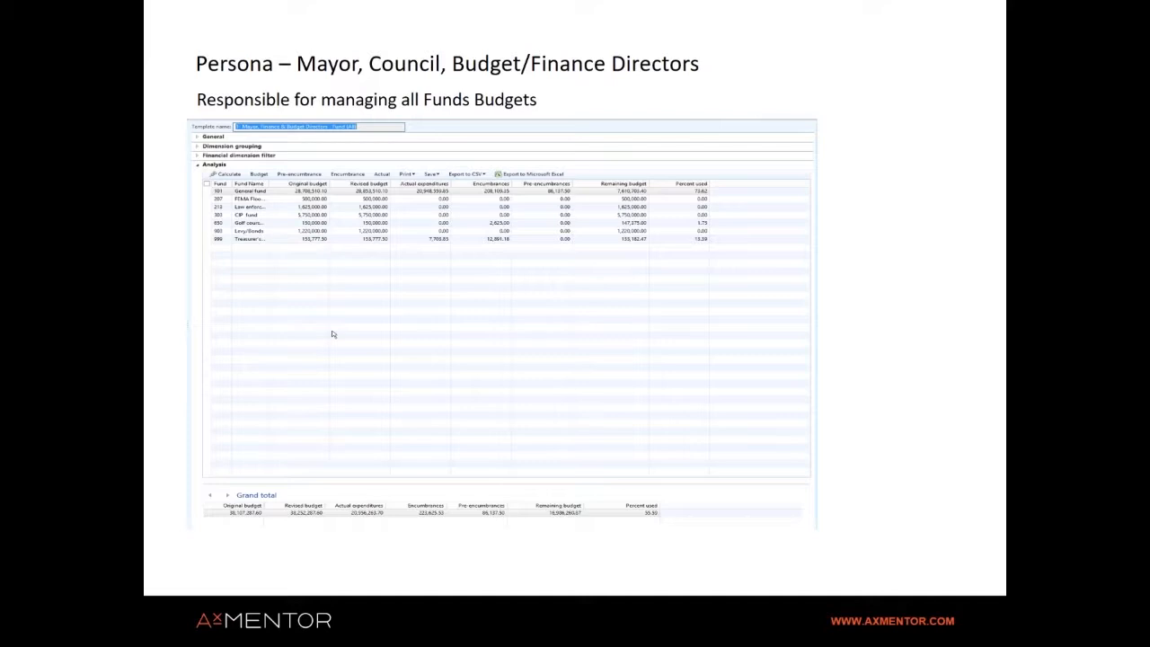
pyautogui.moveTo(339, 270)
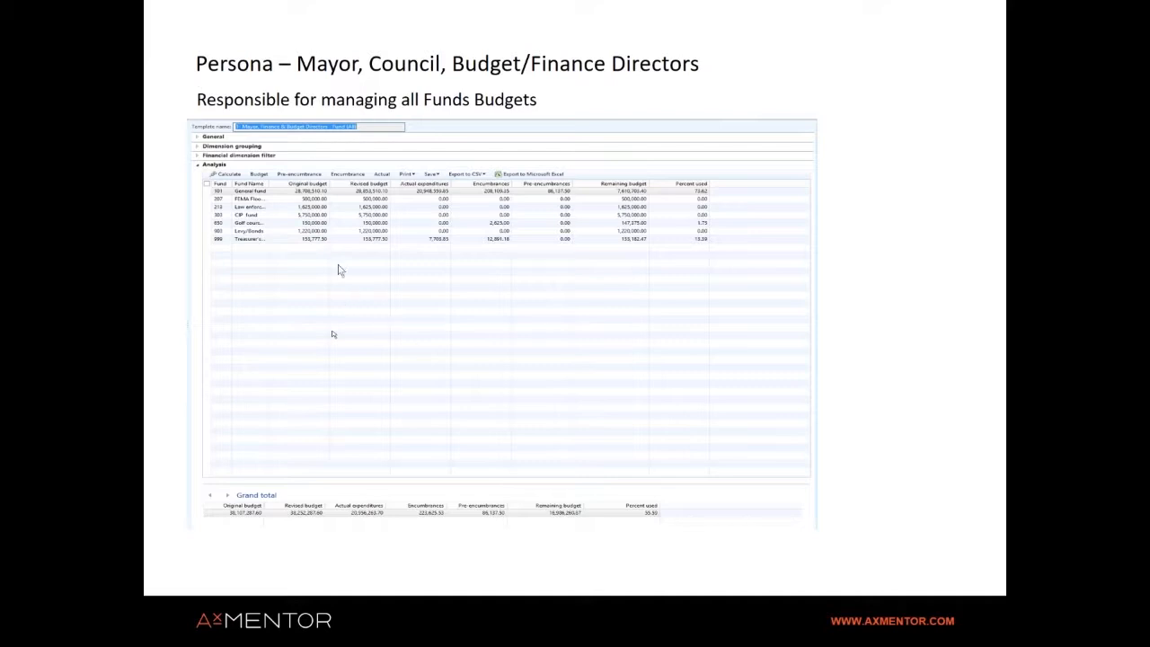
pyautogui.moveTo(337, 261)
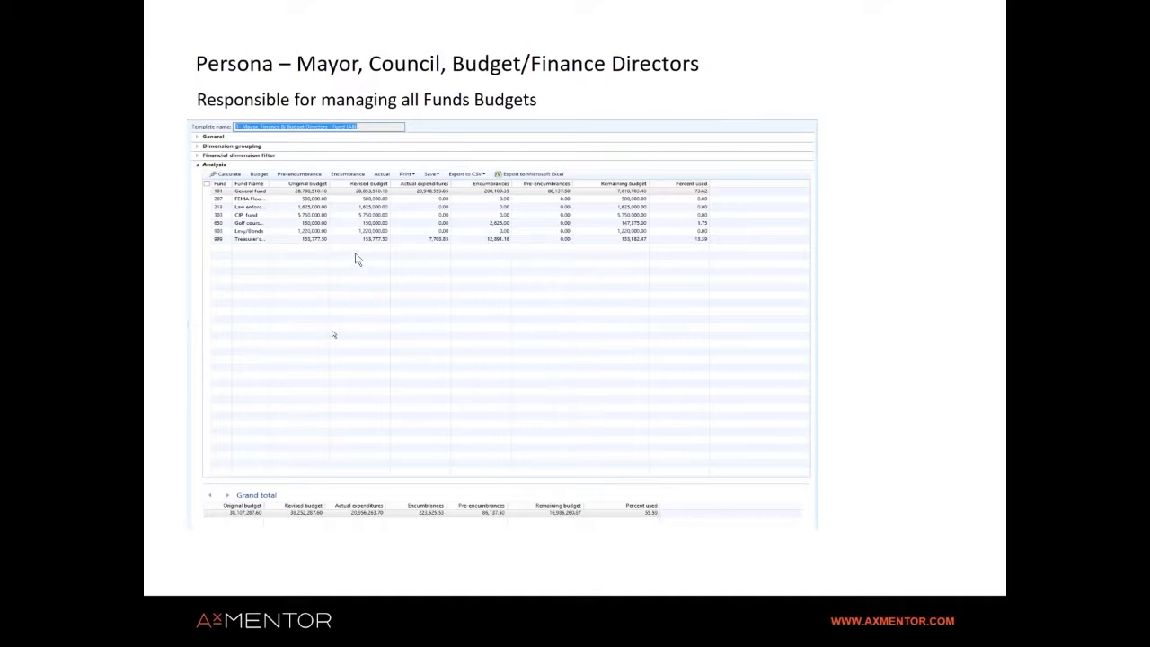
pyautogui.moveTo(359, 256)
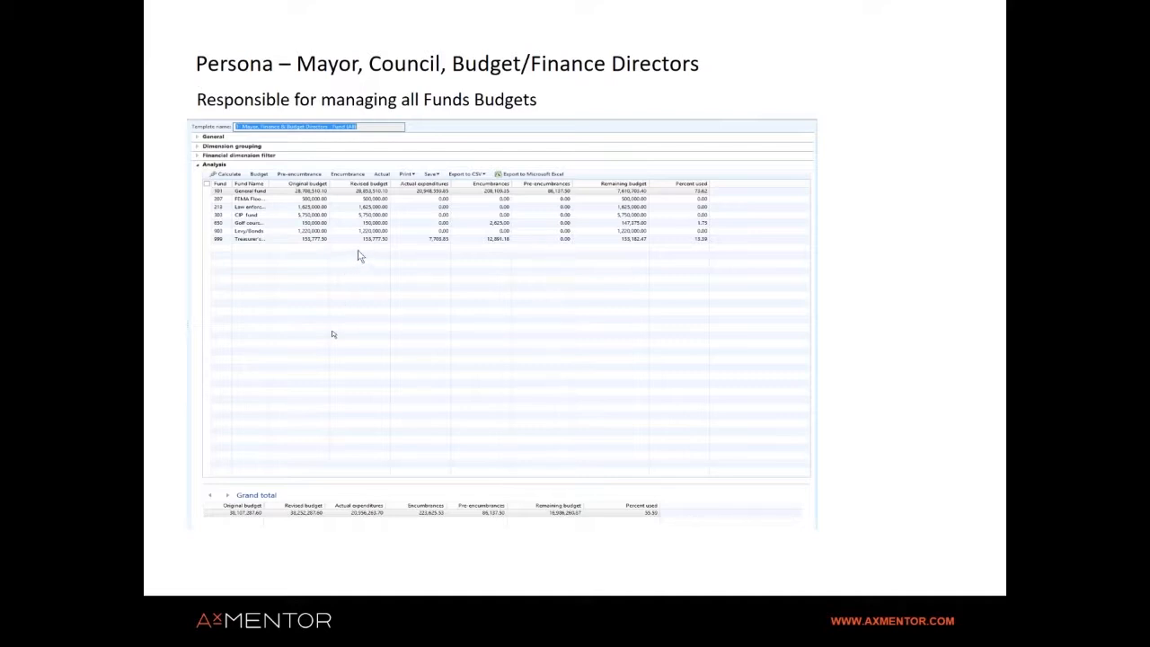
pyautogui.moveTo(369, 264)
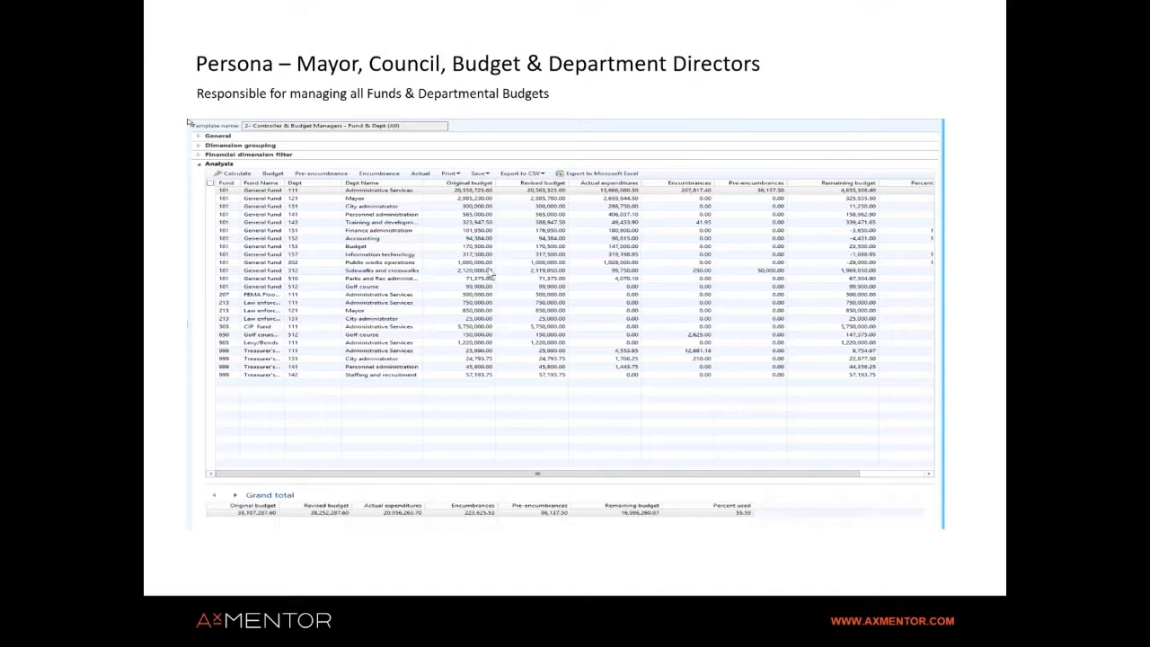
pyautogui.moveTo(486, 144)
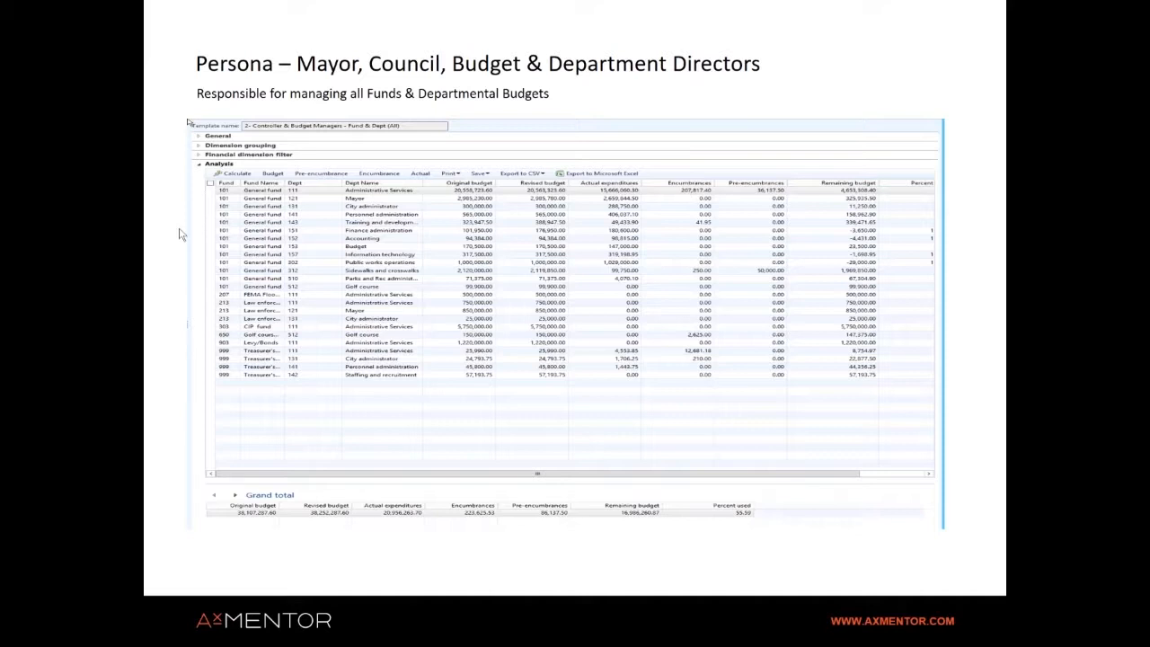
# - Show the Administrative Services Director slide, then switch to the Dynamics AX window
pyautogui.press('Right')
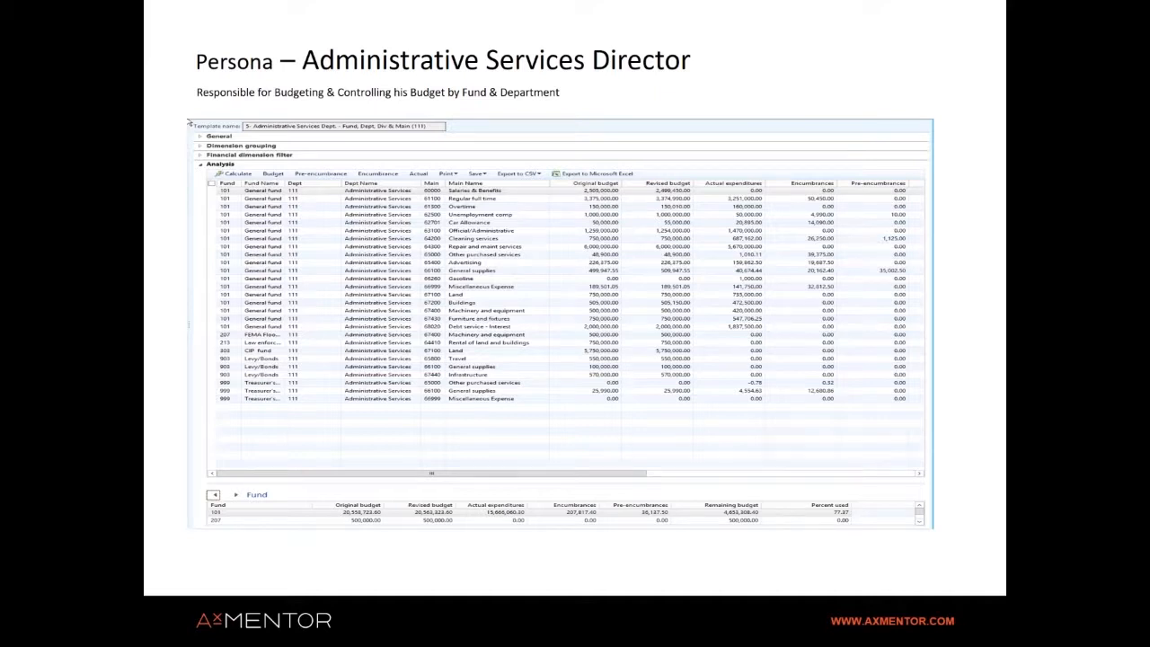
pyautogui.press('Alt+Tab')
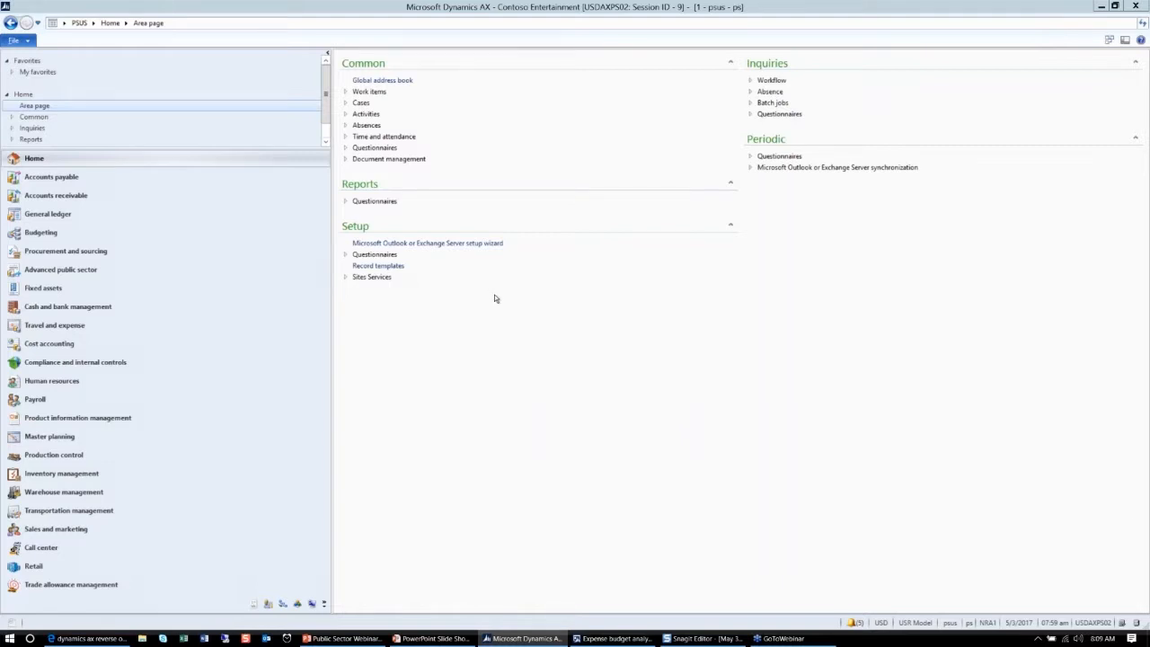
pyautogui.moveTo(538, 359)
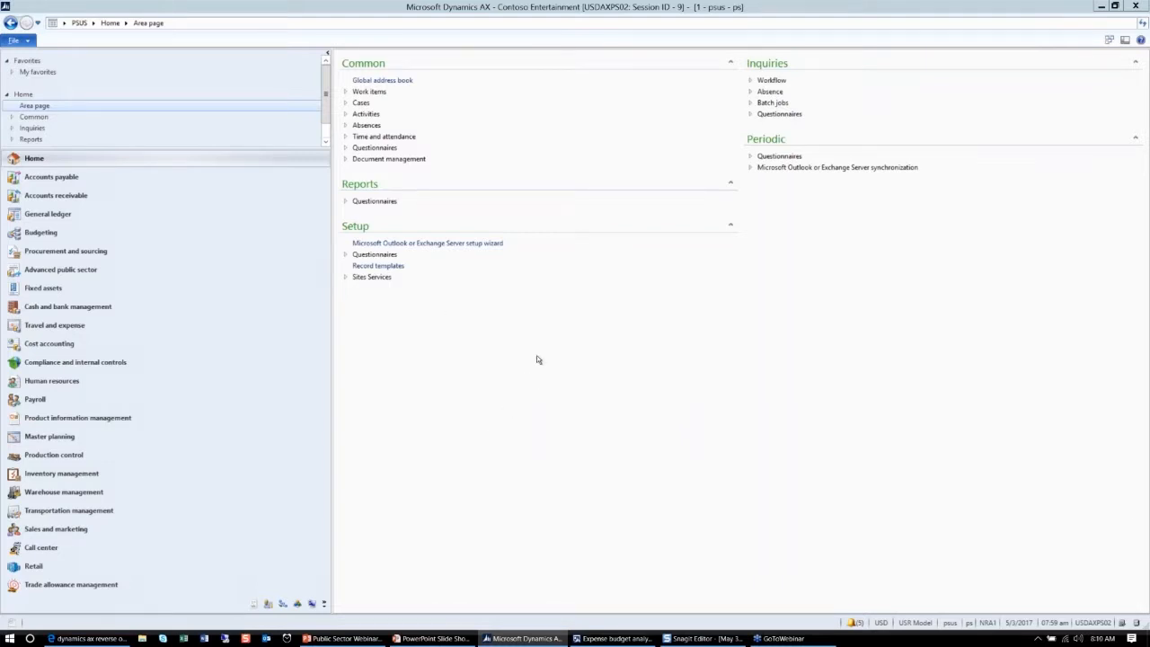
pyautogui.moveTo(525, 387)
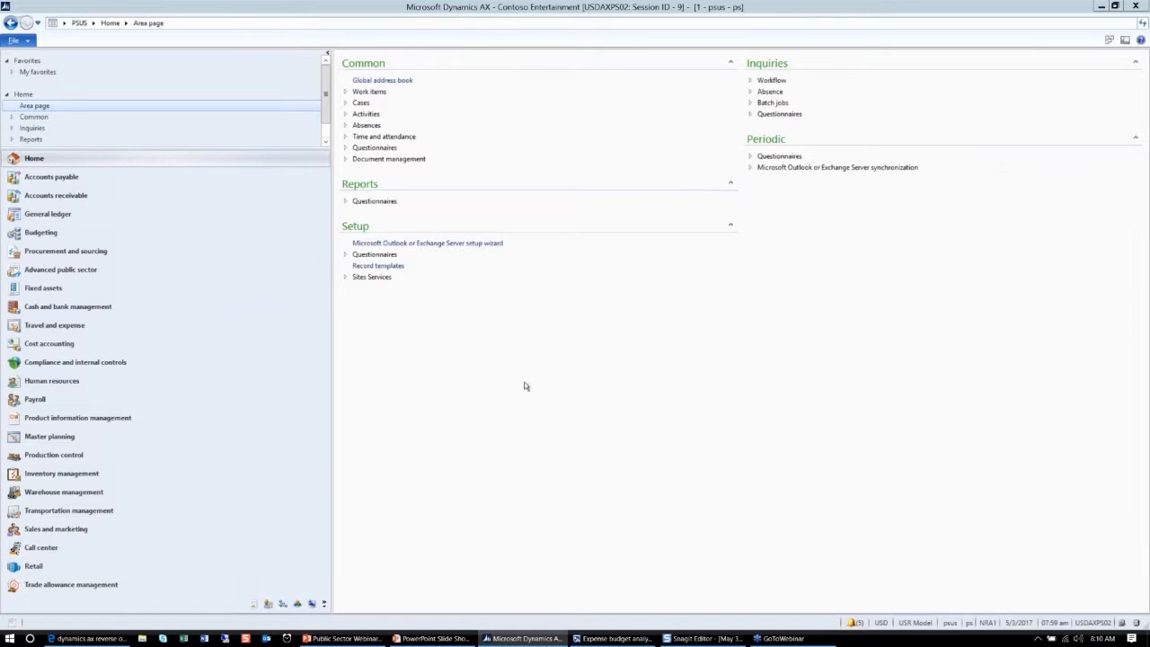
pyautogui.moveTo(567, 425)
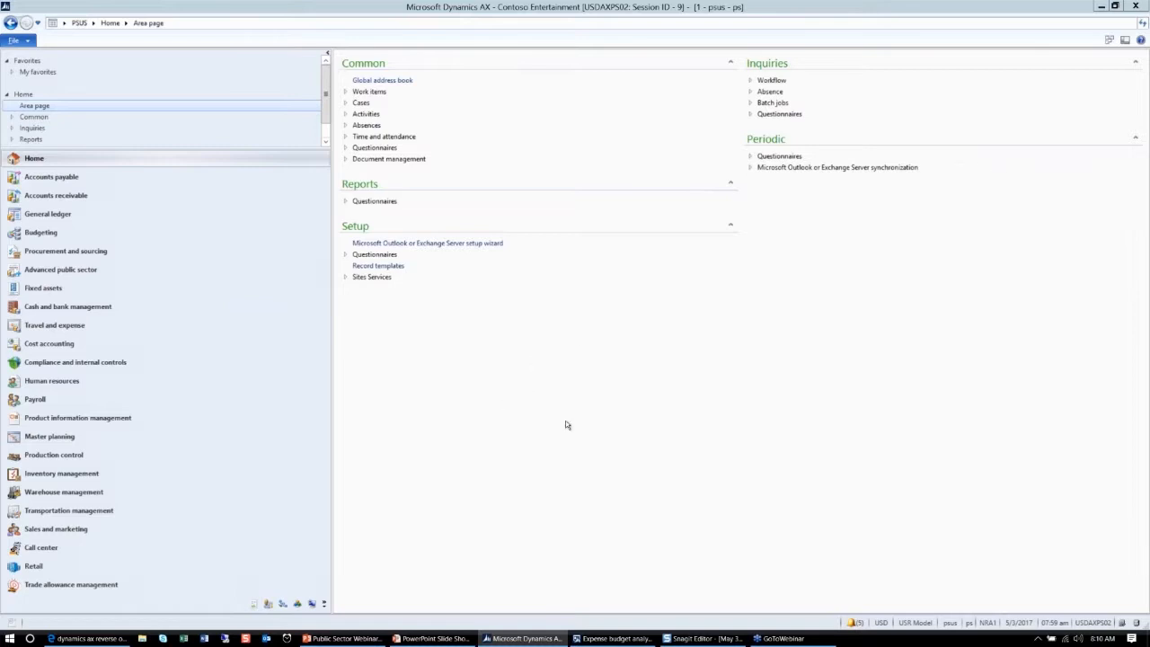
pyautogui.moveTo(233, 244)
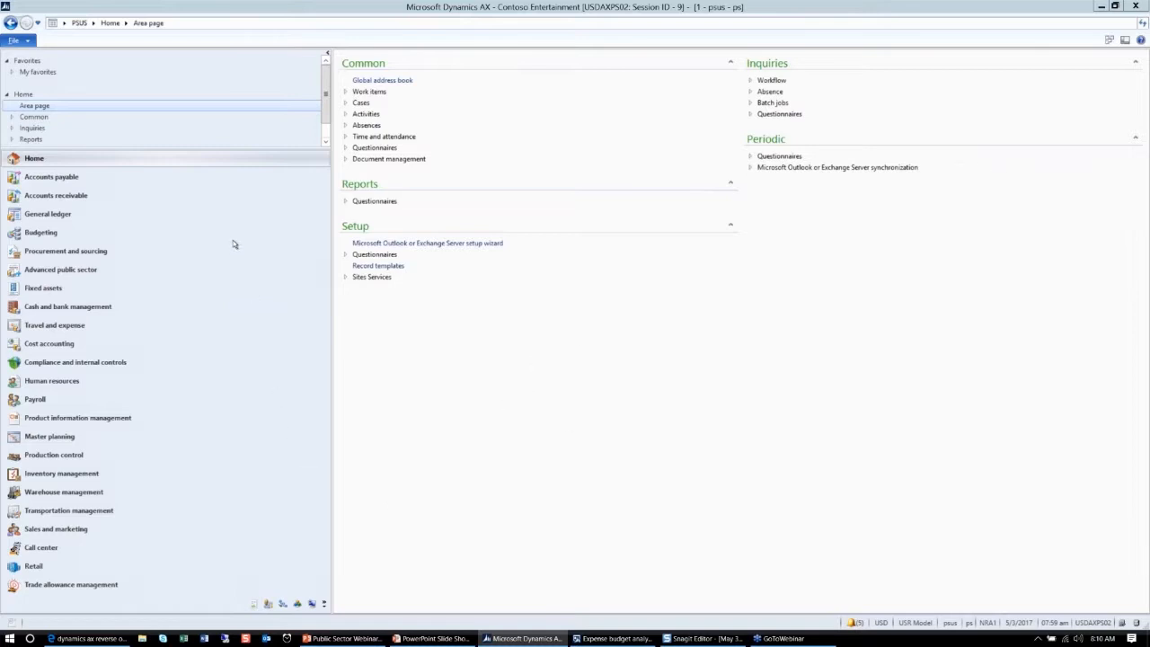
pyautogui.moveTo(222, 252)
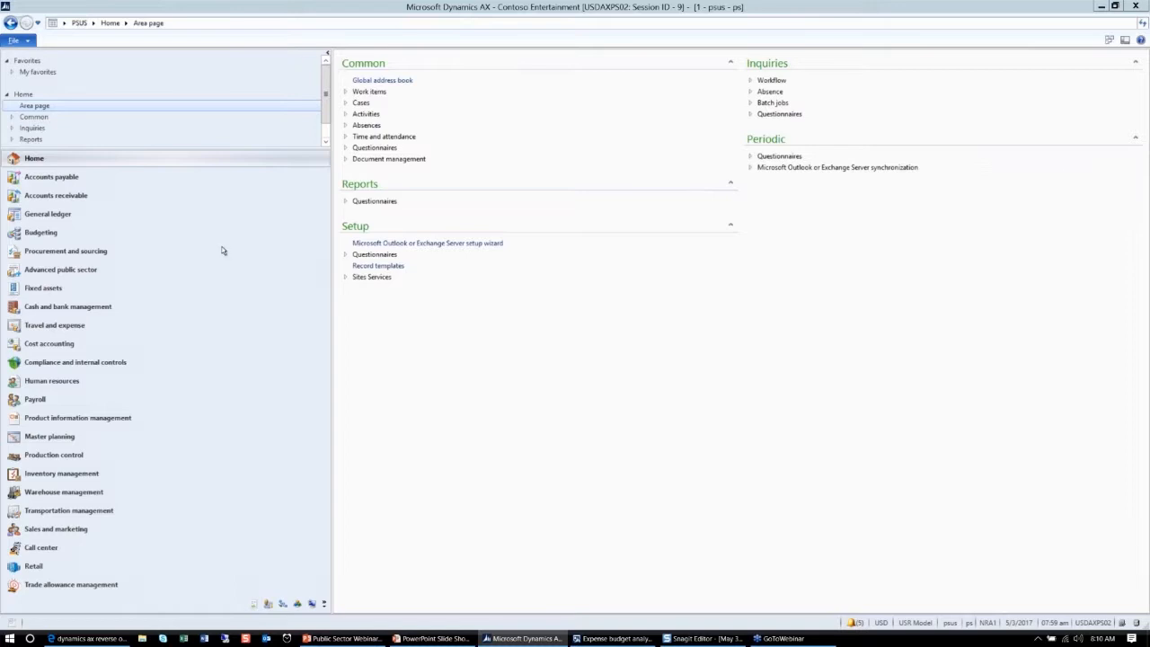
pyautogui.moveTo(84, 274)
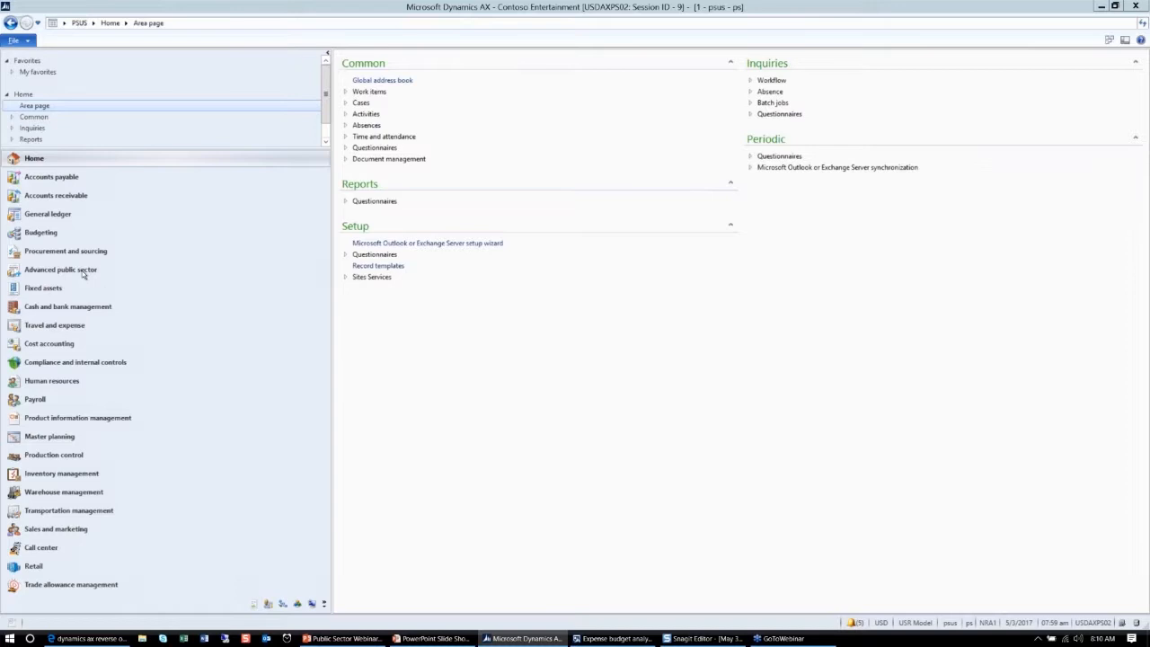
pyautogui.moveTo(86, 270)
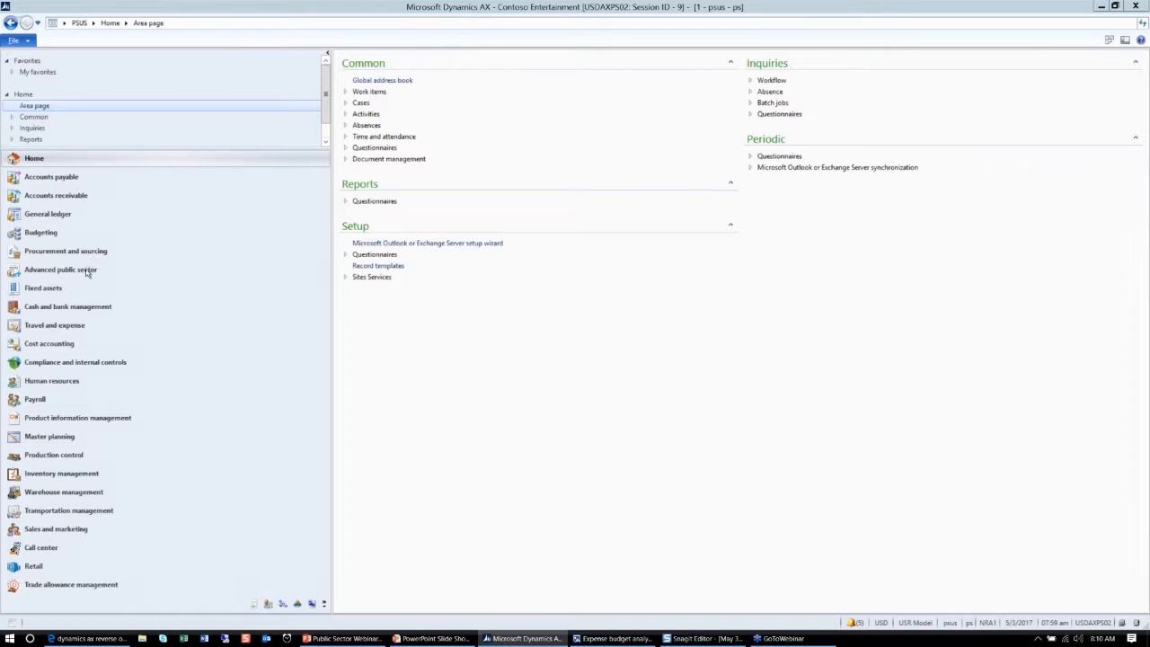
pyautogui.moveTo(309, 301)
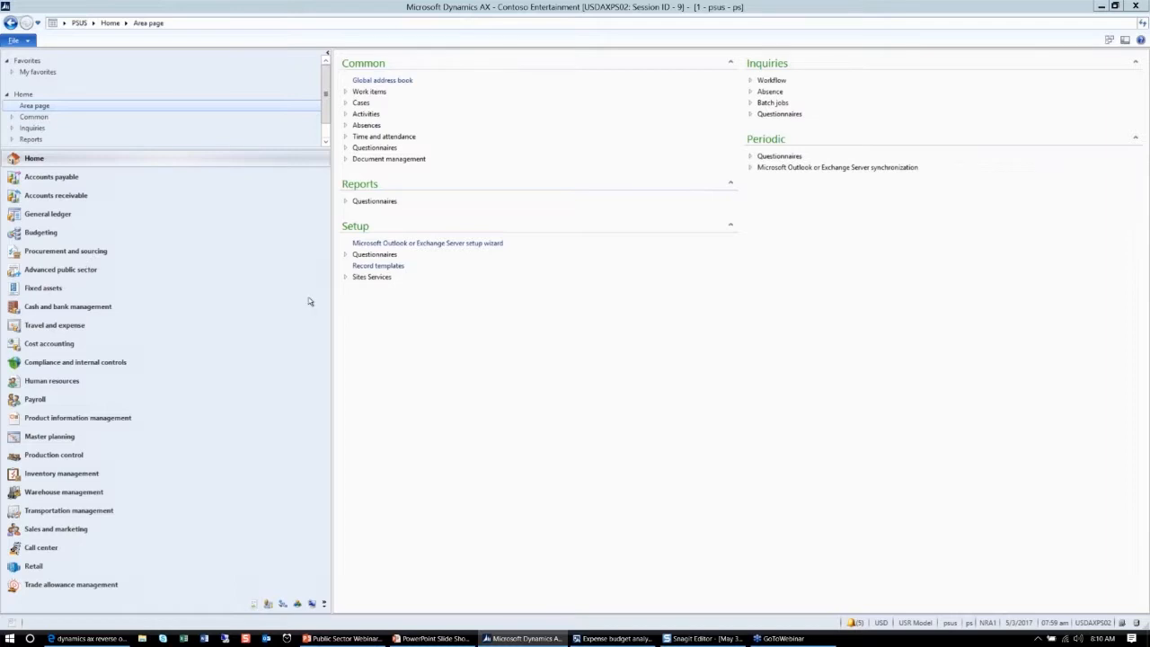
pyautogui.moveTo(635, 622)
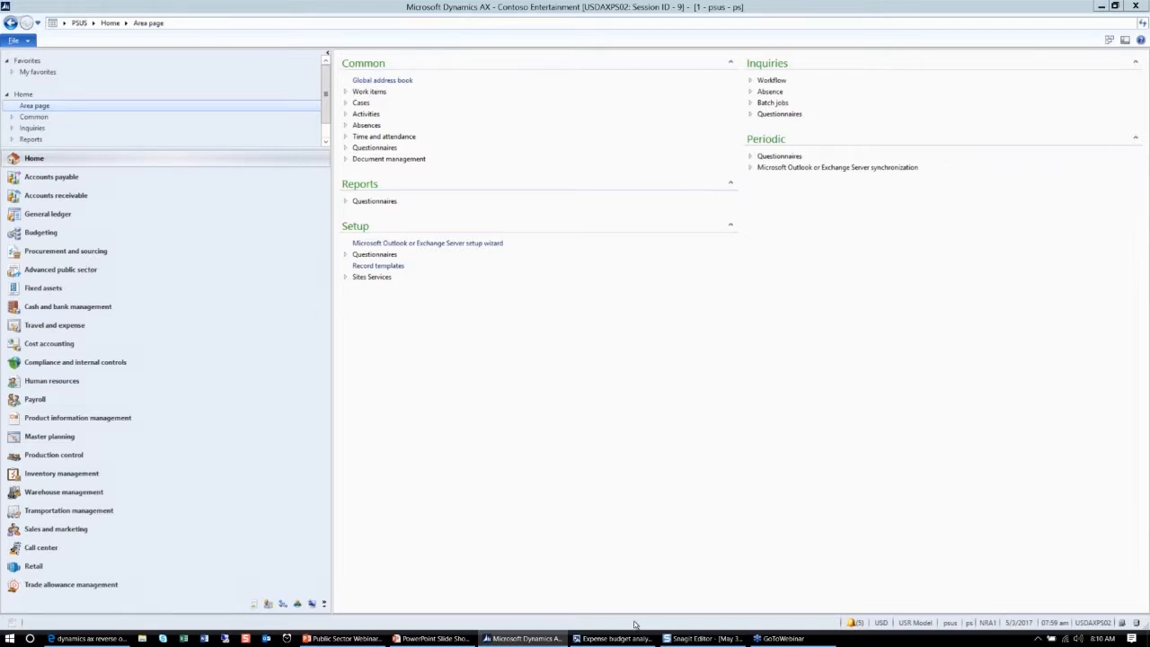
# - Close the Expense budget analysis templates window, leaving the home area page active
pyautogui.press('alt+tab')
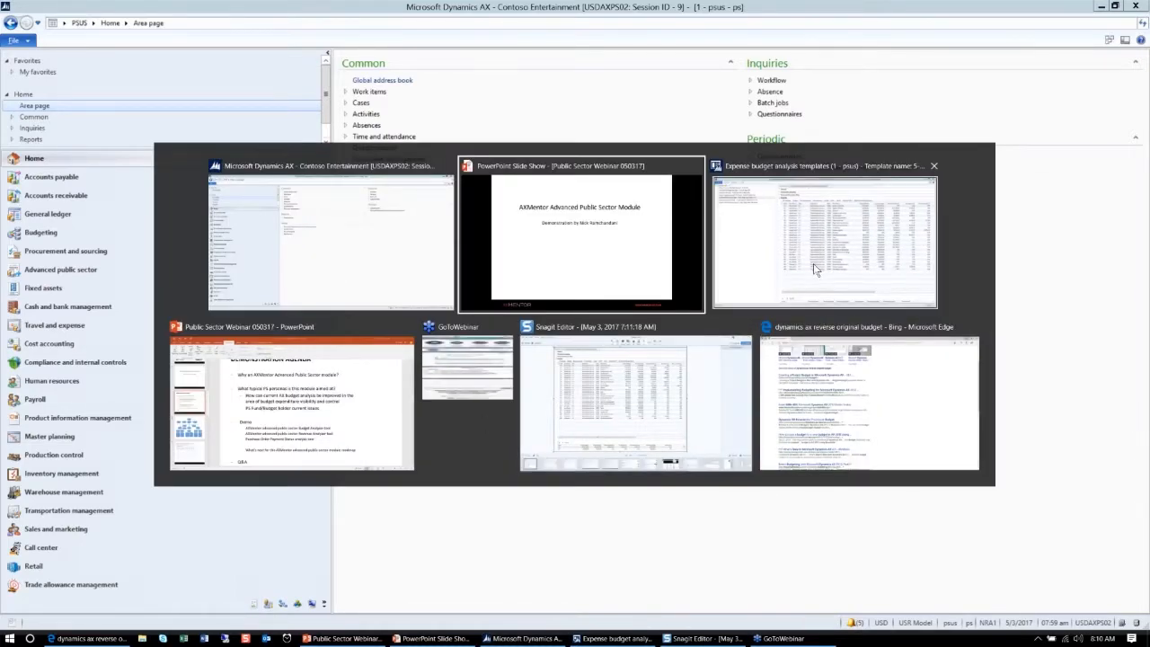
pyautogui.click(824, 239)
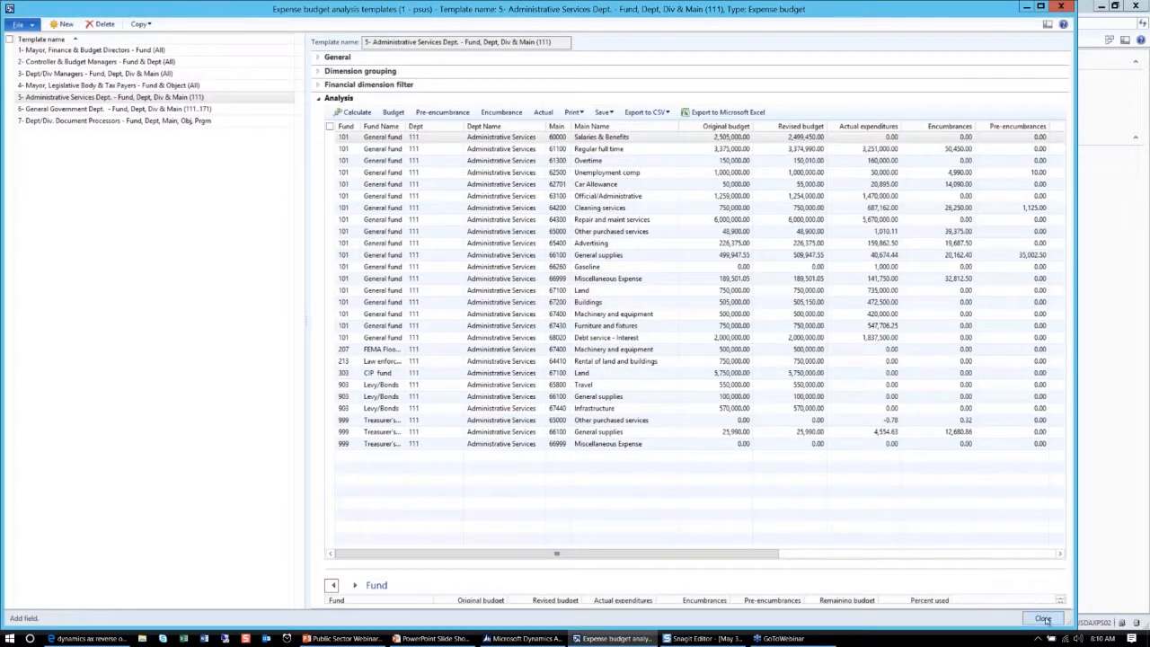
pyautogui.click(1045, 617)
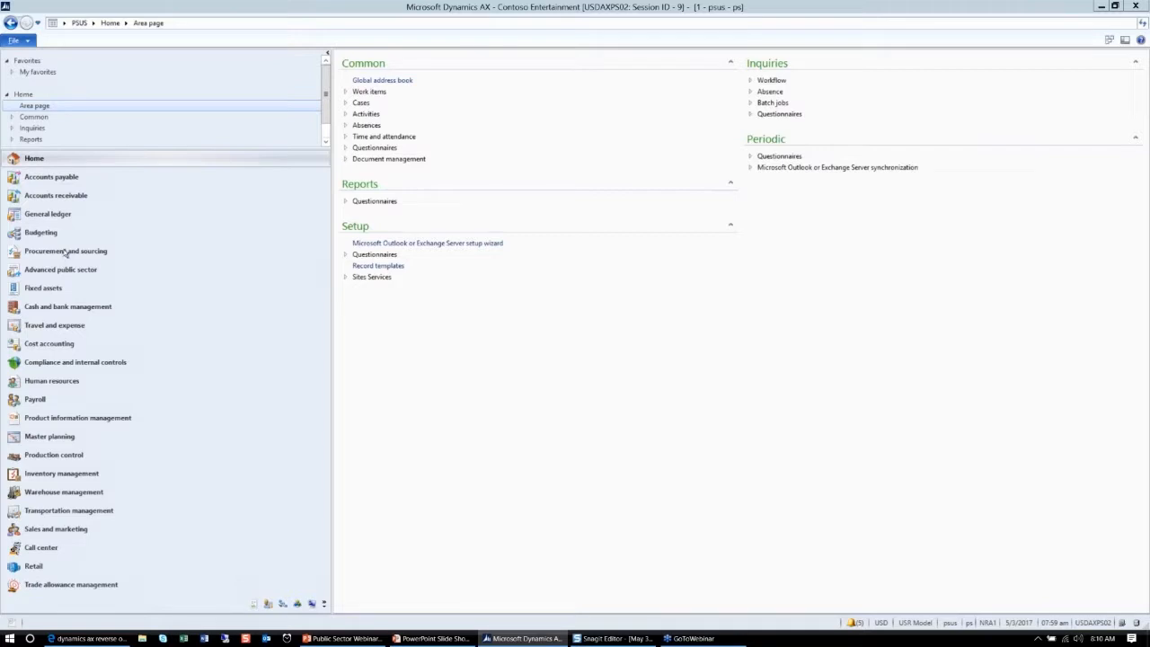
pyautogui.moveTo(72, 199)
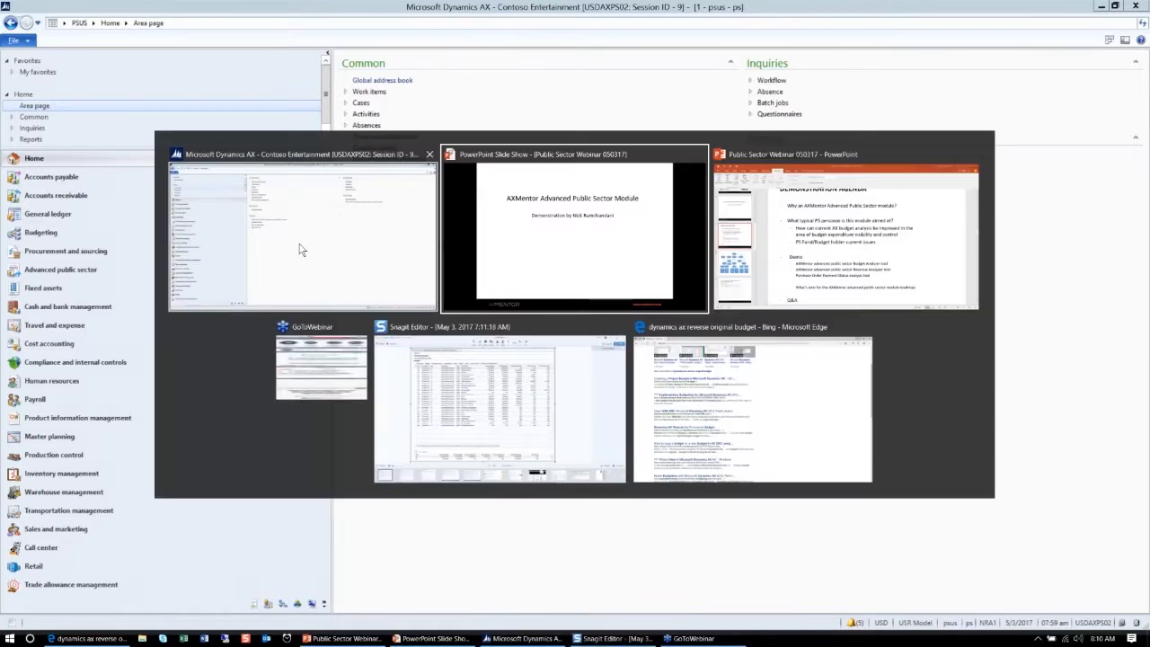
pyautogui.moveTo(456, 395)
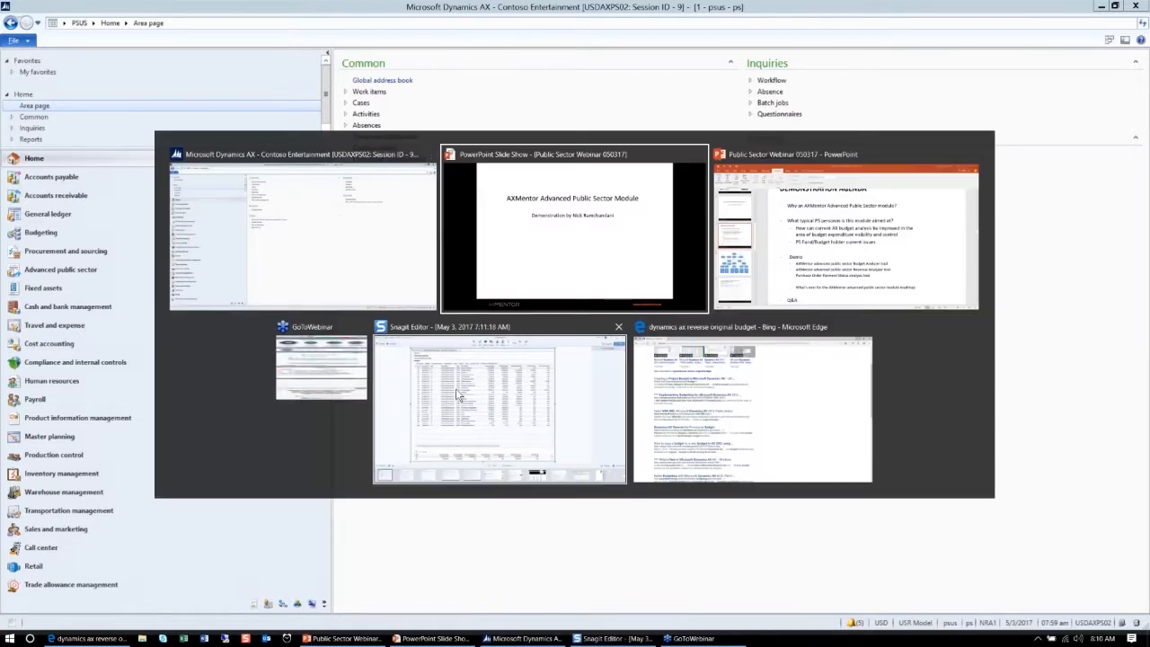
pyautogui.moveTo(332, 639)
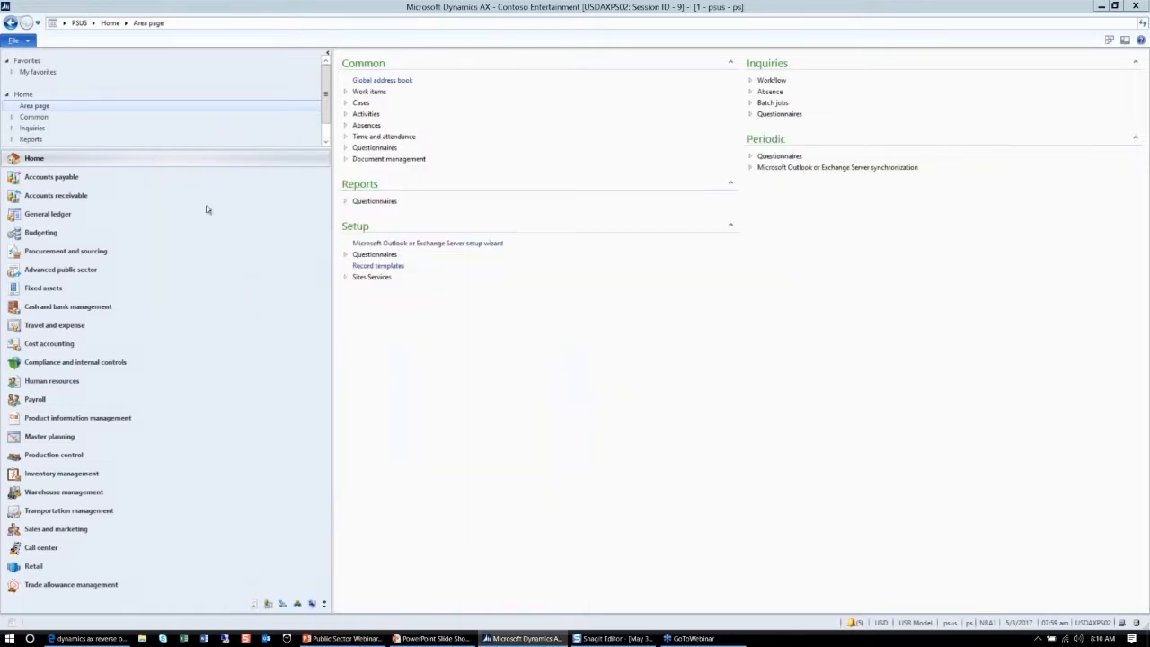
# - Open Advanced public sector from the navigation pane to list its budgeting inquiries
pyautogui.click(61, 269)
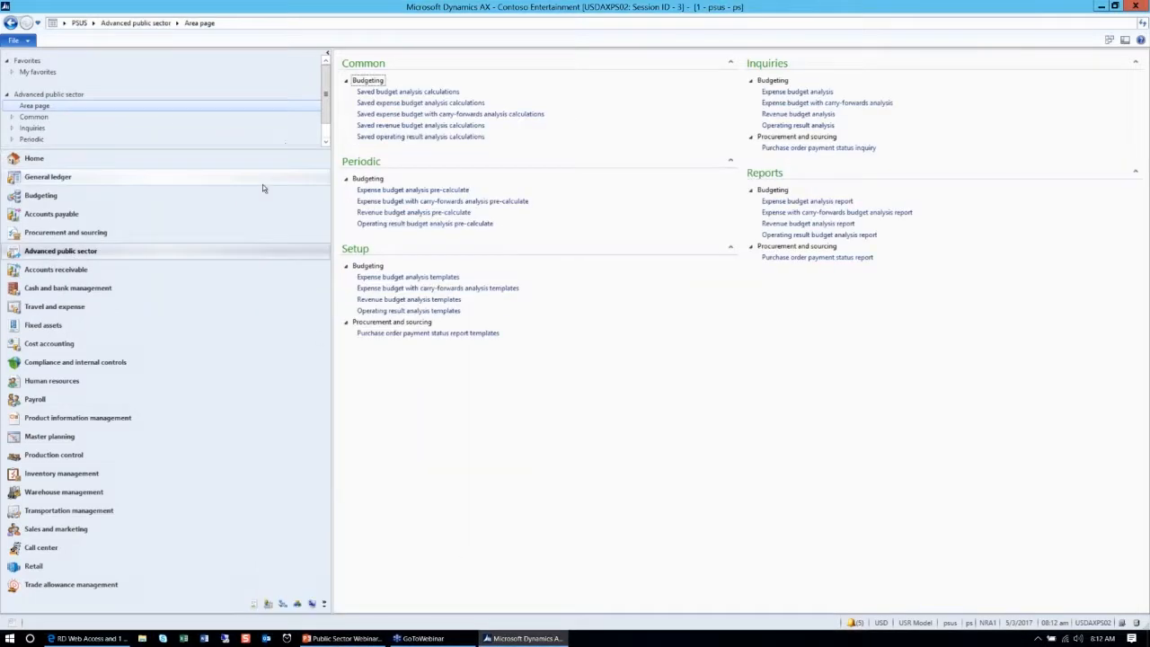
pyautogui.moveTo(346, 403)
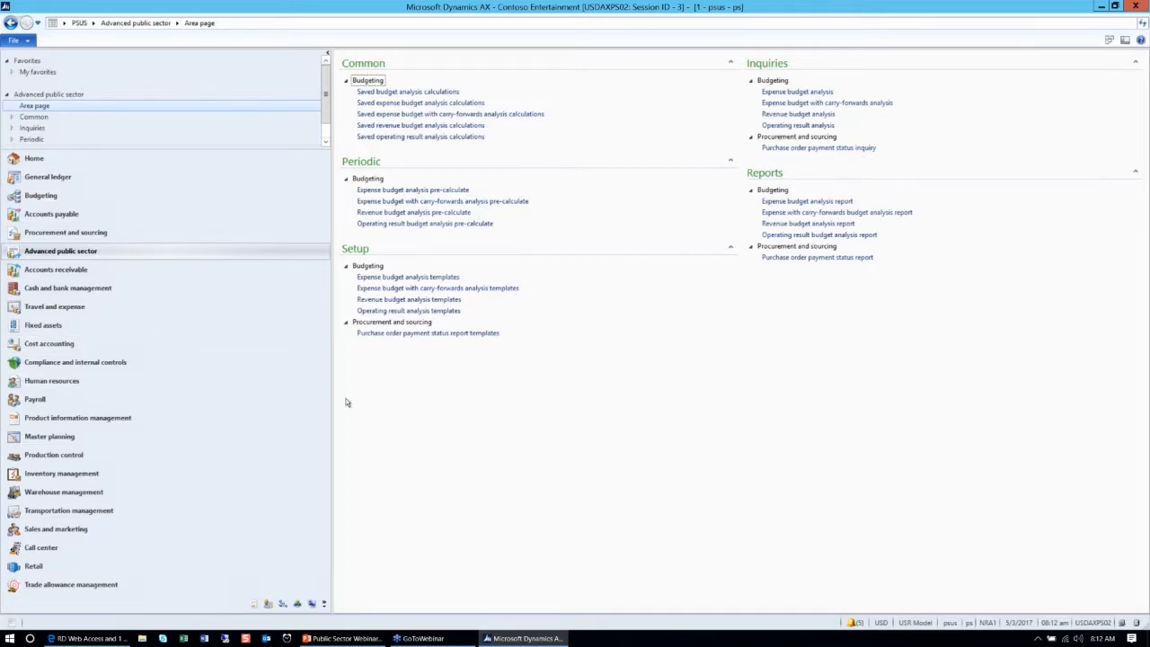
pyautogui.moveTo(562, 202)
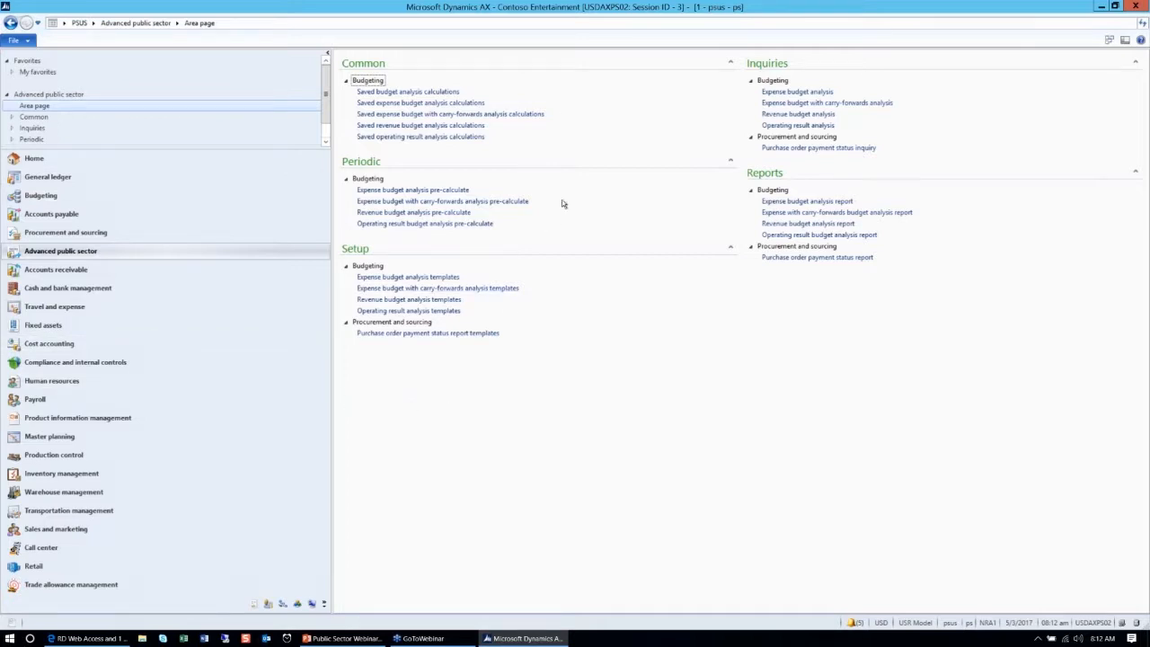
pyautogui.moveTo(743, 43)
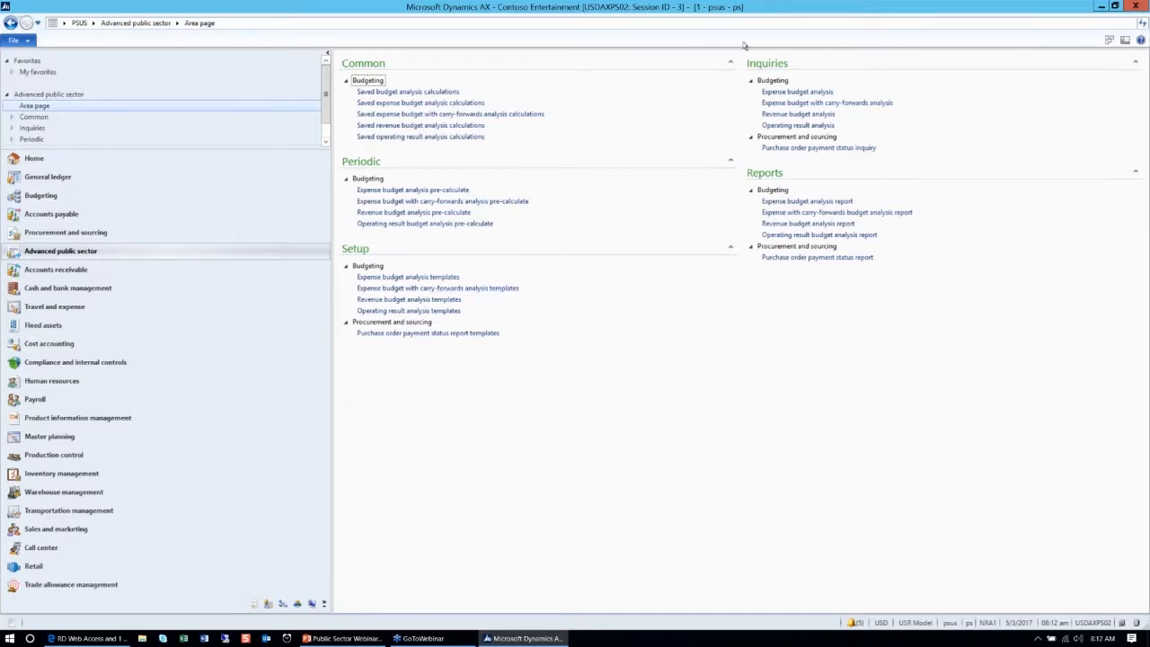
pyautogui.moveTo(811, 91)
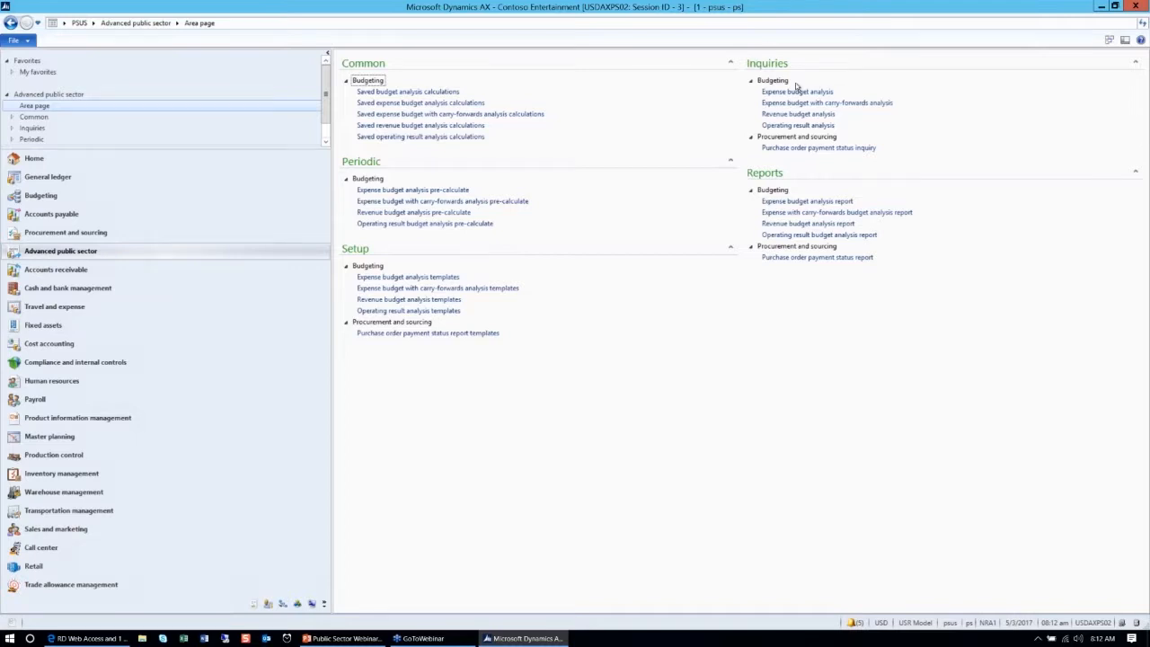
pyautogui.moveTo(772, 80)
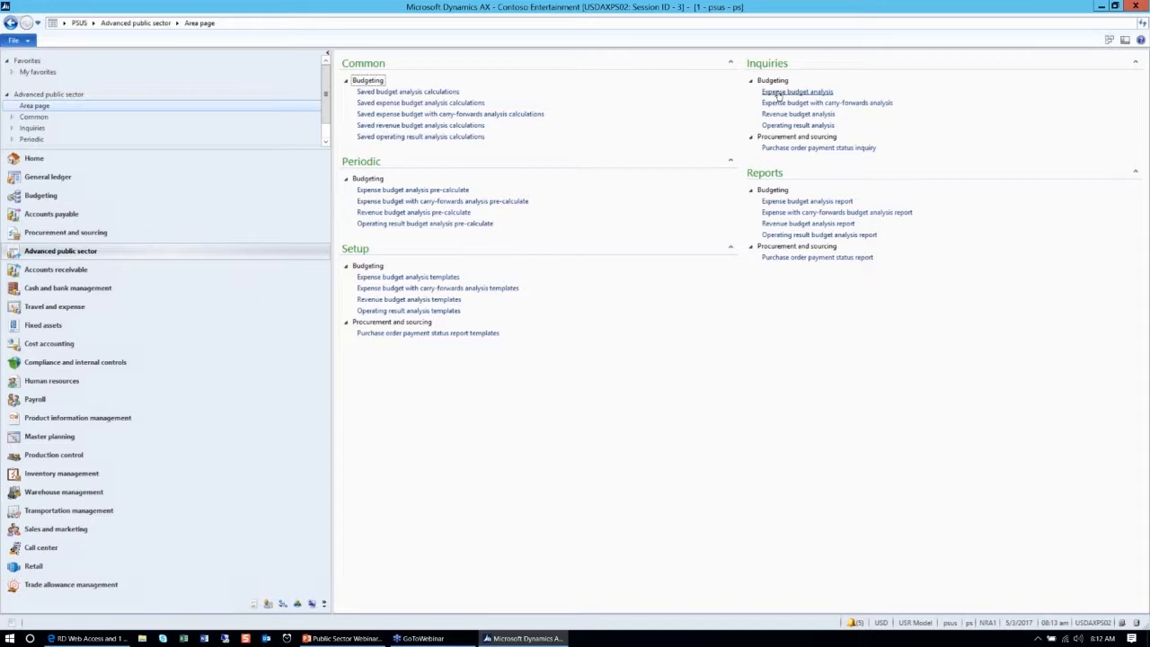
# - Calculate the expense budget analysis with template '1- Mayor, Finance & Budget Directors - Fund (All)'
pyautogui.click(790, 92)
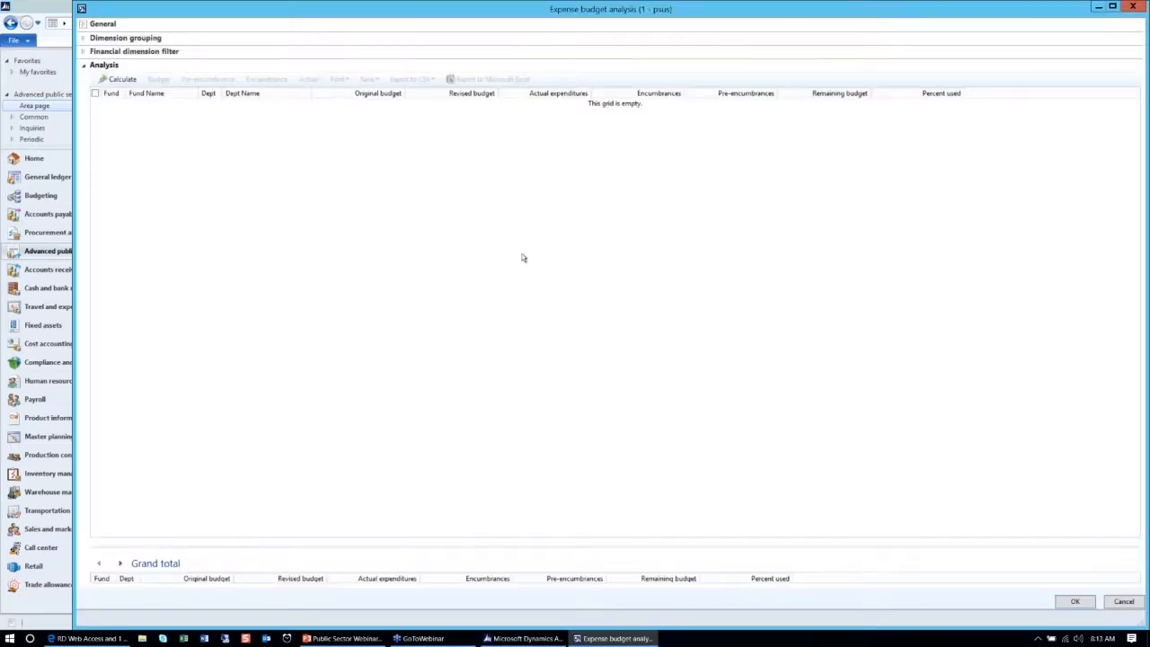
pyautogui.moveTo(236, 273)
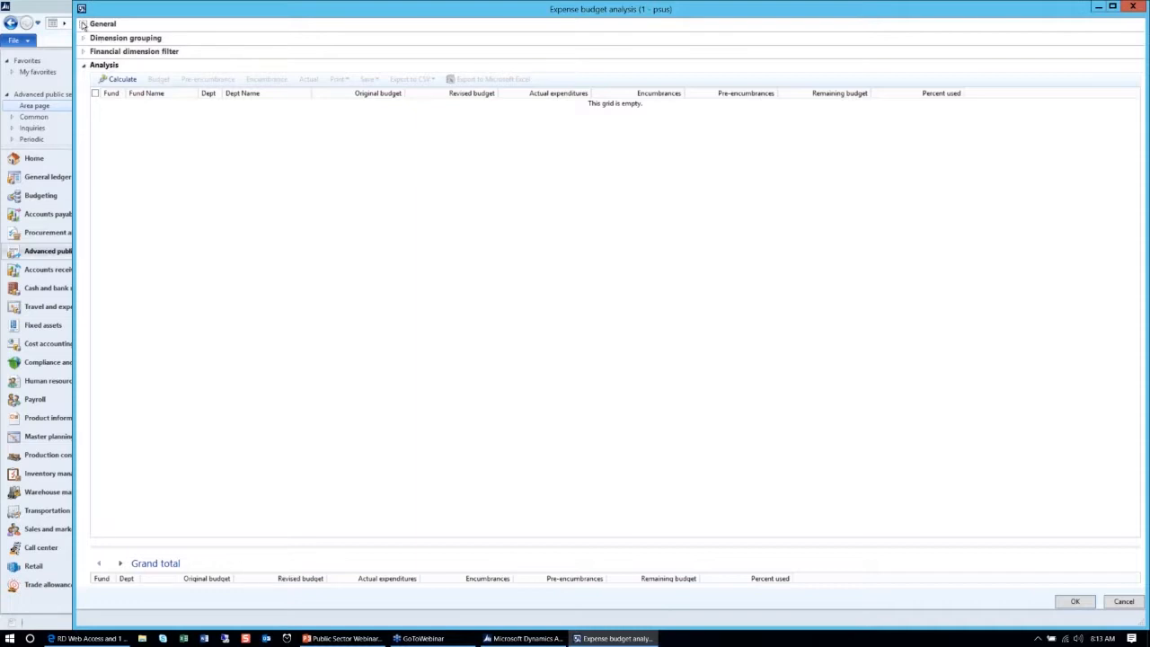
pyautogui.click(88, 23)
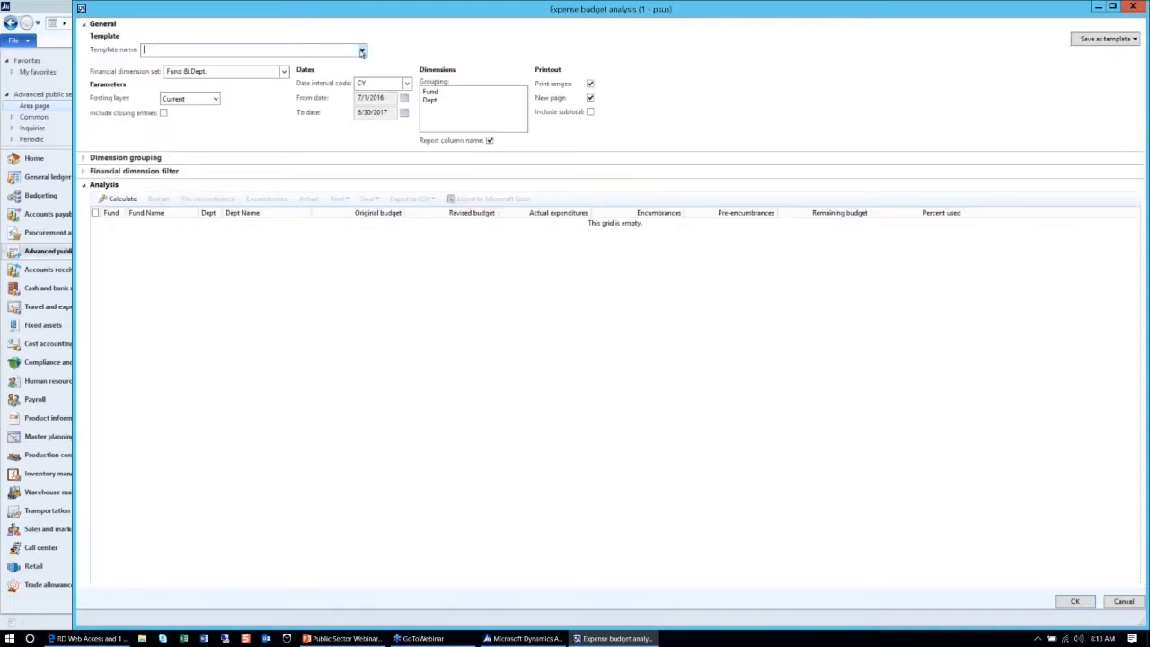
pyautogui.click(359, 49)
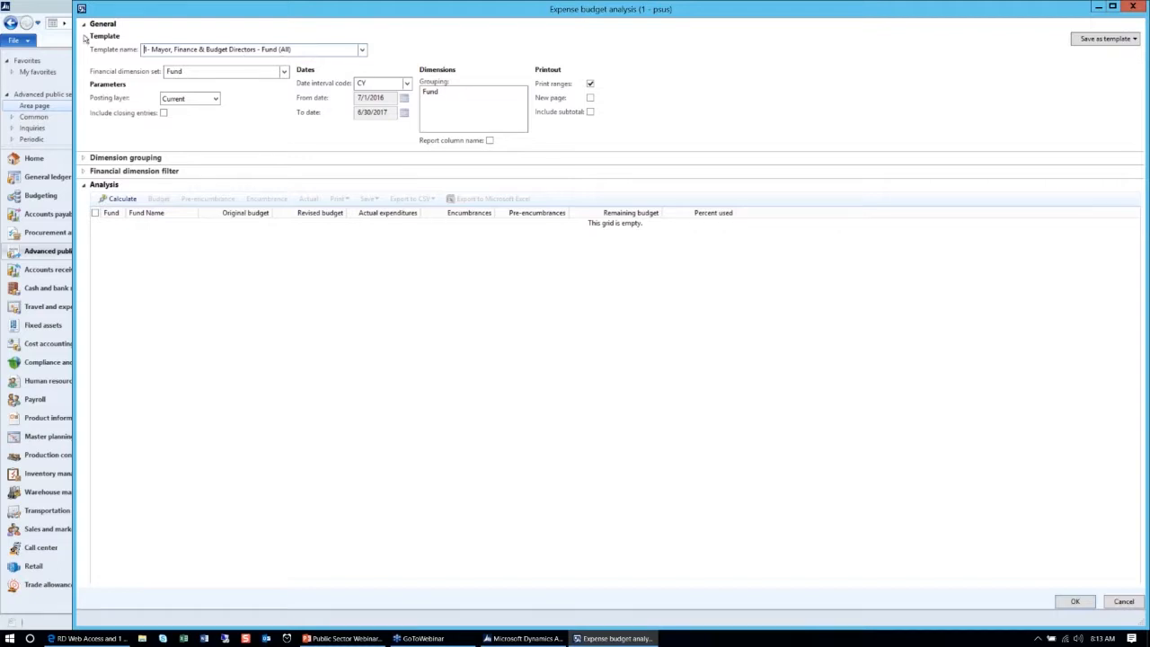
pyautogui.click(86, 26)
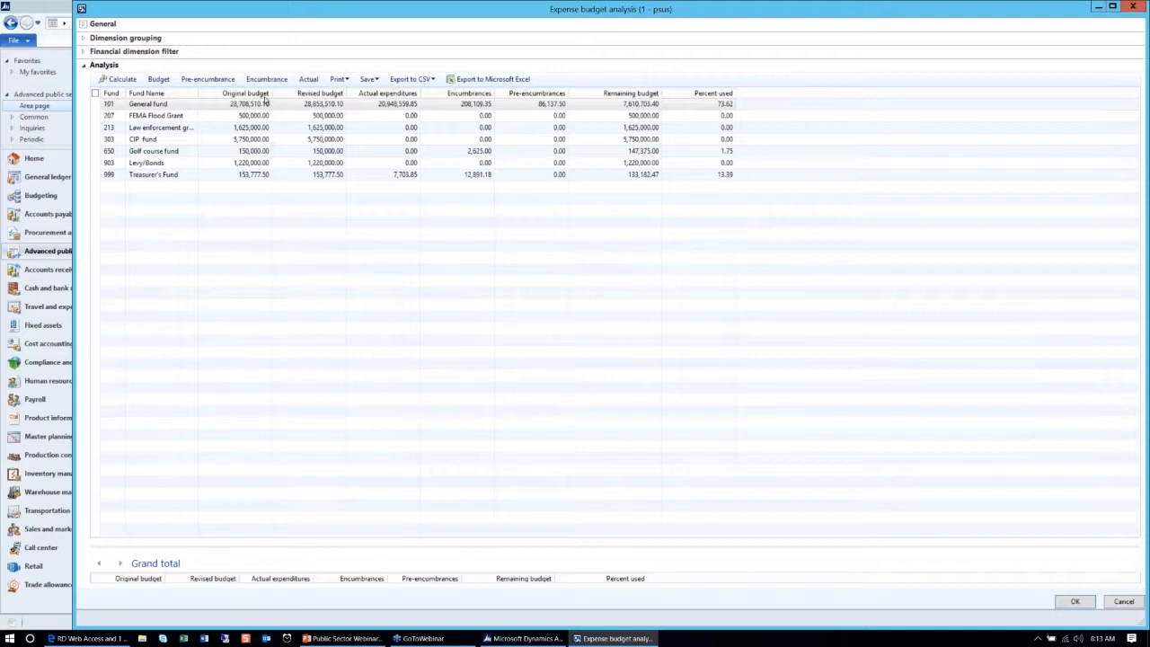
pyautogui.click(205, 78)
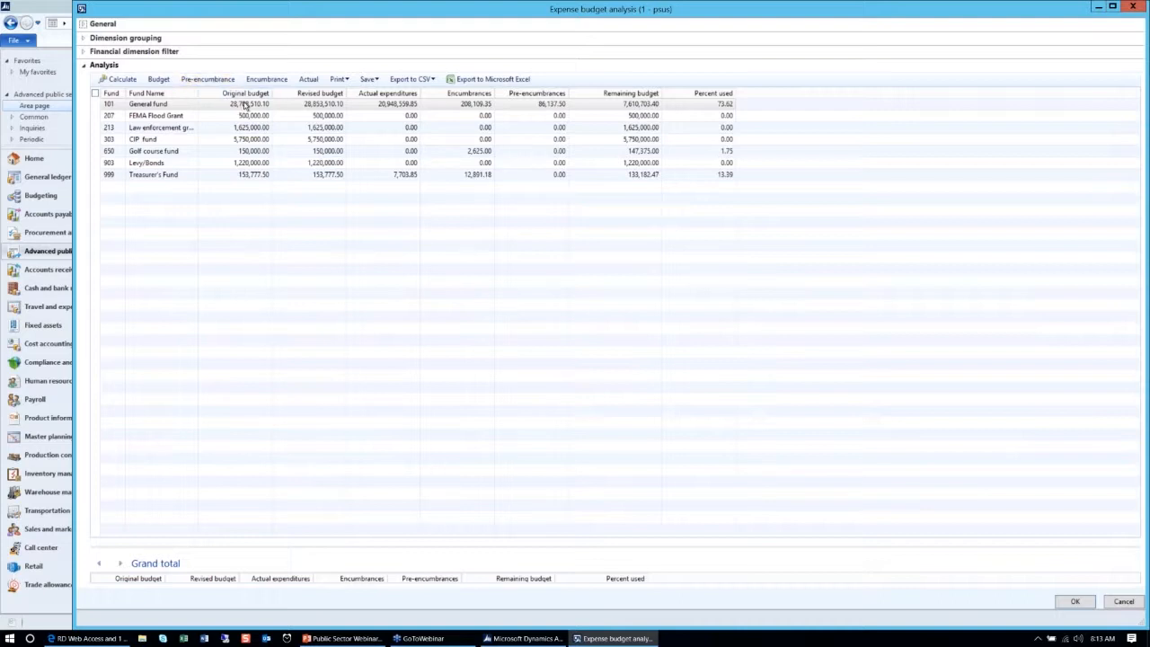
pyautogui.click(160, 78)
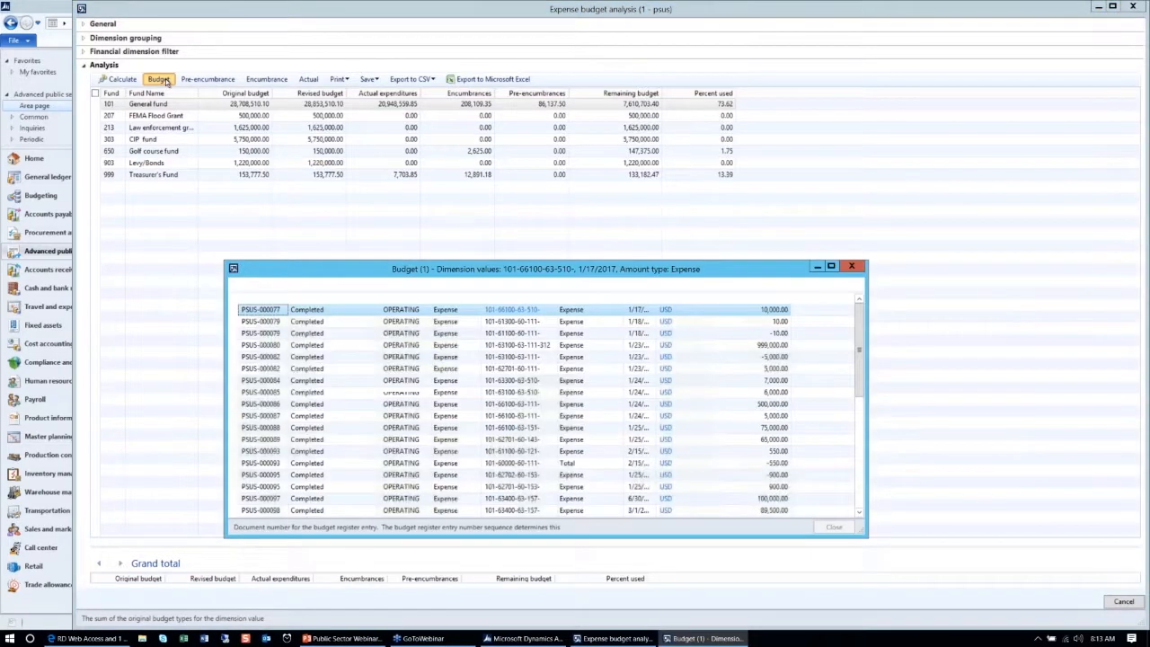
pyautogui.click(834, 527)
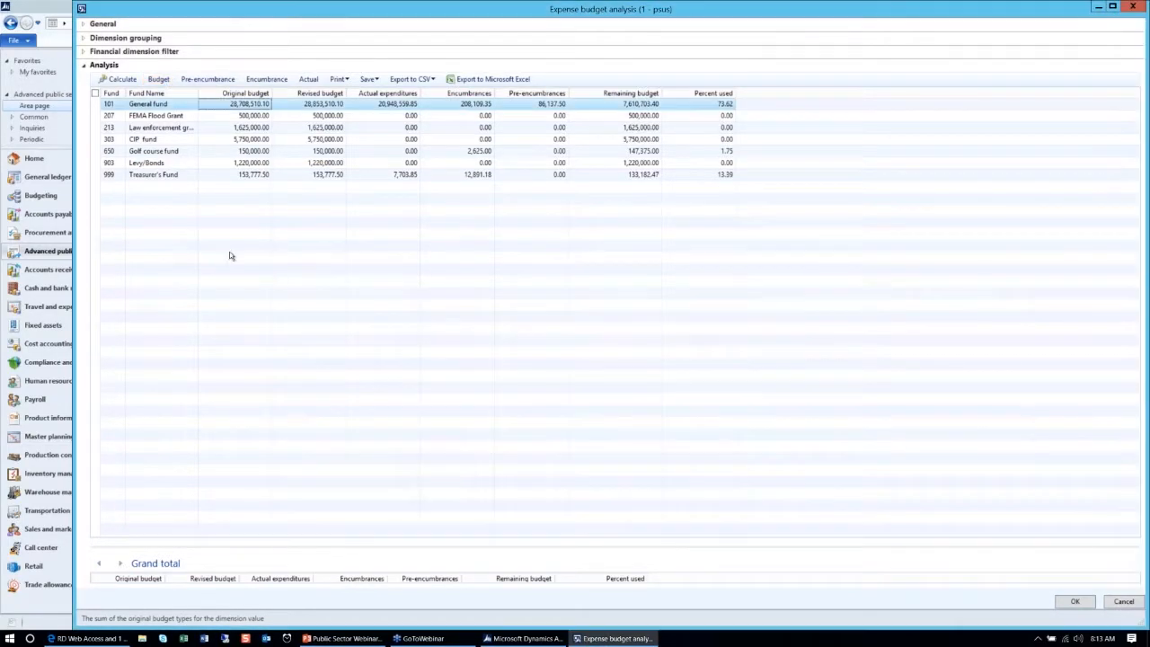
pyautogui.moveTo(273, 249)
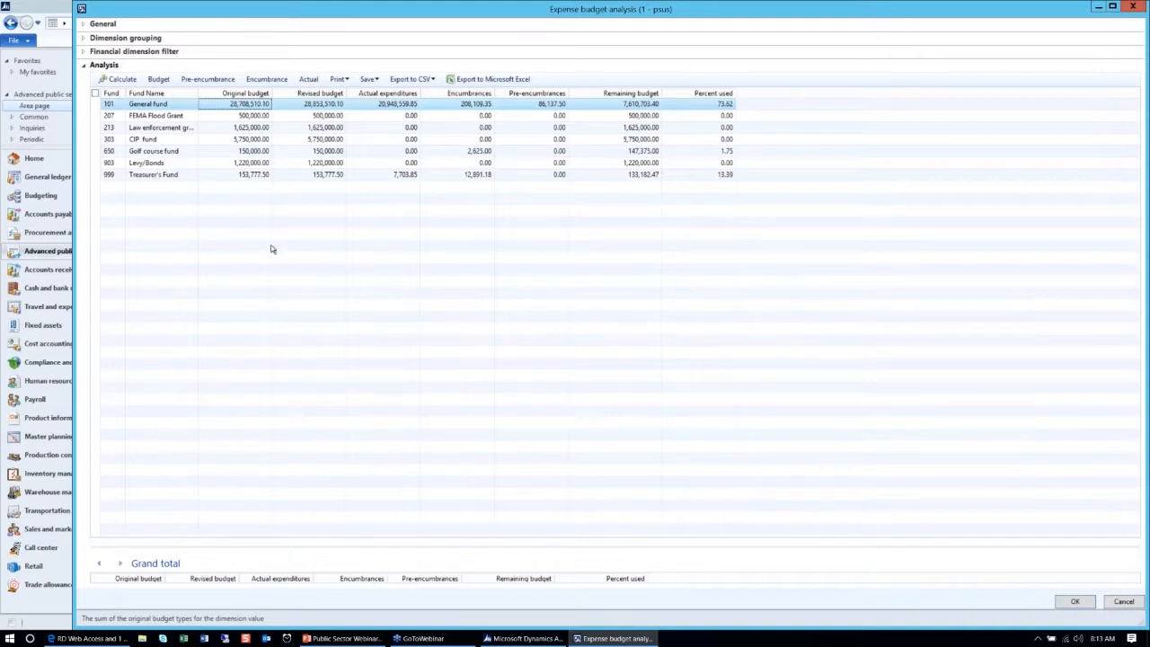
pyautogui.moveTo(252, 217)
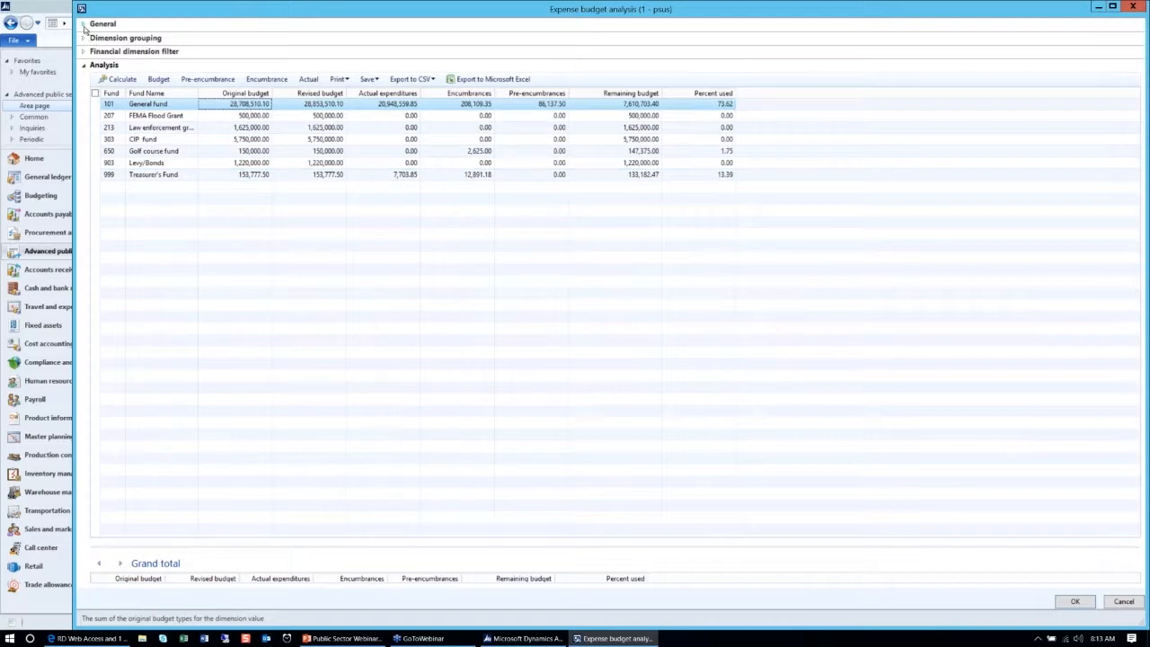
# - Recalculate with template '2- Controller & Budget Managers - Fund & Dept (All)'
pyautogui.click(87, 19)
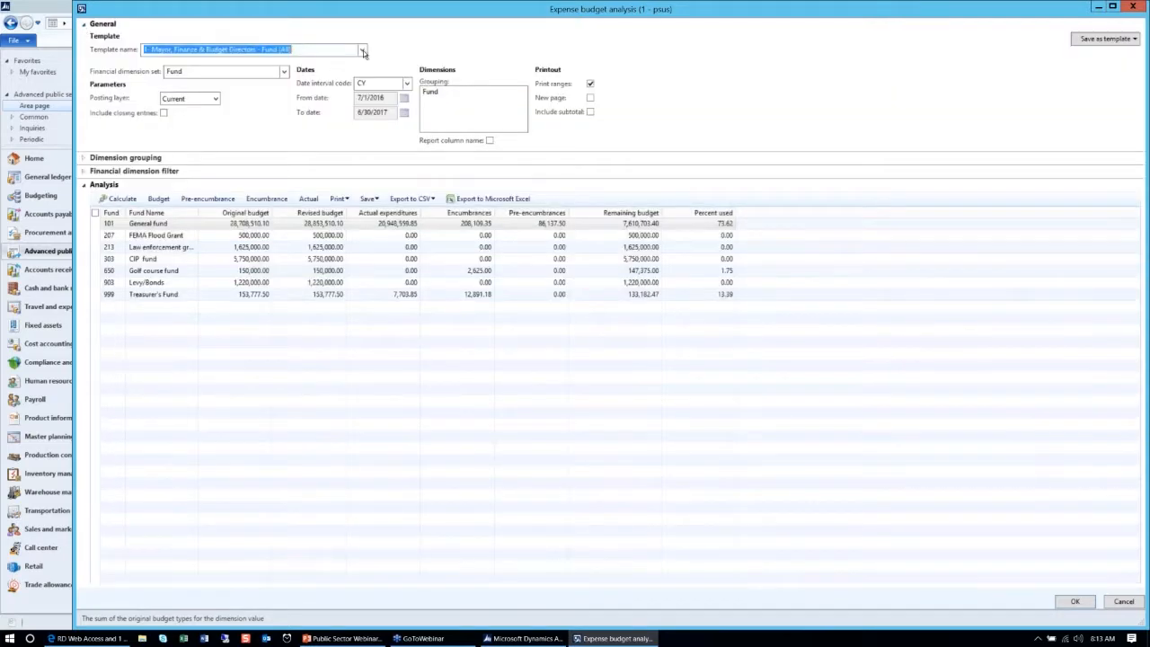
pyautogui.click(362, 48)
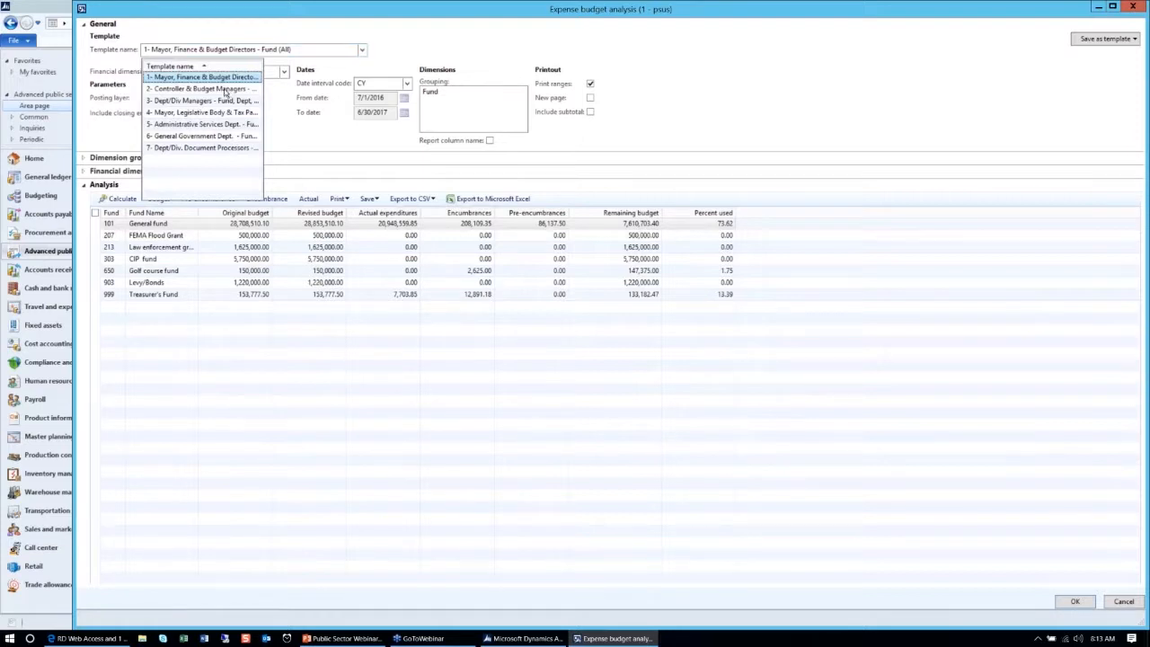
pyautogui.click(207, 90)
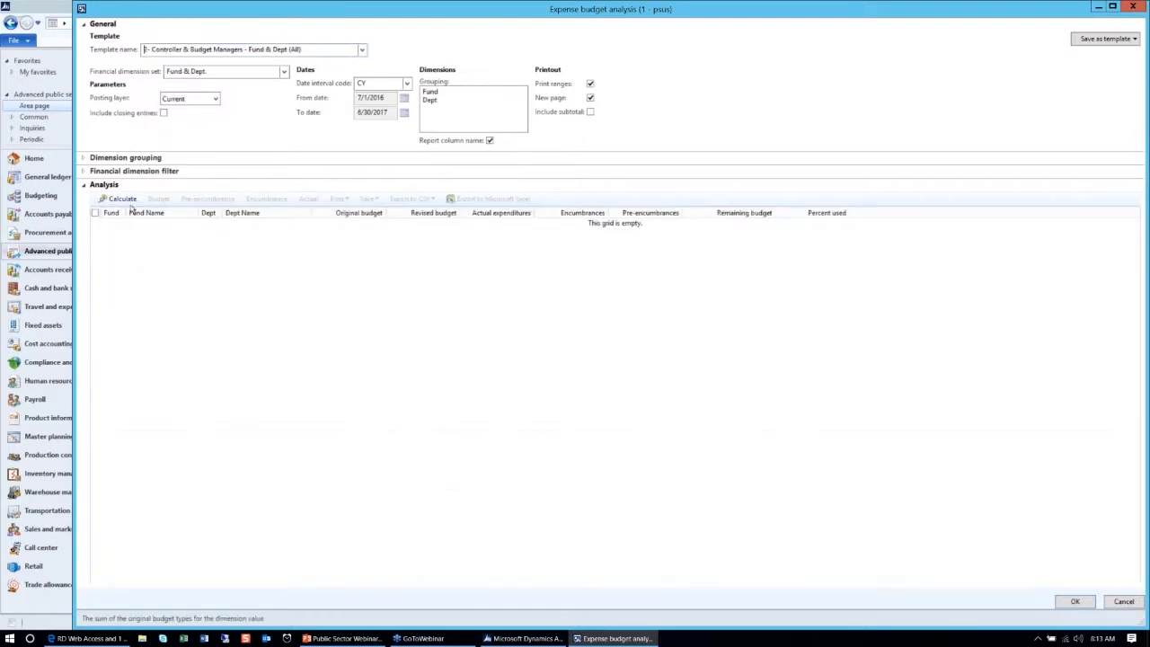
pyautogui.click(120, 198)
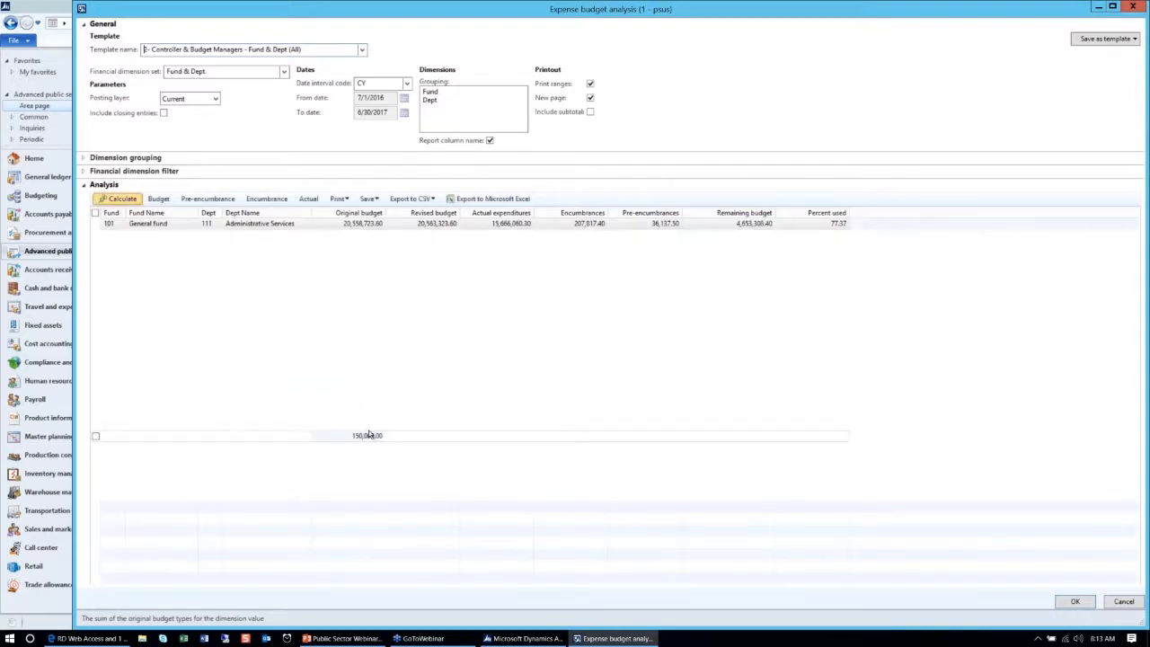
pyautogui.click(117, 199)
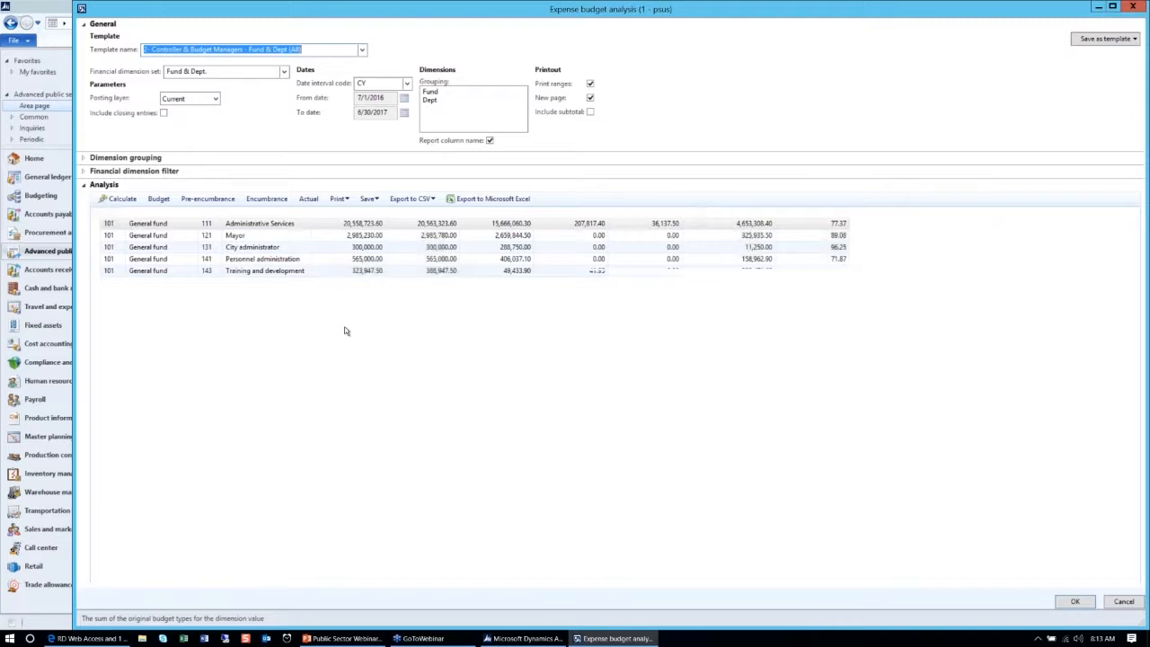
pyautogui.click(123, 199)
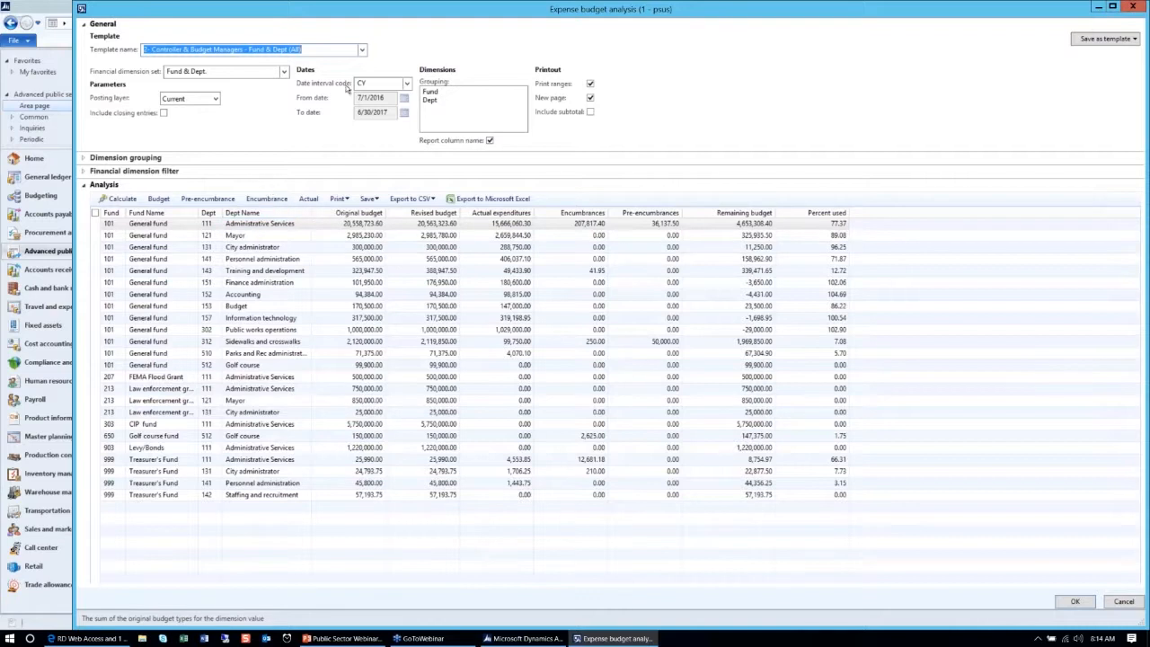
pyautogui.moveTo(1068, 605)
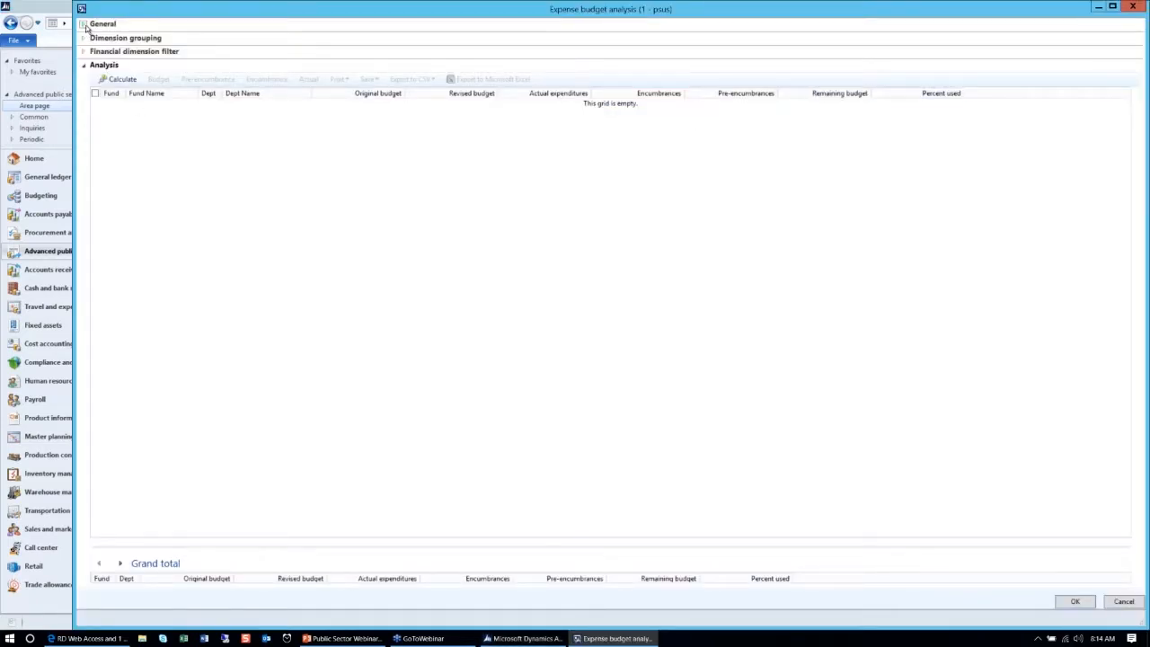
# - Calculate with template 4 (Mayor, Legislative Body & Tax Payers) and review General fund salary pre-encumbrances
pyautogui.click(87, 25)
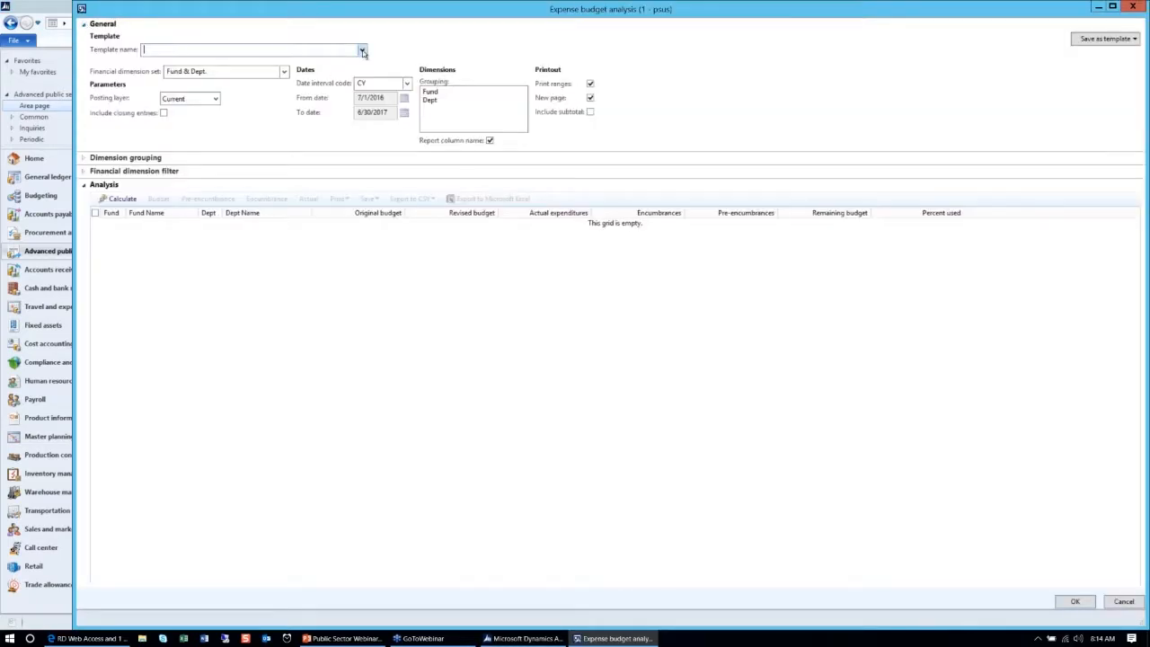
pyautogui.click(360, 50)
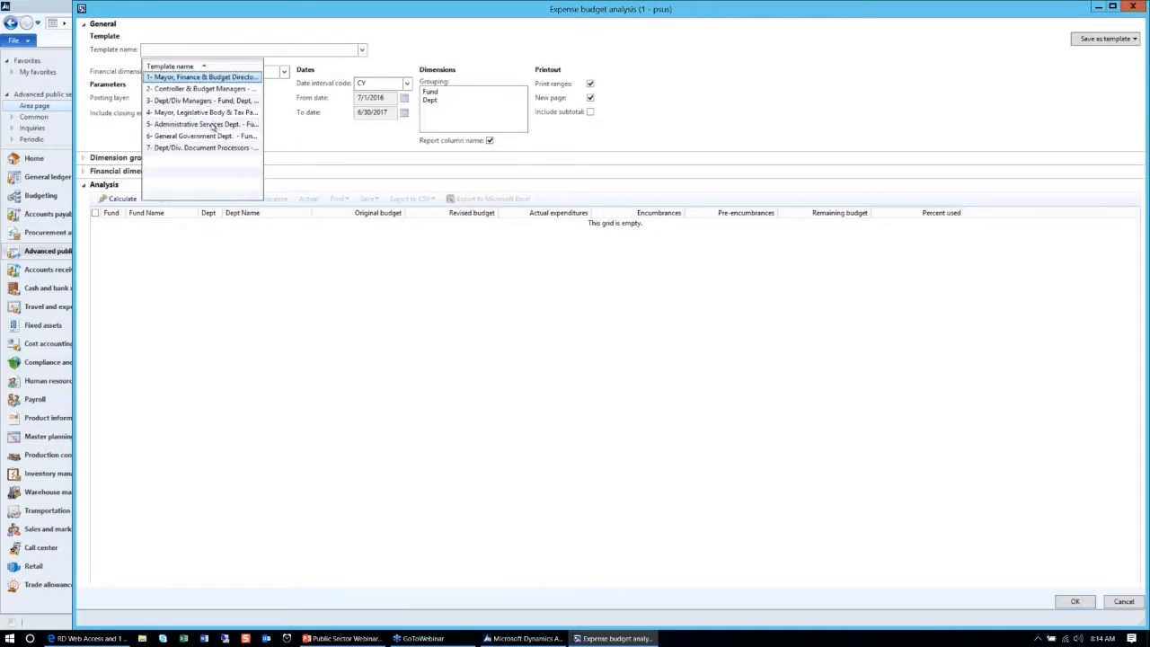
pyautogui.moveTo(208, 118)
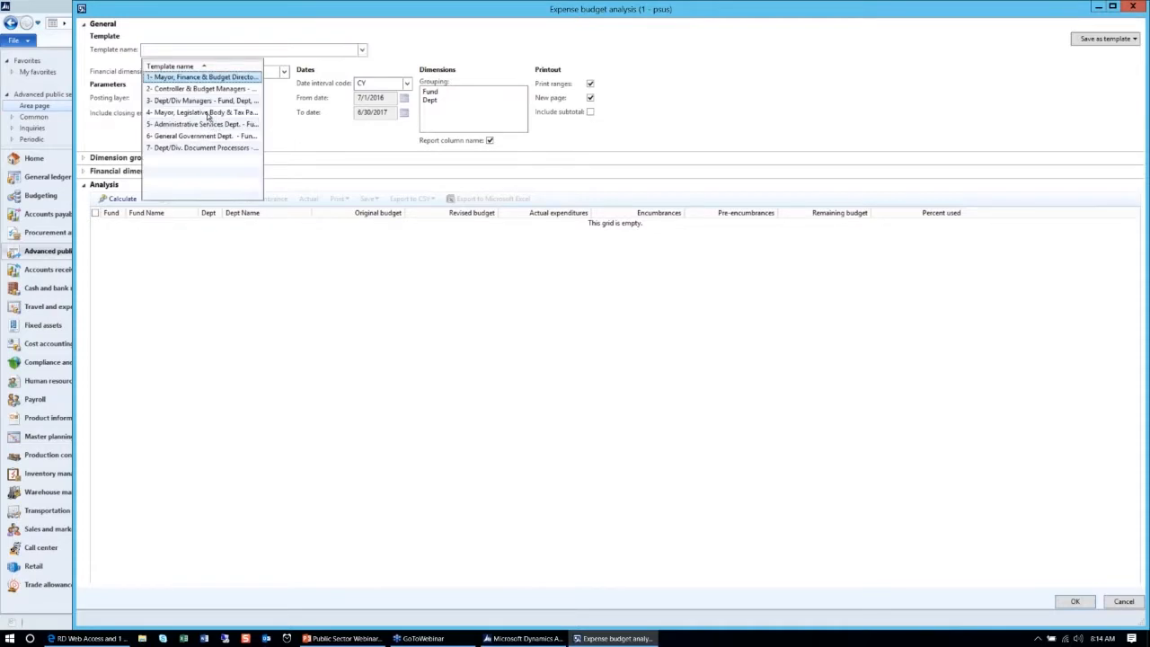
pyautogui.click(202, 111)
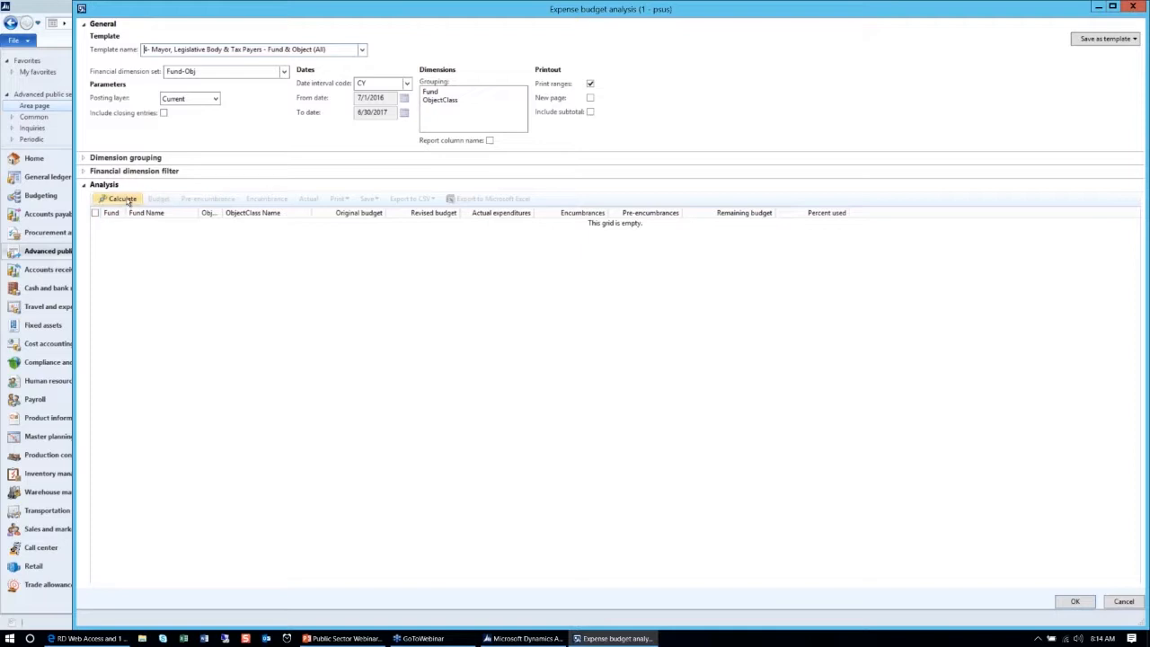
pyautogui.click(118, 199)
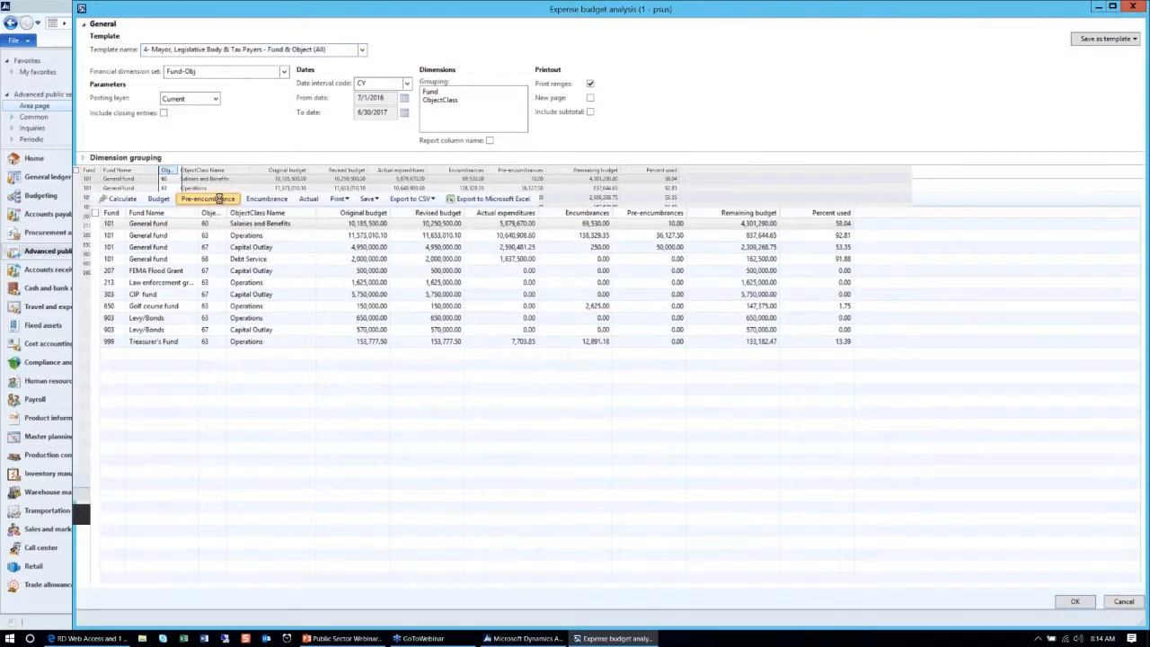
pyautogui.click(207, 199)
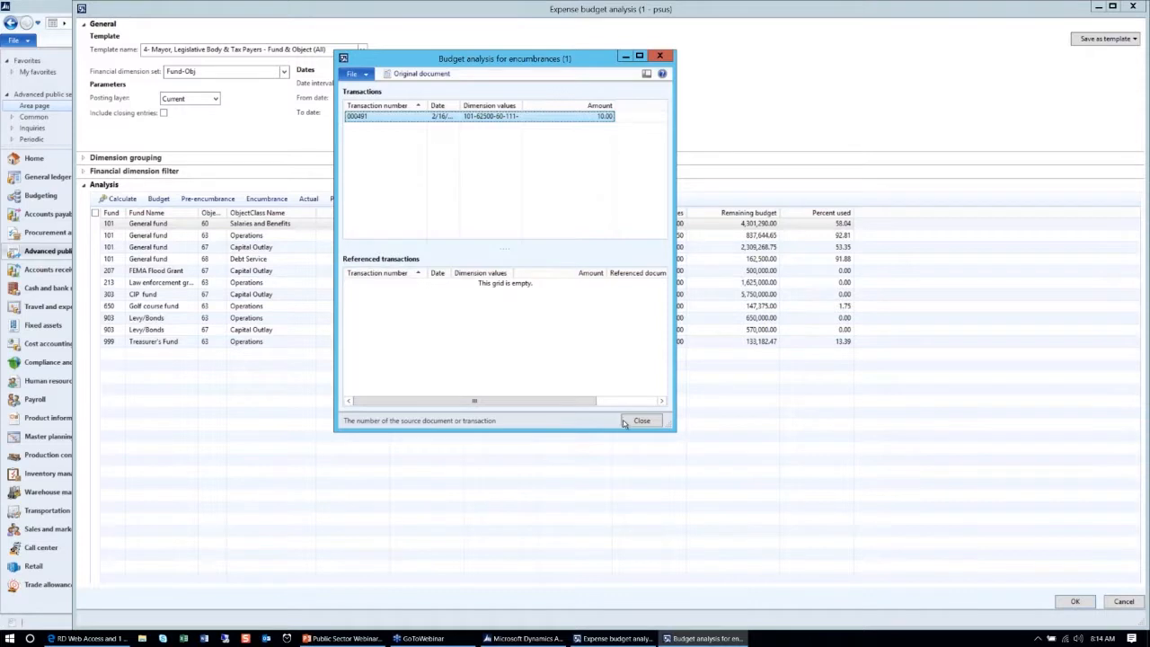
pyautogui.click(642, 420)
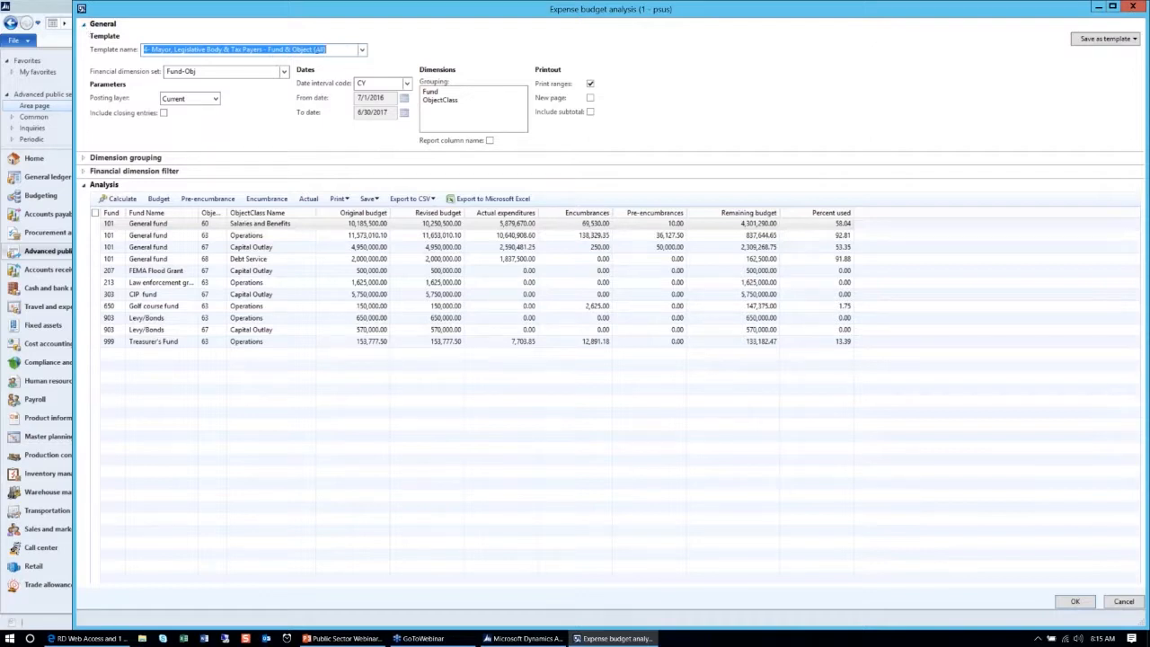
# - Calculate with template '5- Administrative Services Dept. - Fund, Dept, Div & Main (111)'
pyautogui.click(390, 48)
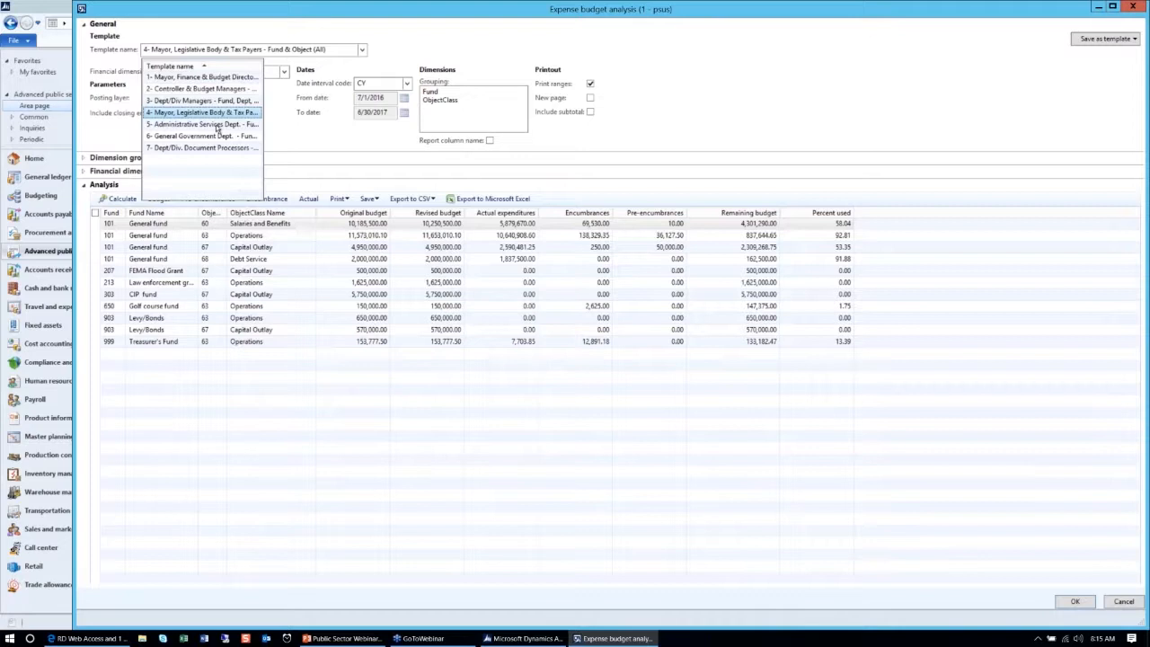
pyautogui.click(199, 124)
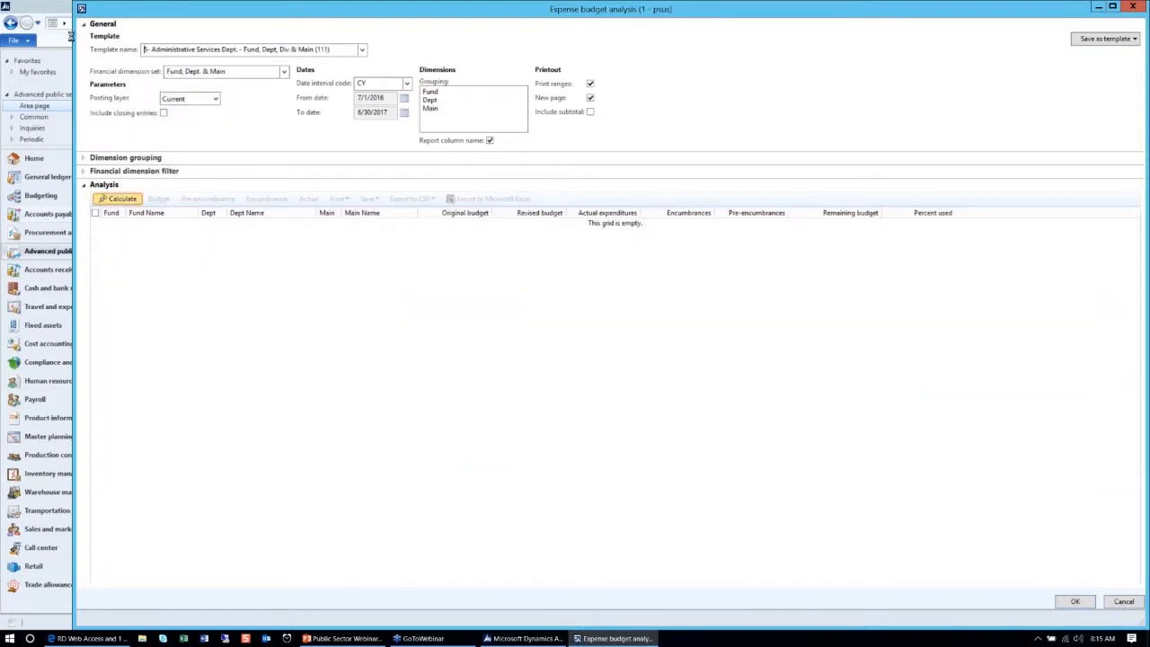
pyautogui.click(117, 199)
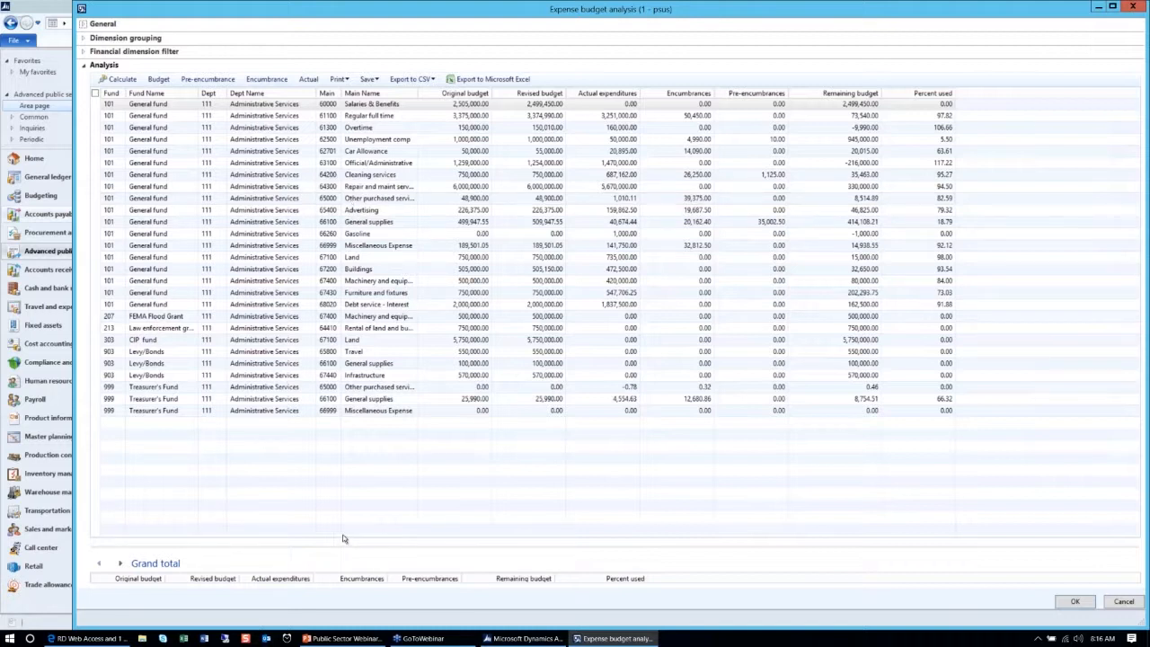
pyautogui.moveTo(569, 522)
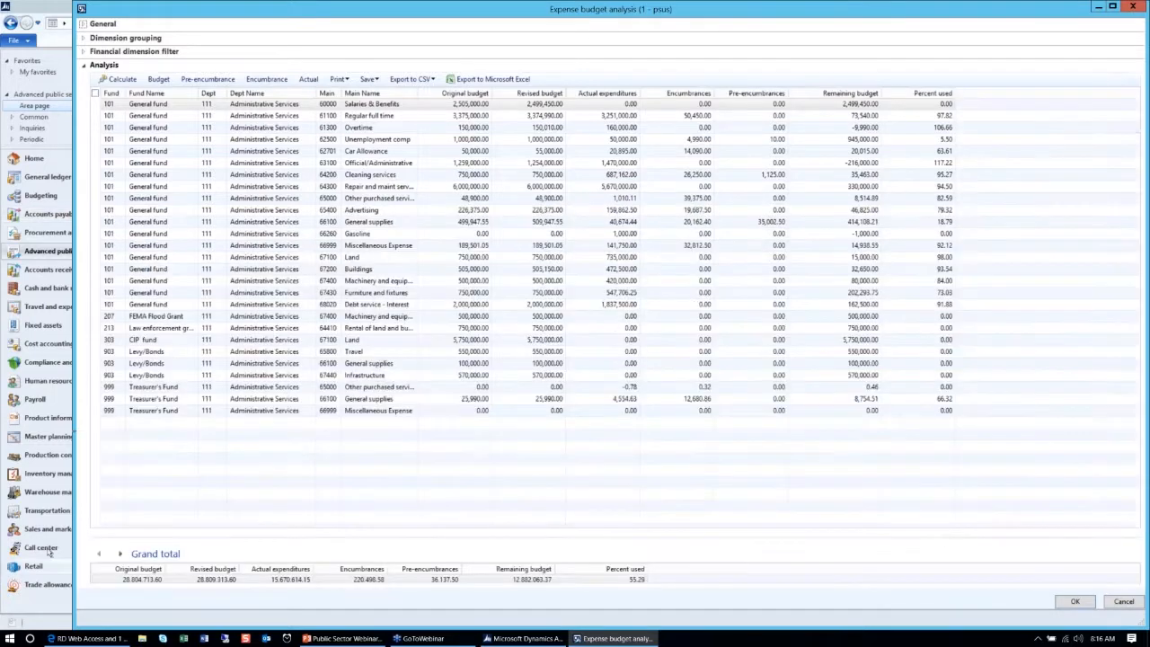
pyautogui.moveTo(80, 576)
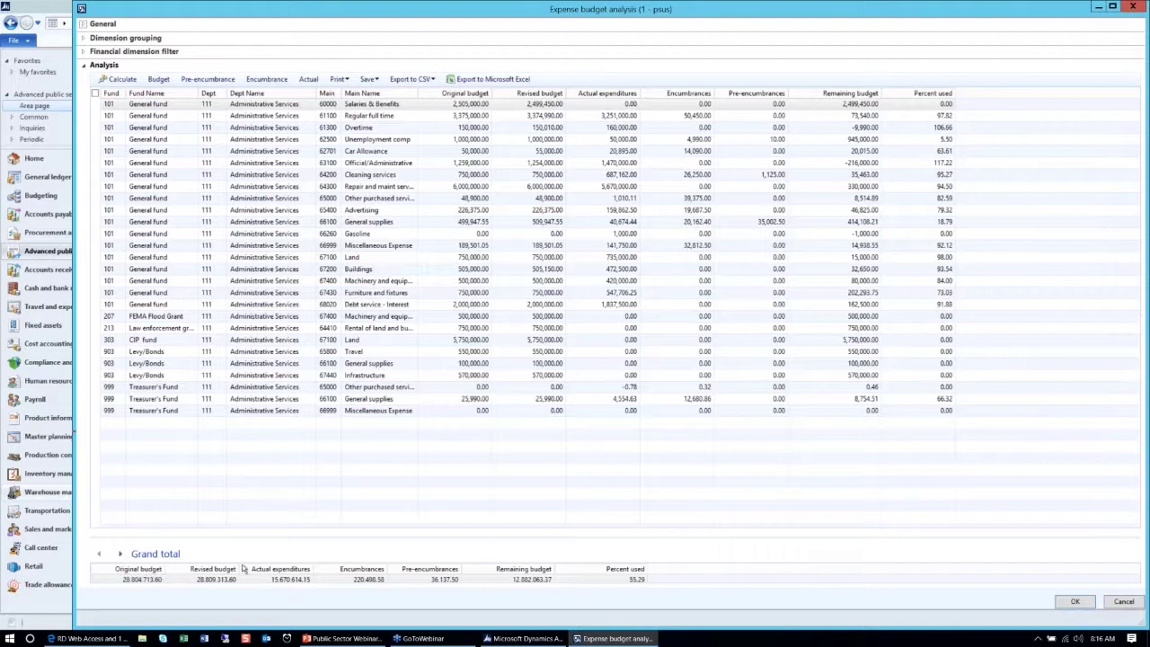
pyautogui.moveTo(691, 572)
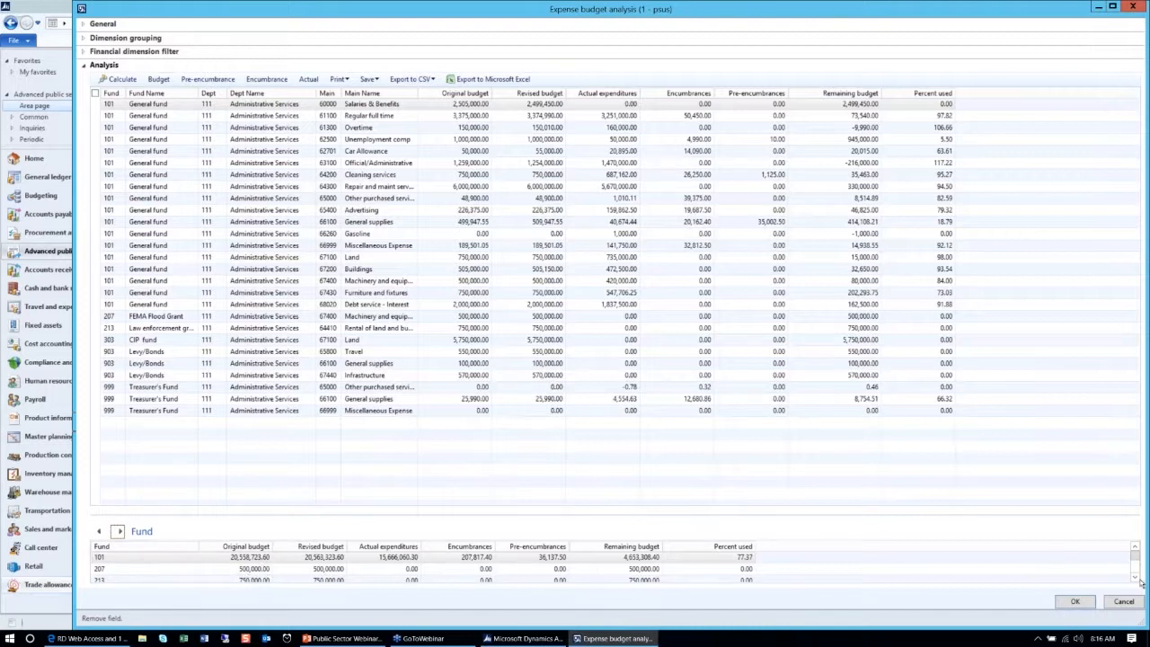
# - Subtotal the results by Fund and Dept, then clear the grouping back to Grand total
pyautogui.click(1135, 576)
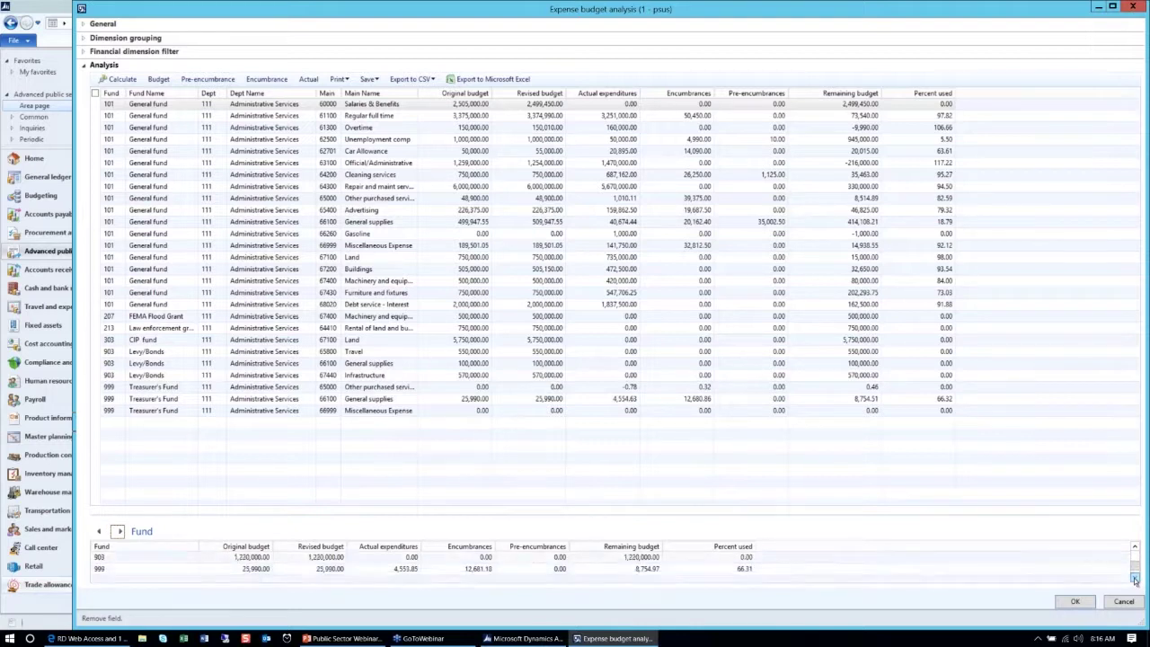
pyautogui.click(1136, 570)
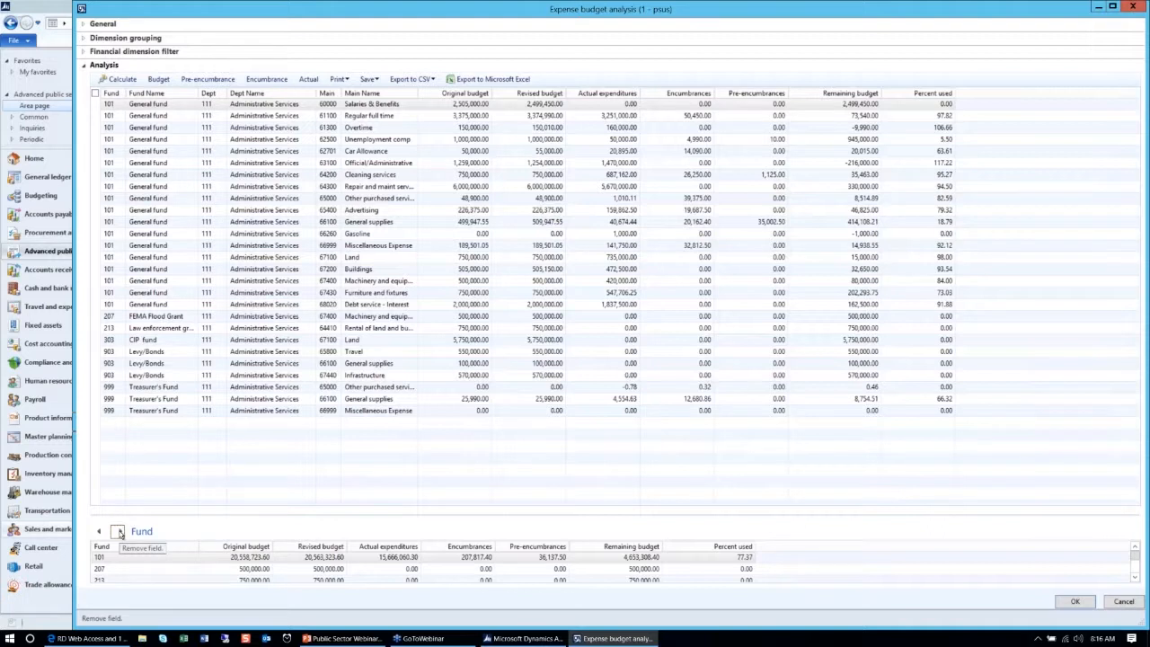
pyautogui.click(119, 531)
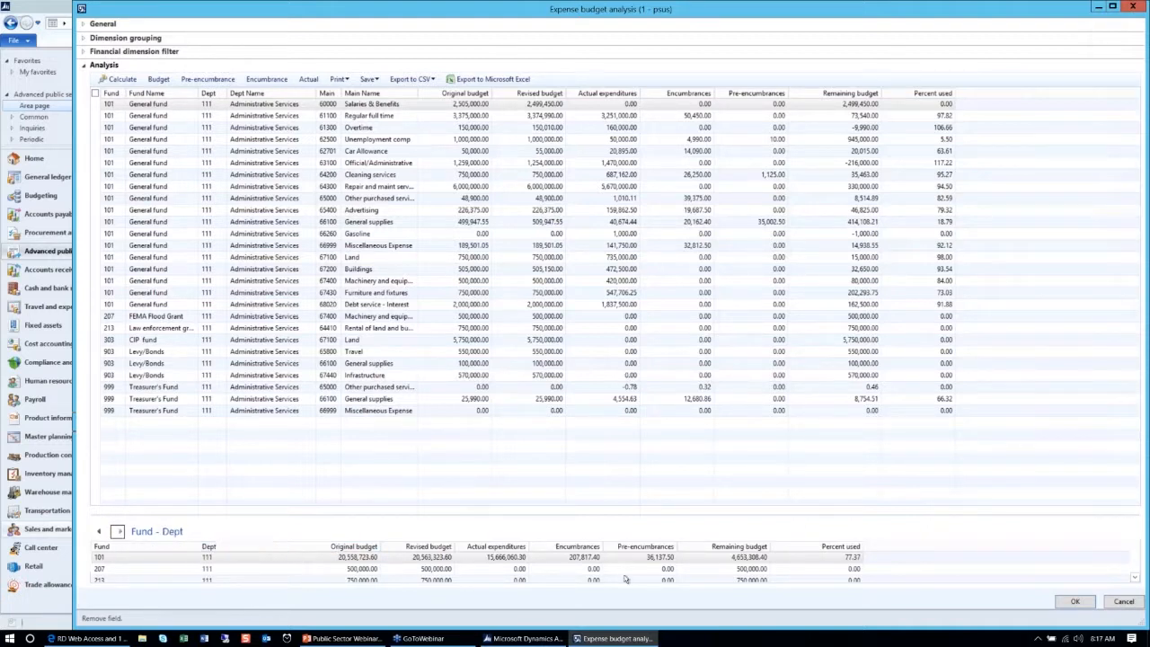
pyautogui.moveTo(1136, 576)
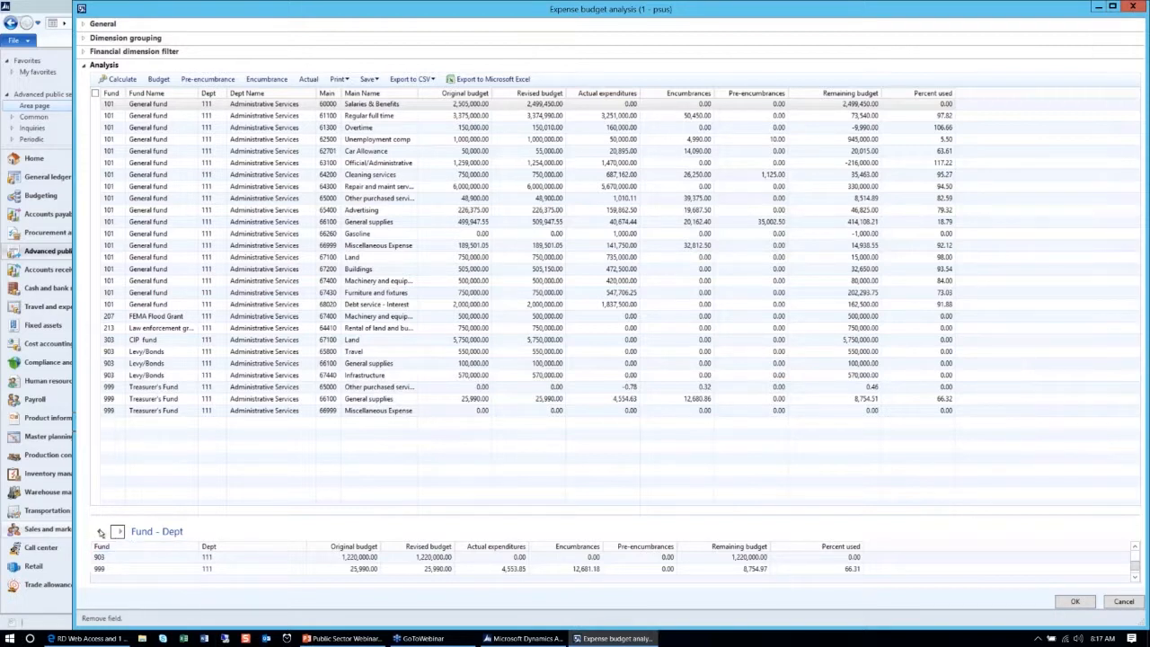
pyautogui.click(101, 531)
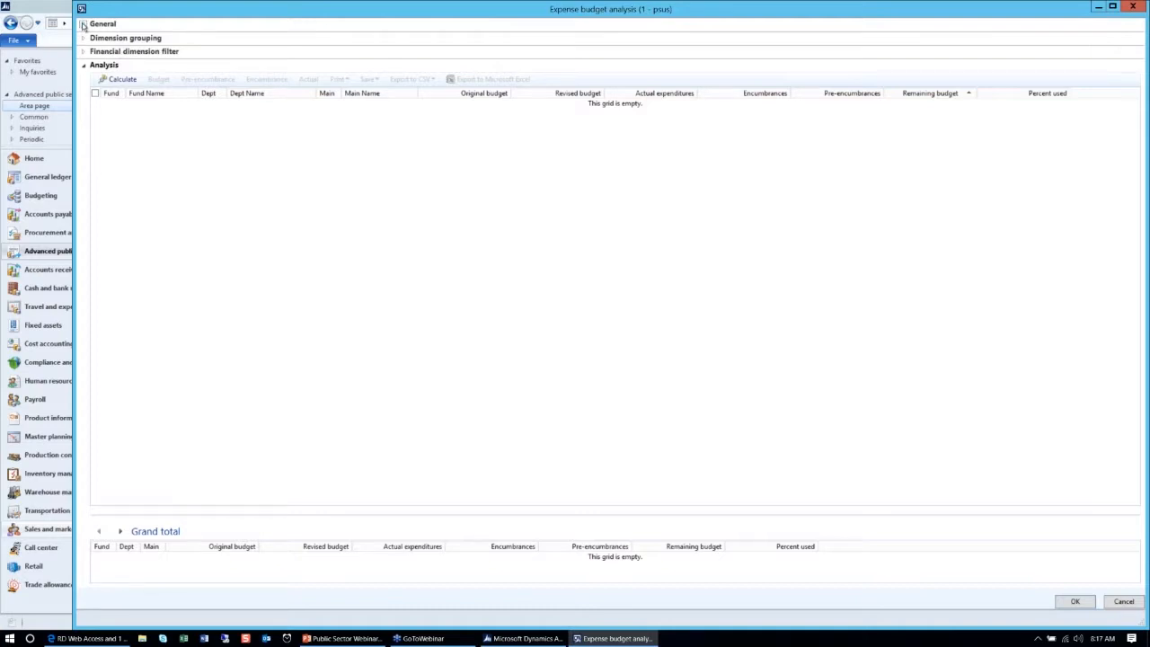
# - Calculate with General Government Dept. template 6, Fund & Dept. dimension set and CY interval
pyautogui.click(86, 23)
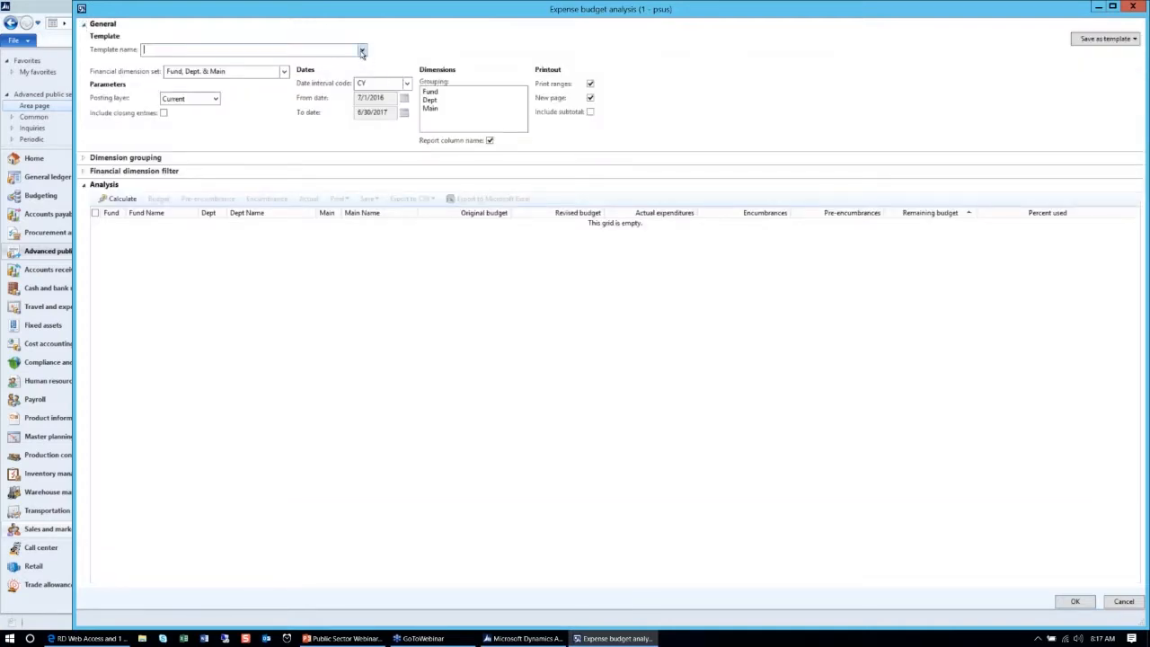
pyautogui.click(359, 49)
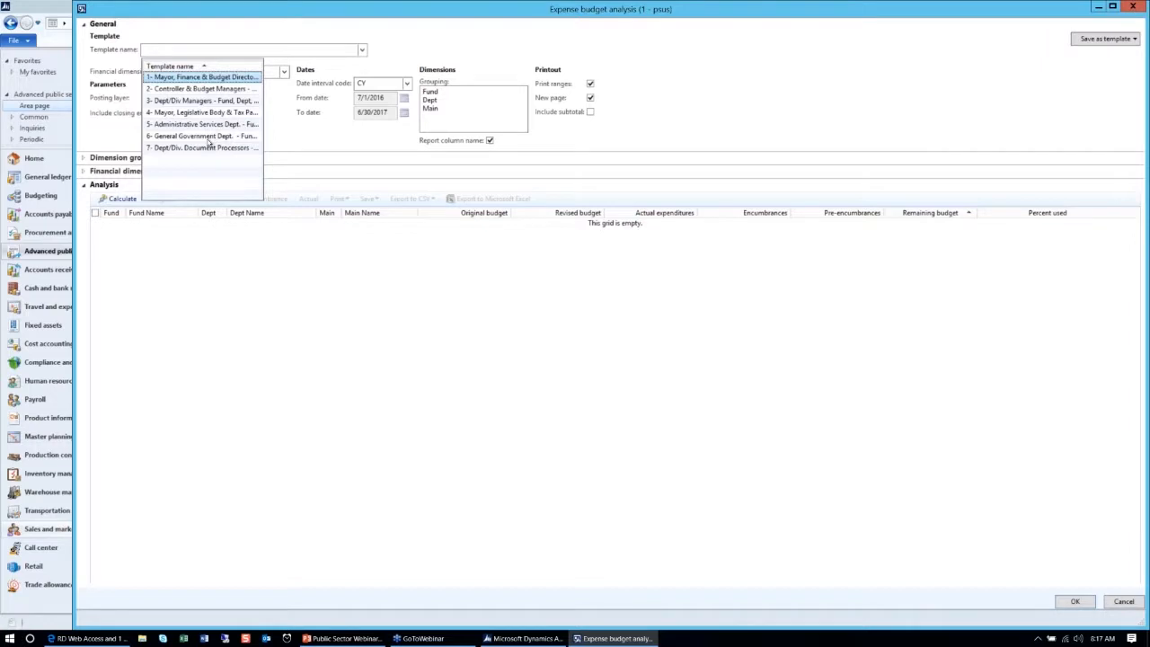
pyautogui.moveTo(237, 142)
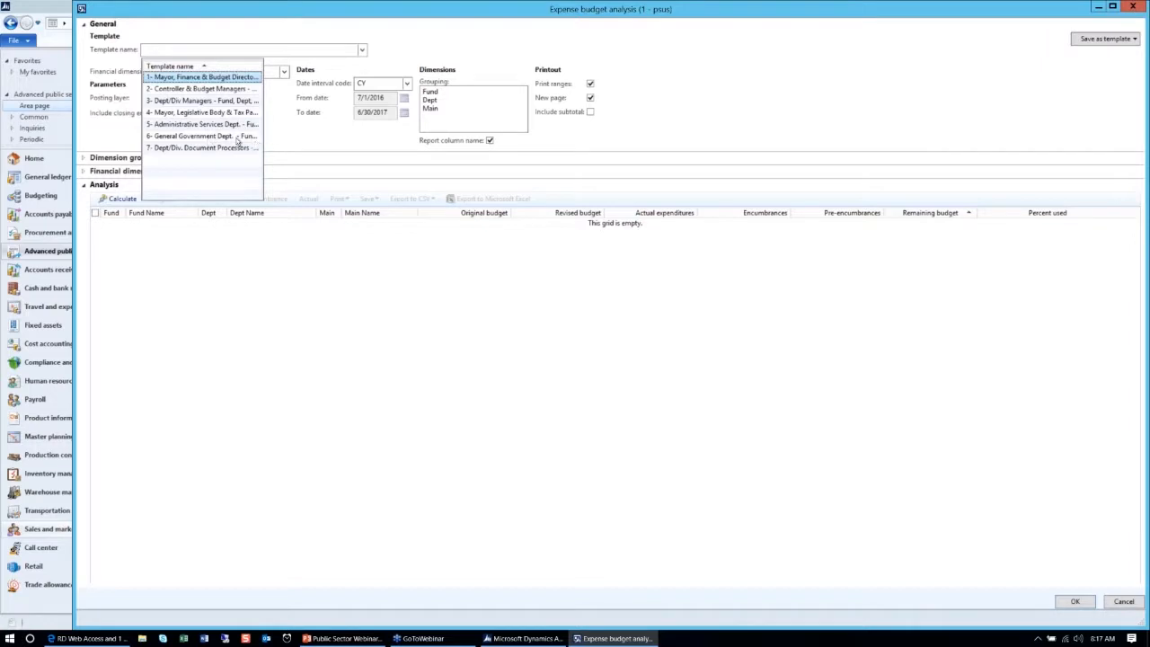
pyautogui.moveTo(226, 140)
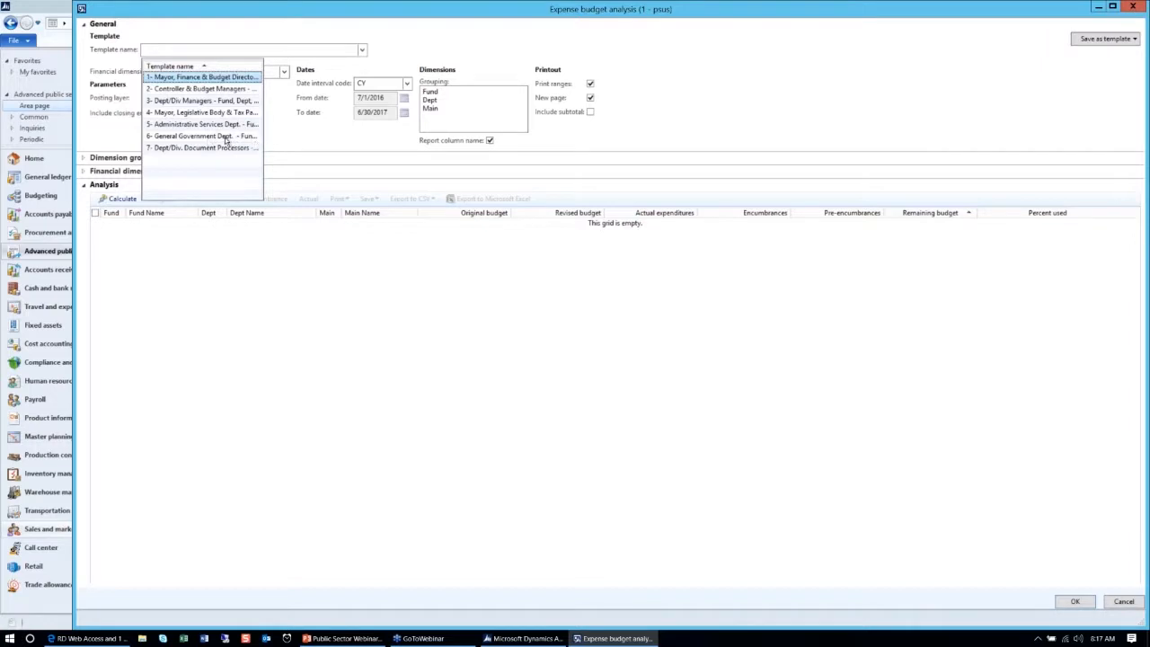
pyautogui.click(200, 135)
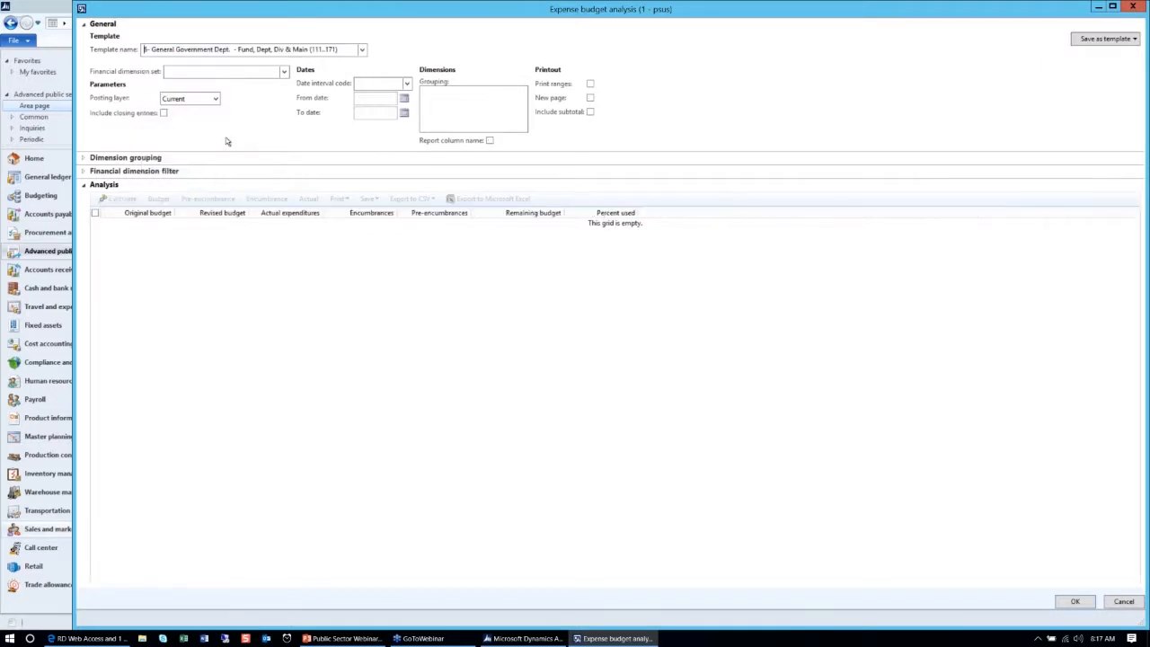
pyautogui.moveTo(225, 137)
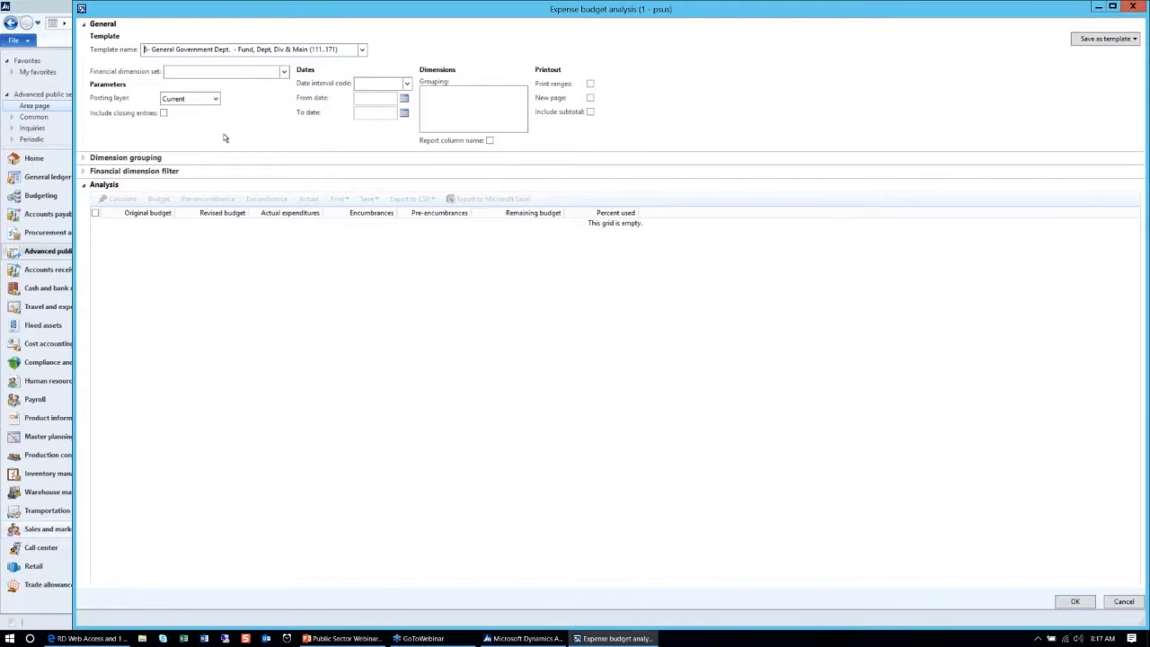
pyautogui.moveTo(236, 107)
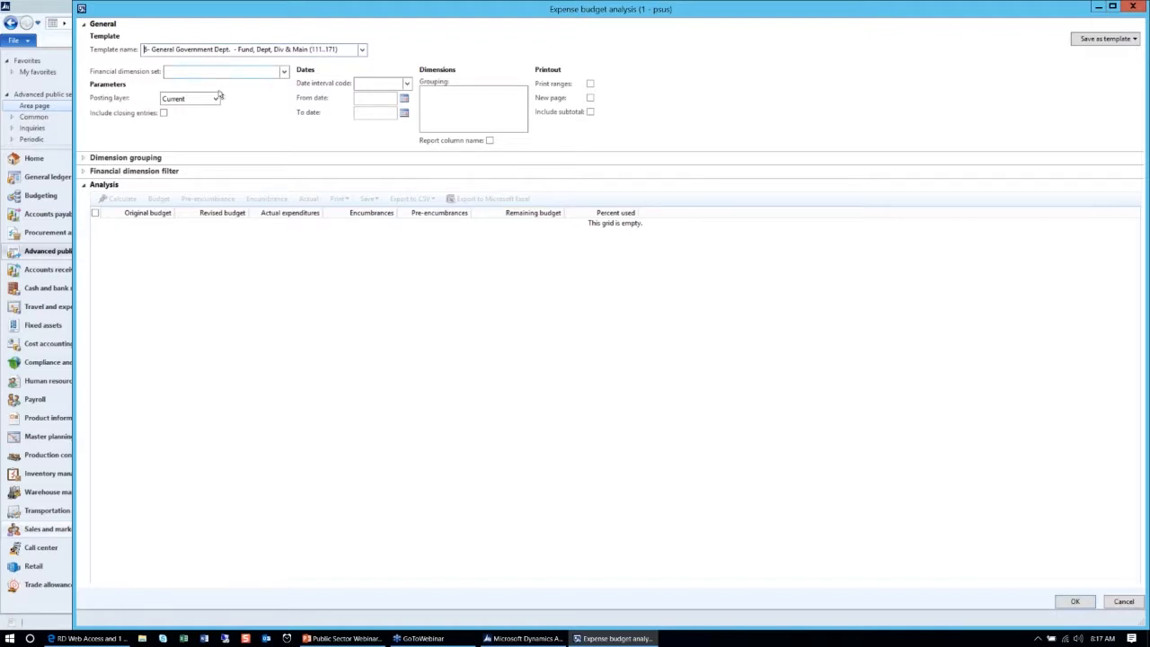
pyautogui.moveTo(202, 172)
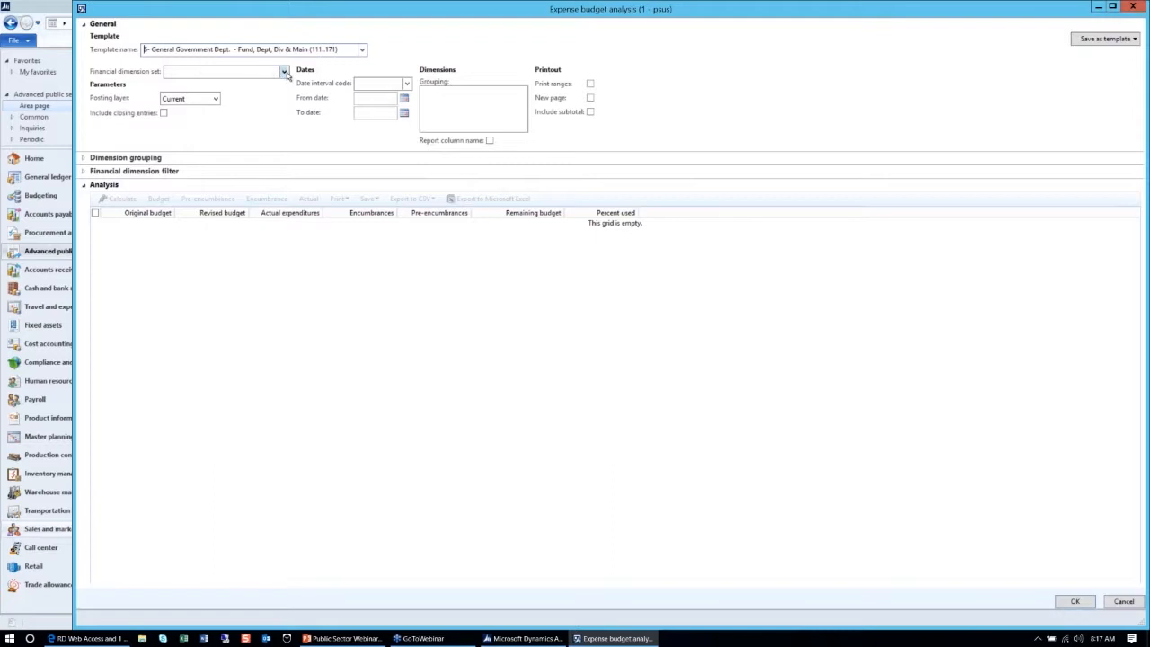
pyautogui.click(277, 72)
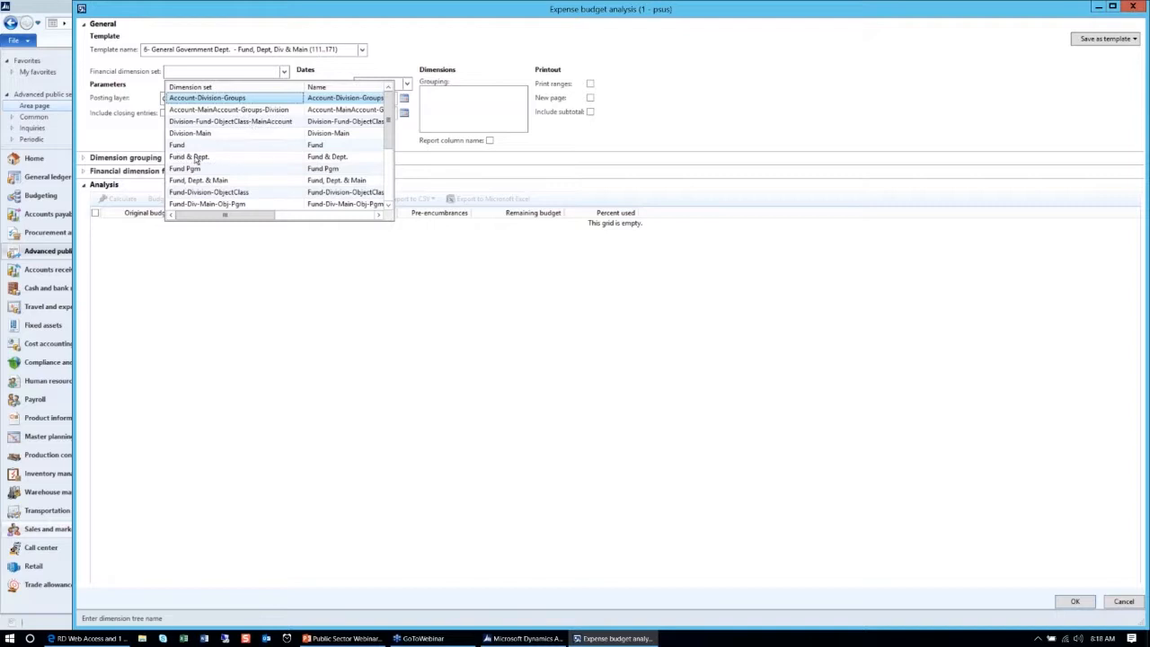
pyautogui.click(188, 157)
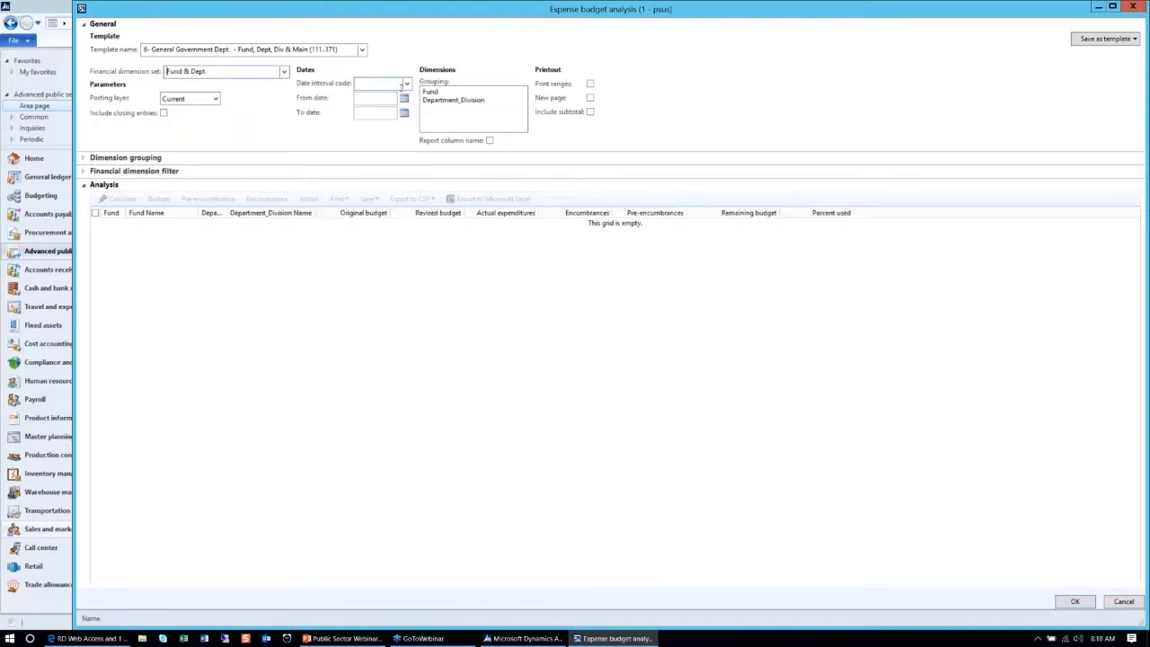
pyautogui.click(403, 83)
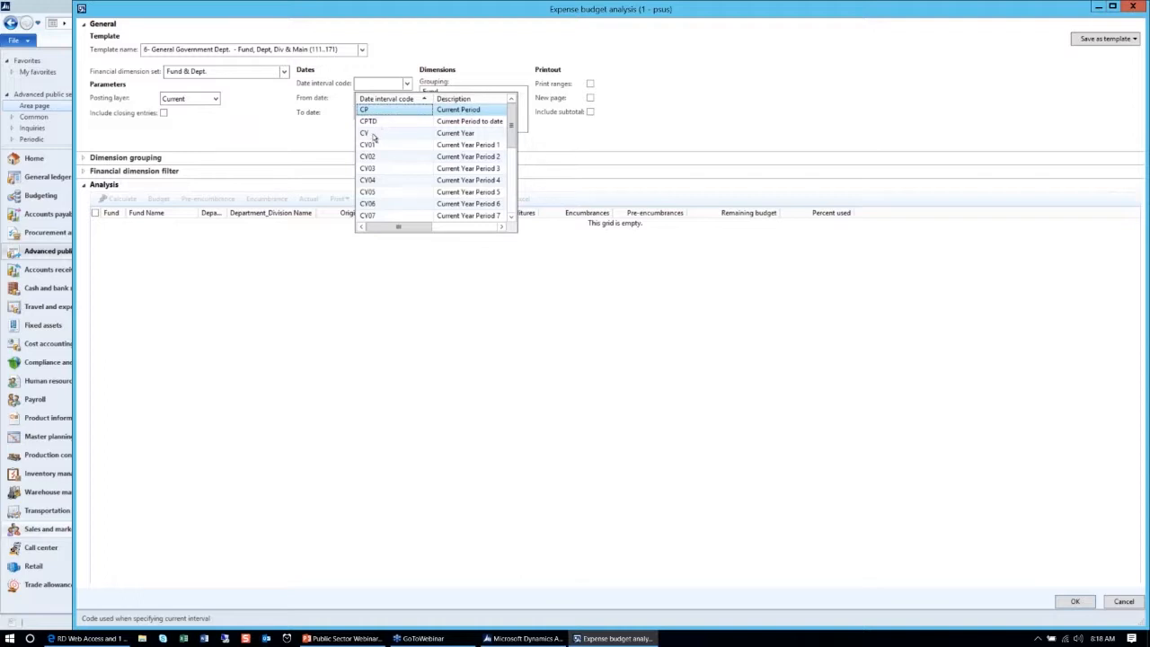
pyautogui.click(393, 132)
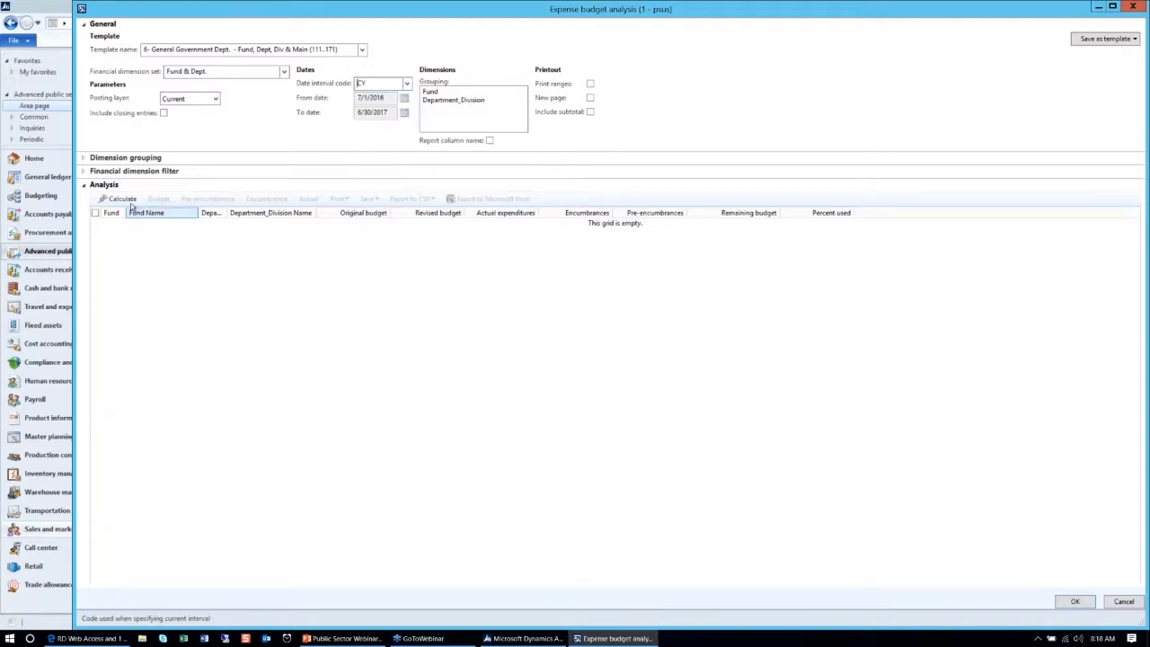
pyautogui.click(121, 198)
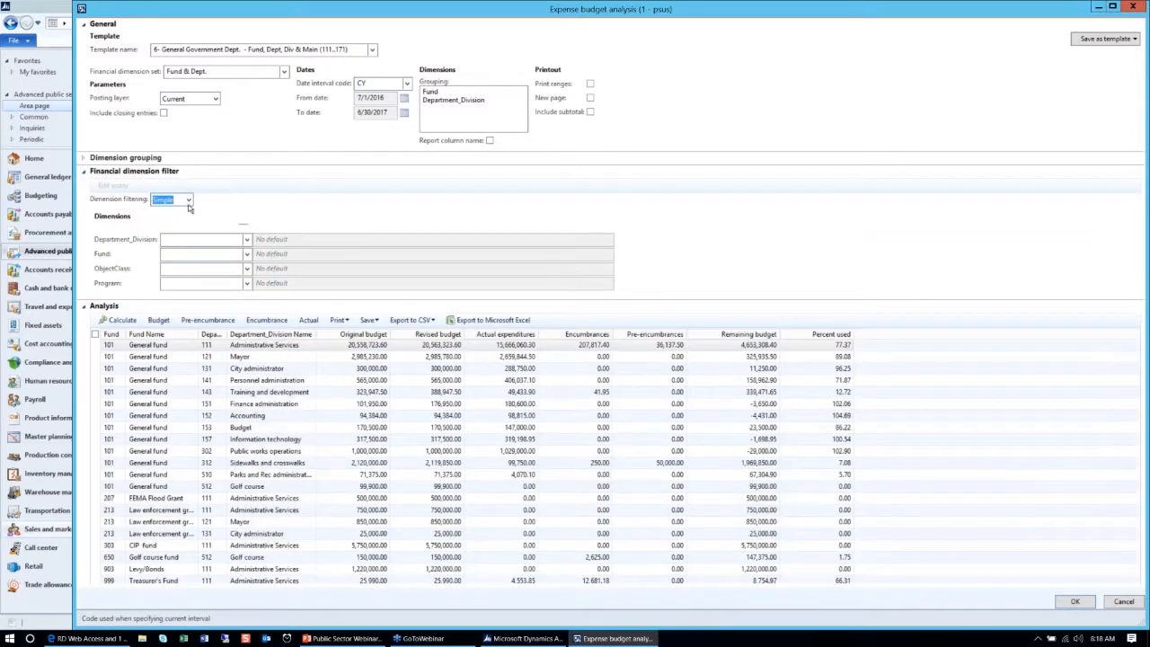
# - Switch dimension filtering to Advanced and add a range on the department-division account field
pyautogui.click(188, 199)
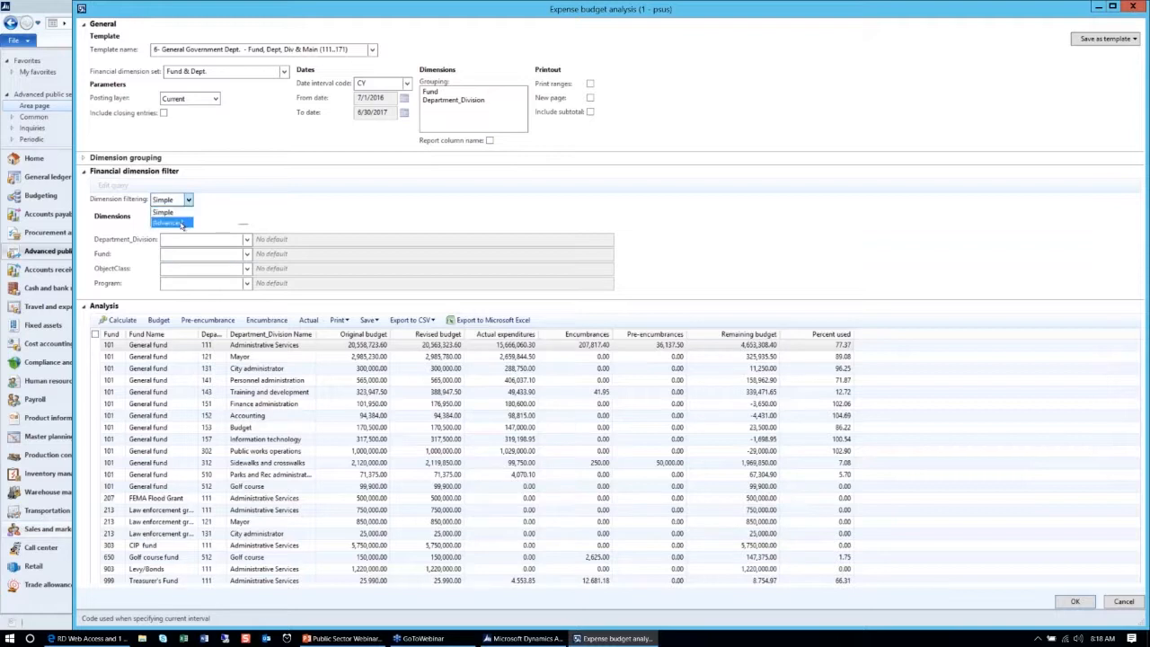
pyautogui.click(170, 222)
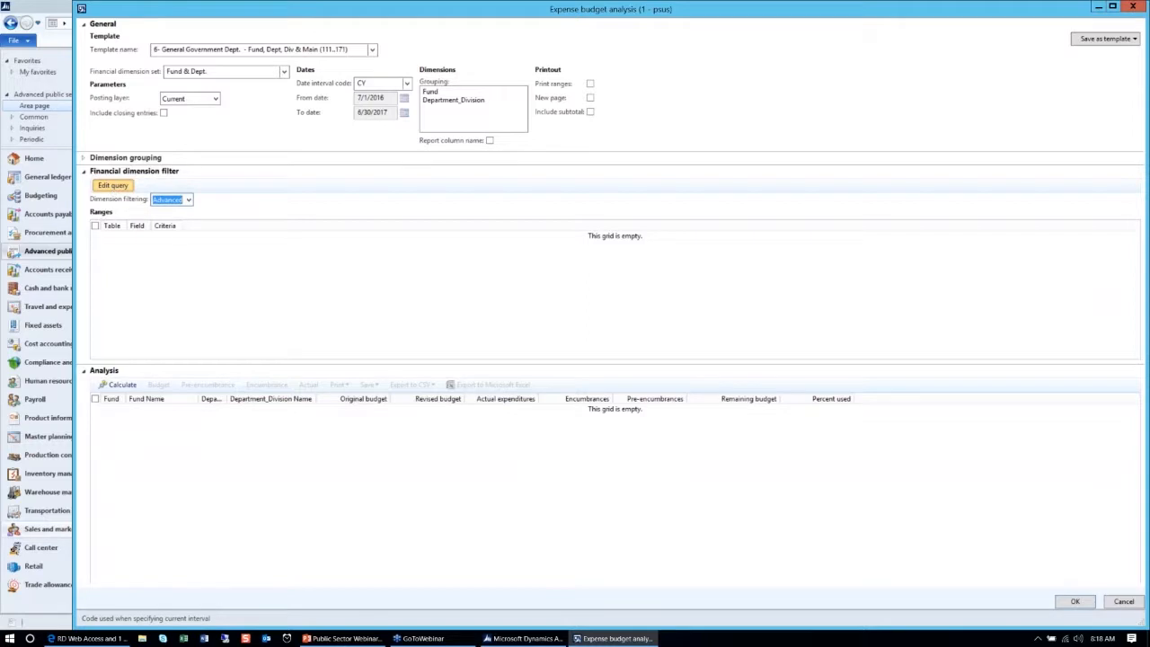
pyautogui.click(112, 185)
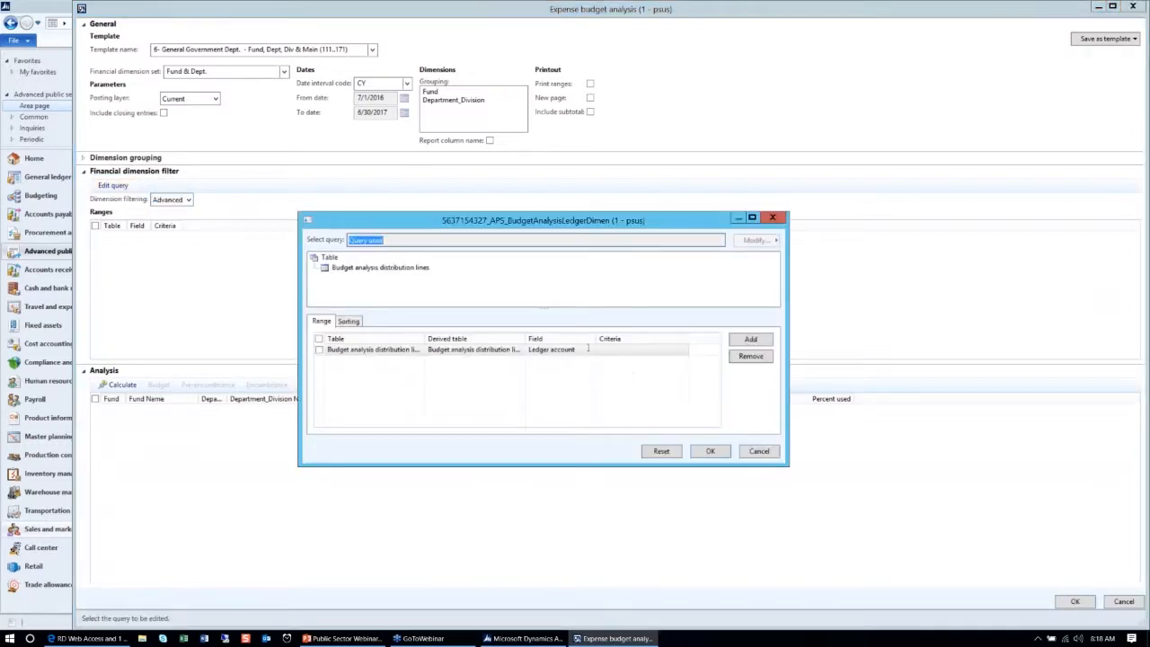
pyautogui.click(593, 349)
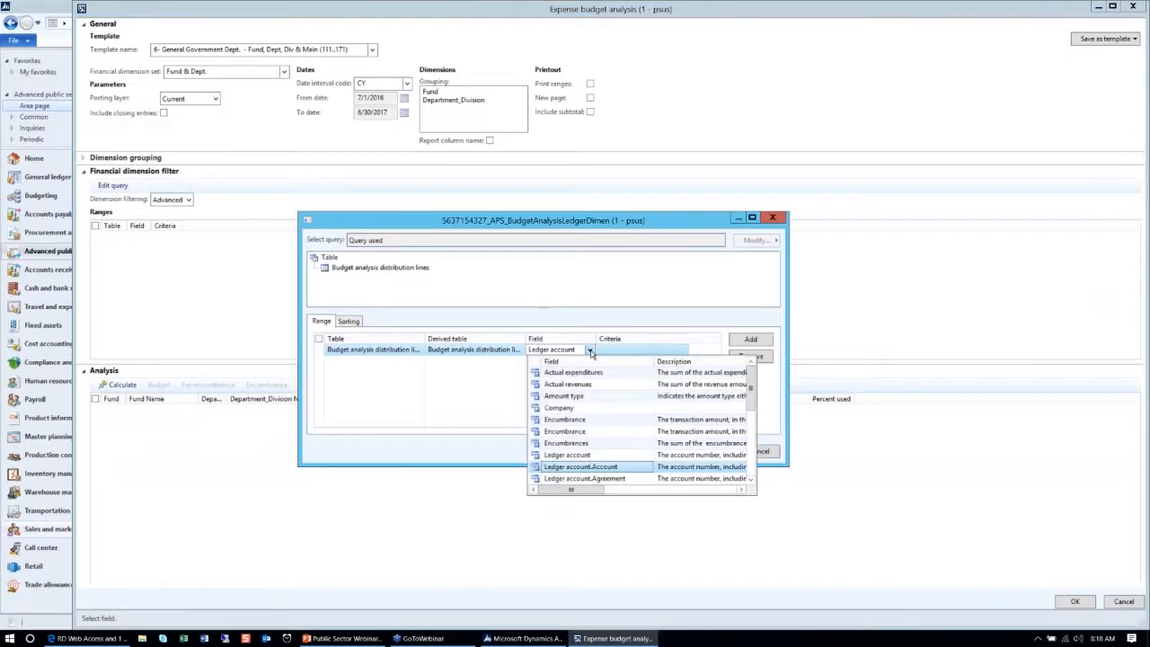
pyautogui.moveTo(612, 426)
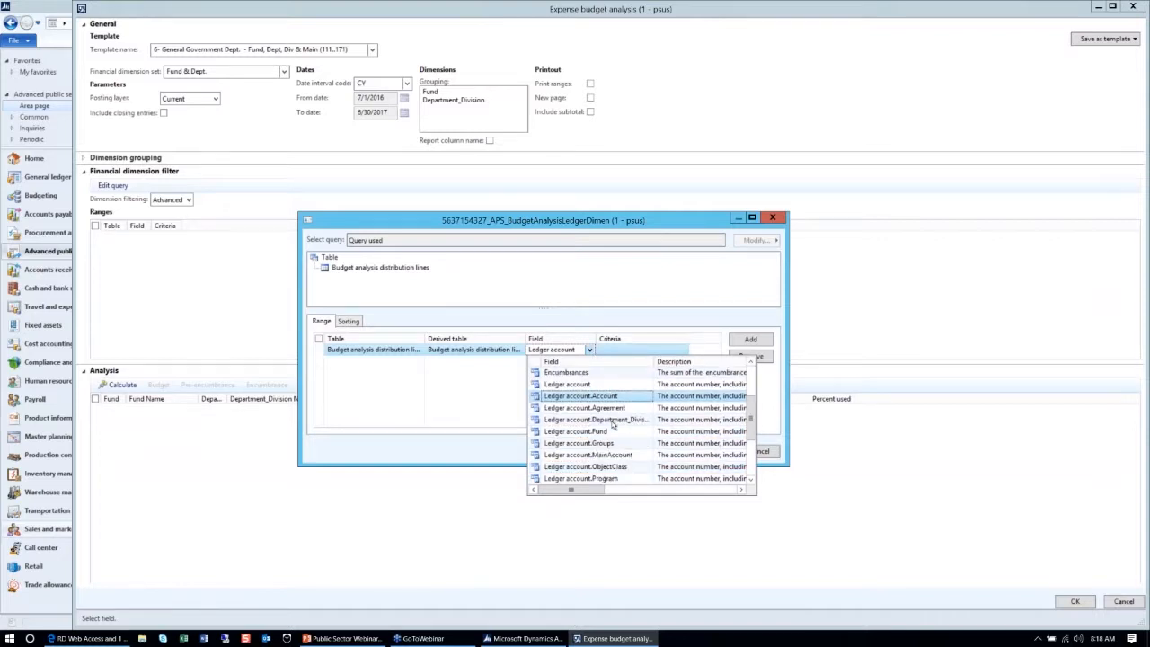
pyautogui.moveTo(611, 443)
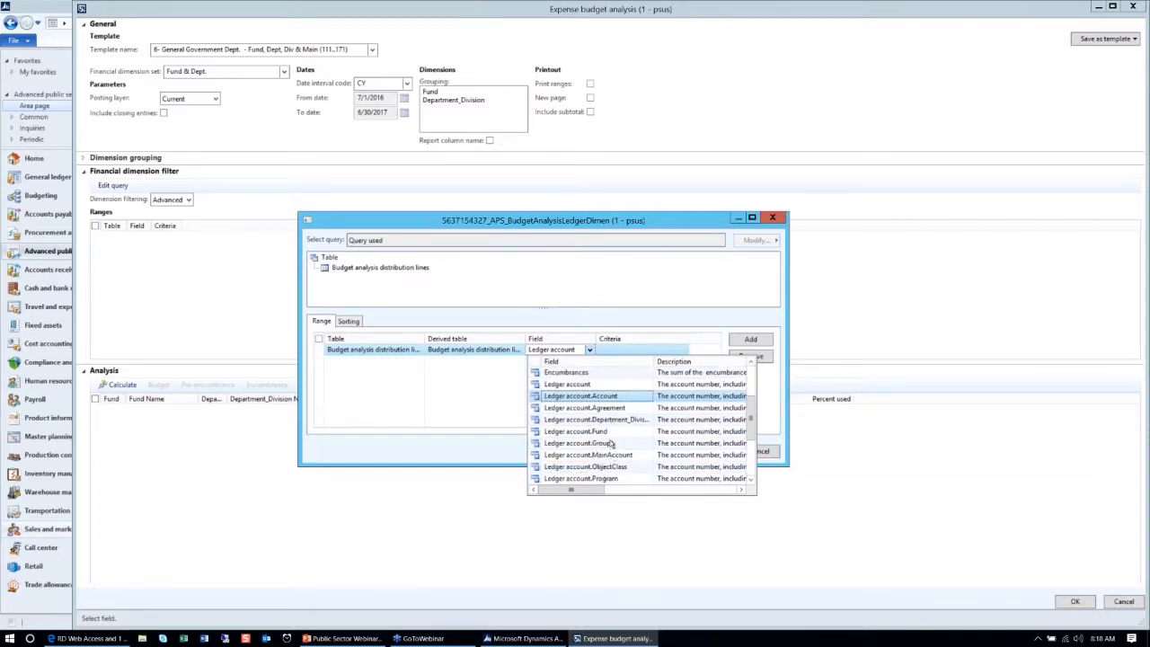
pyautogui.click(587, 419)
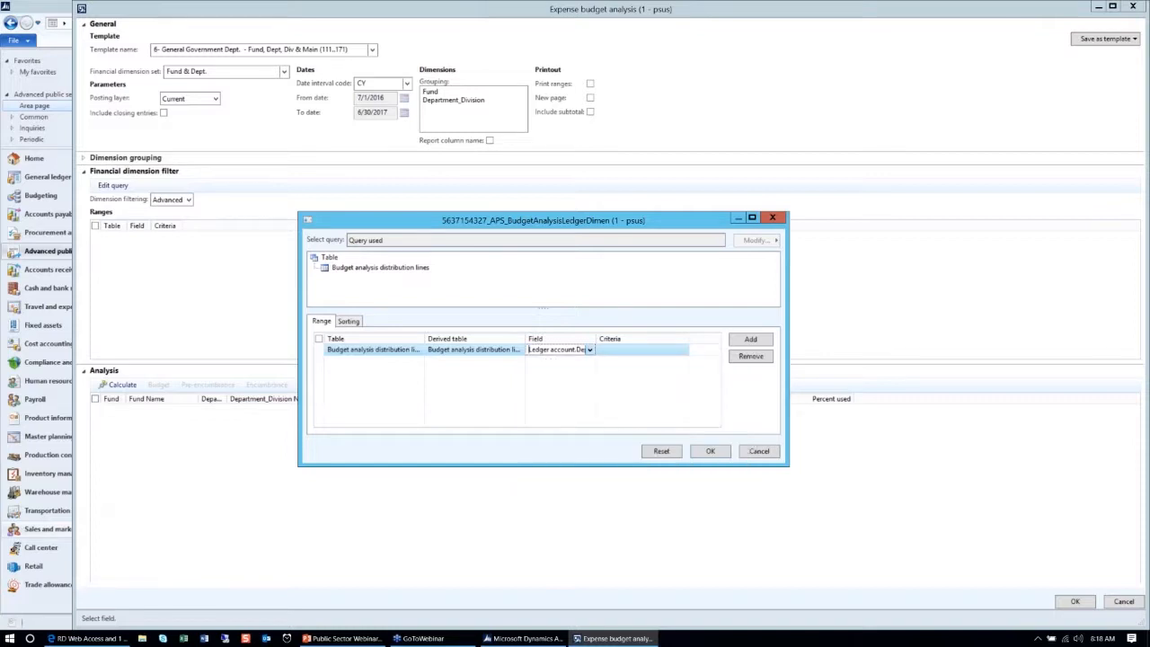
# - Enter the department range criteria and recalculate, showing Treasurer's Fund departments
pyautogui.click(638, 350)
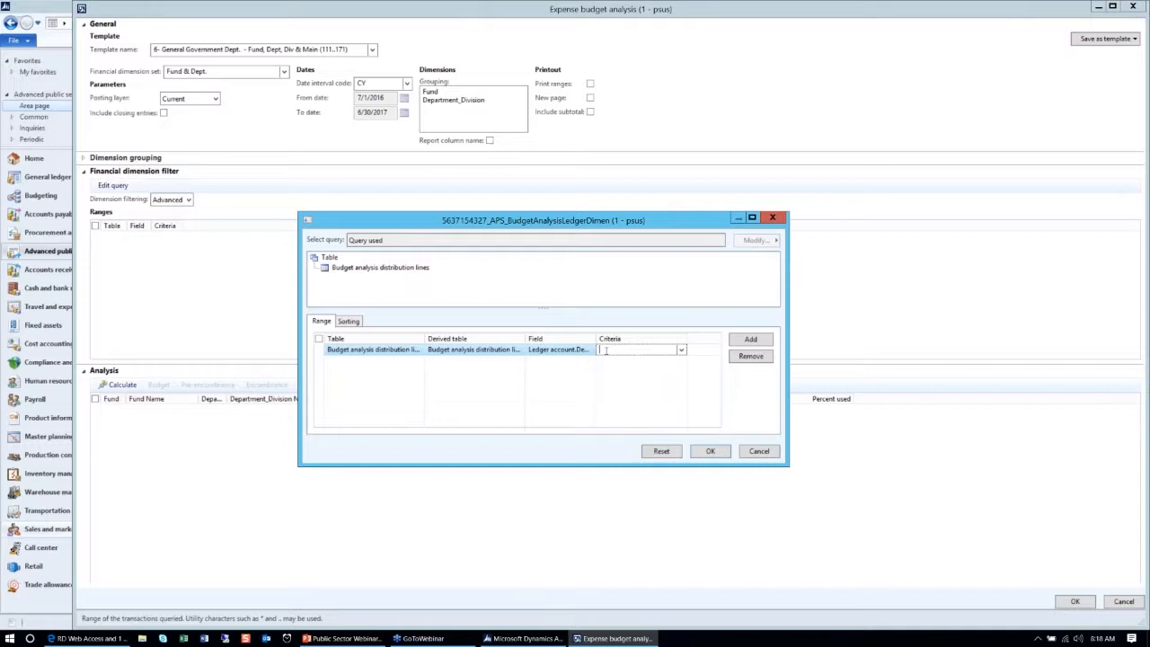
pyautogui.write('1')
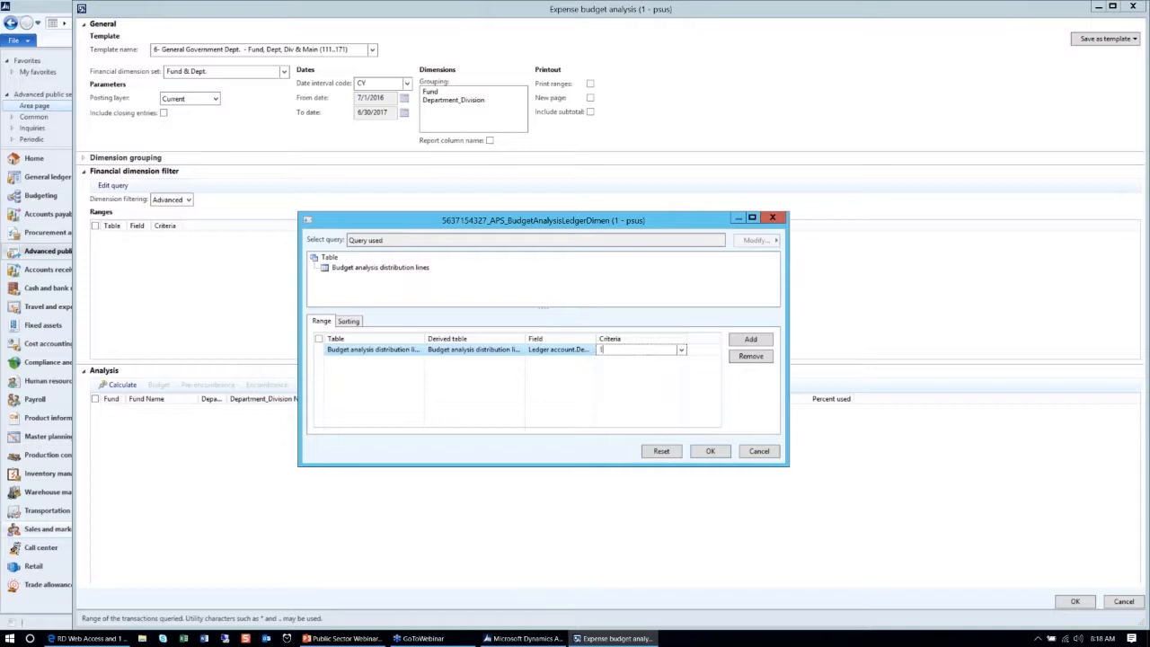
pyautogui.write('111')
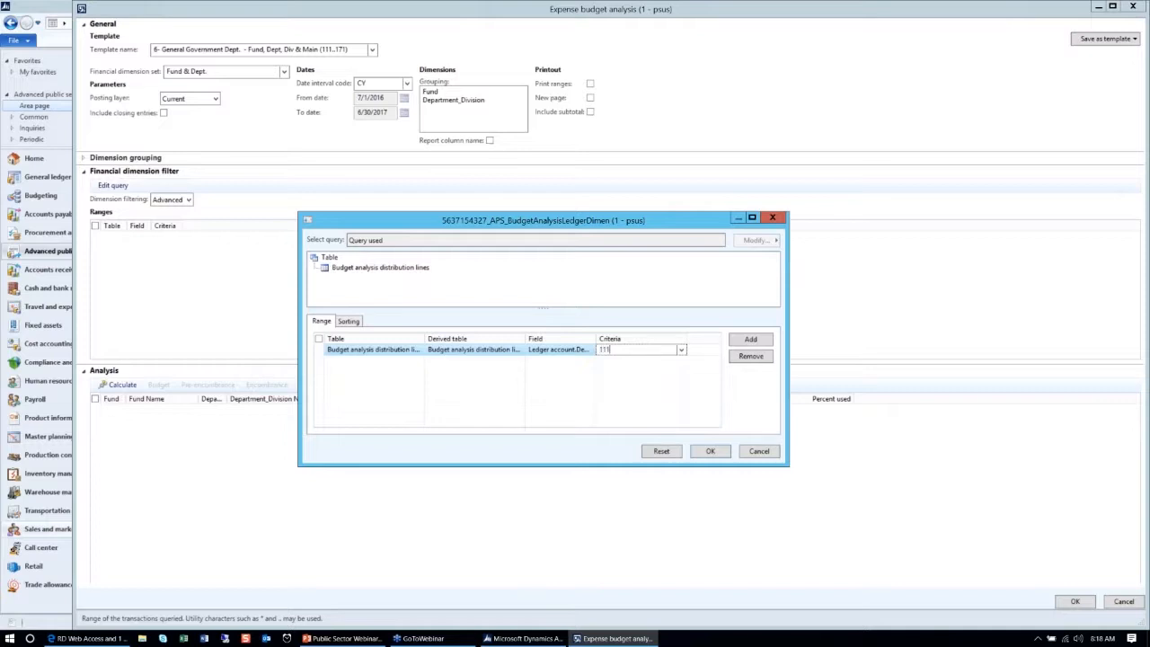
pyautogui.write('..171')
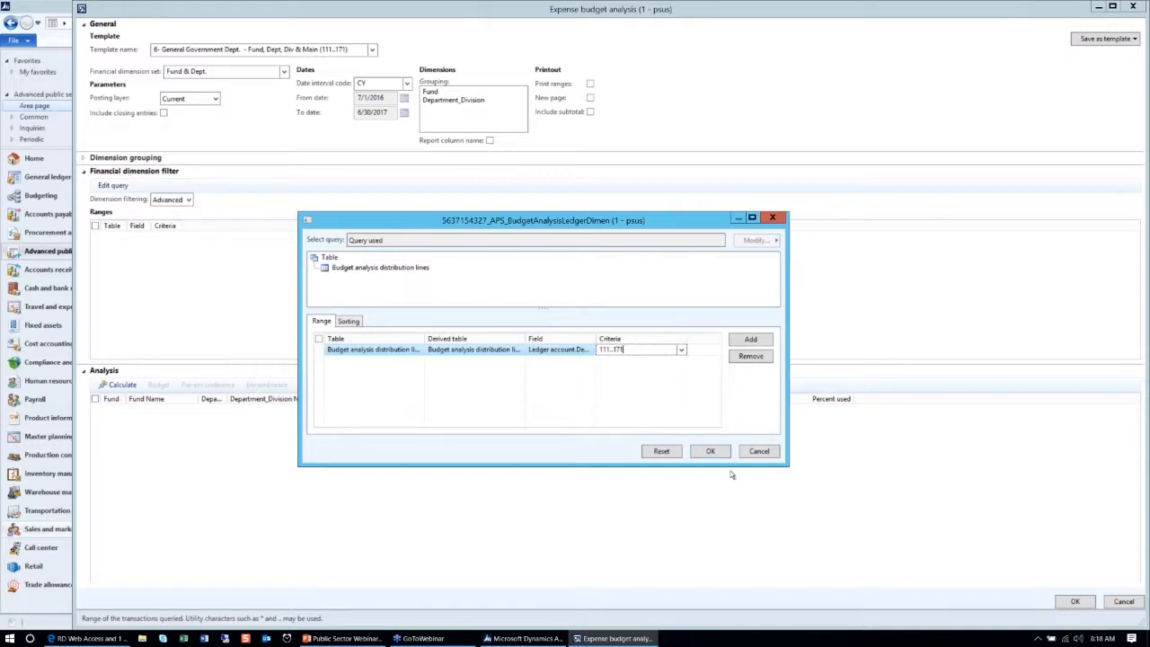
pyautogui.click(710, 451)
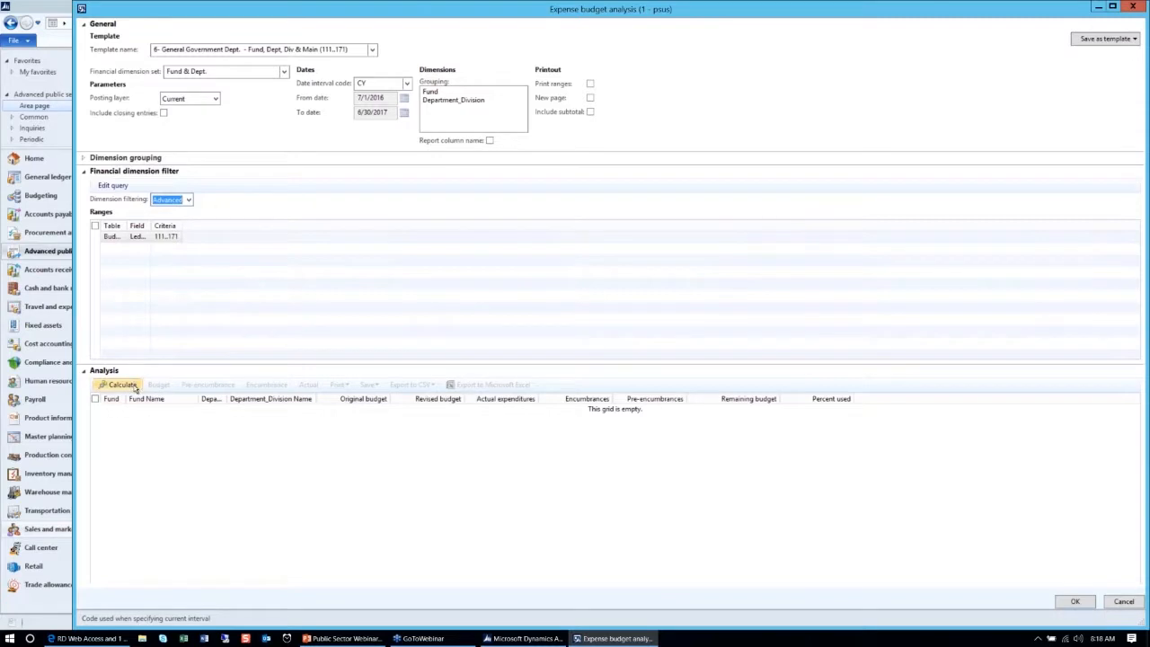
pyautogui.click(121, 385)
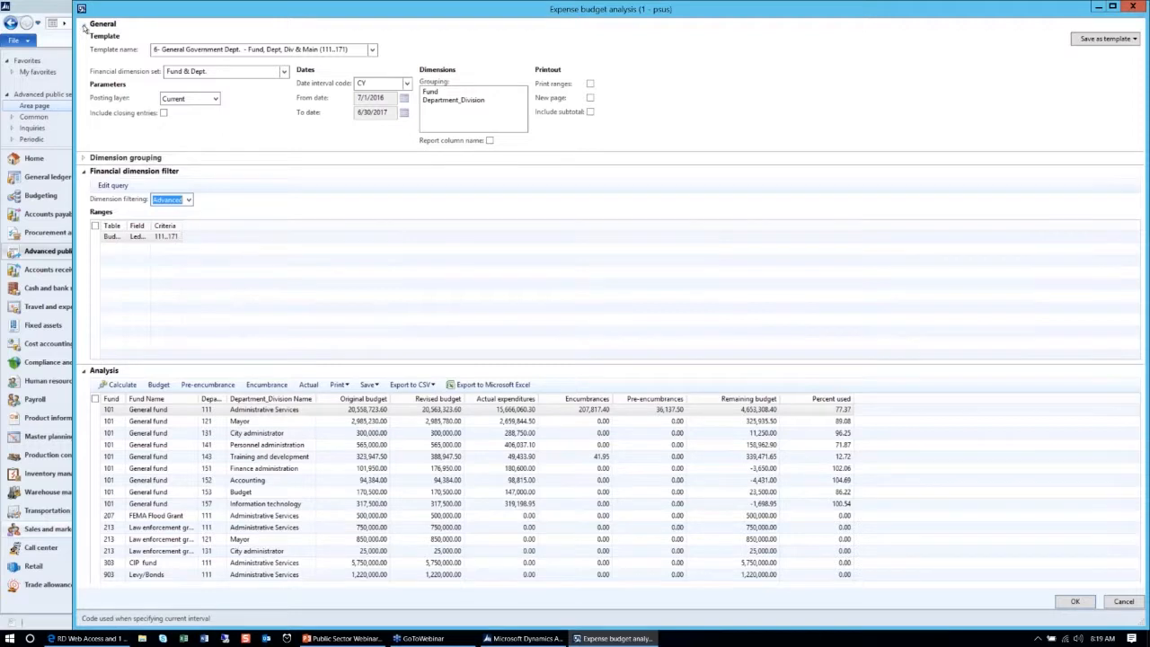
# - Collapse the General settings, review the results, and bring up the saved template list
pyautogui.click(86, 23)
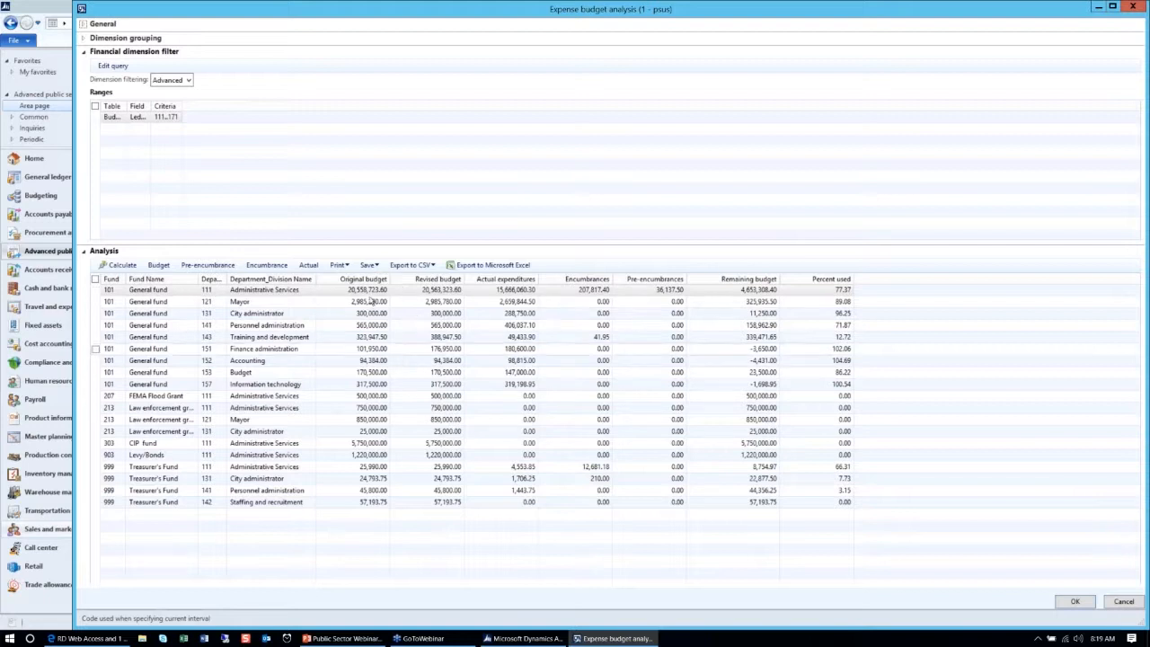
pyautogui.click(503, 278)
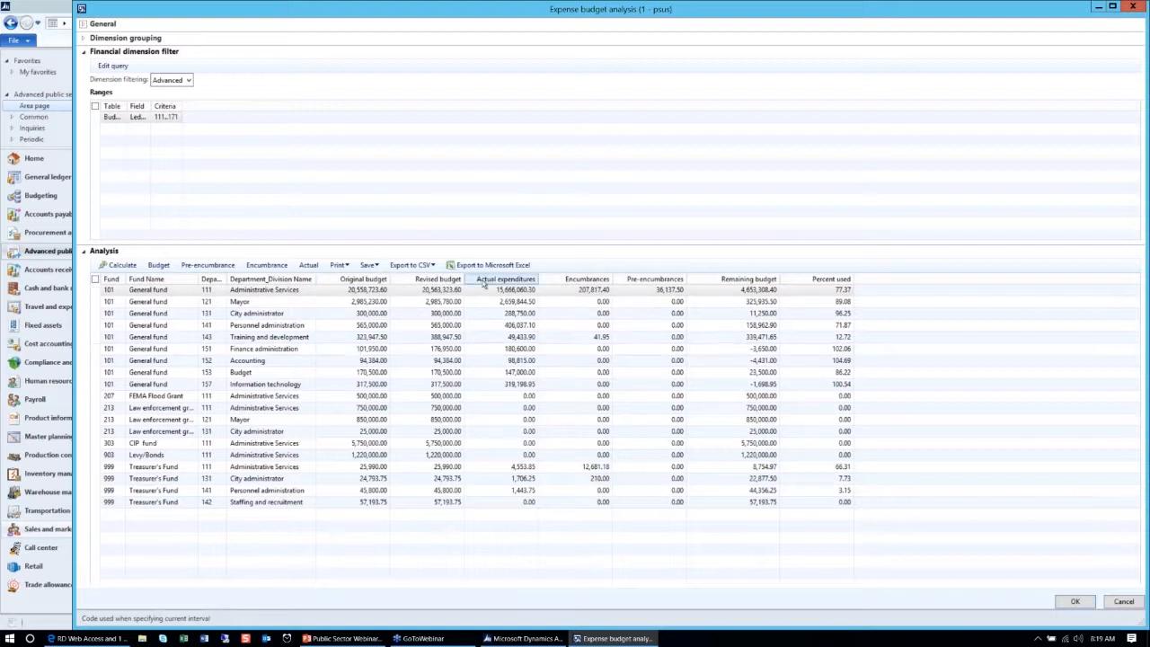
pyautogui.moveTo(502, 279)
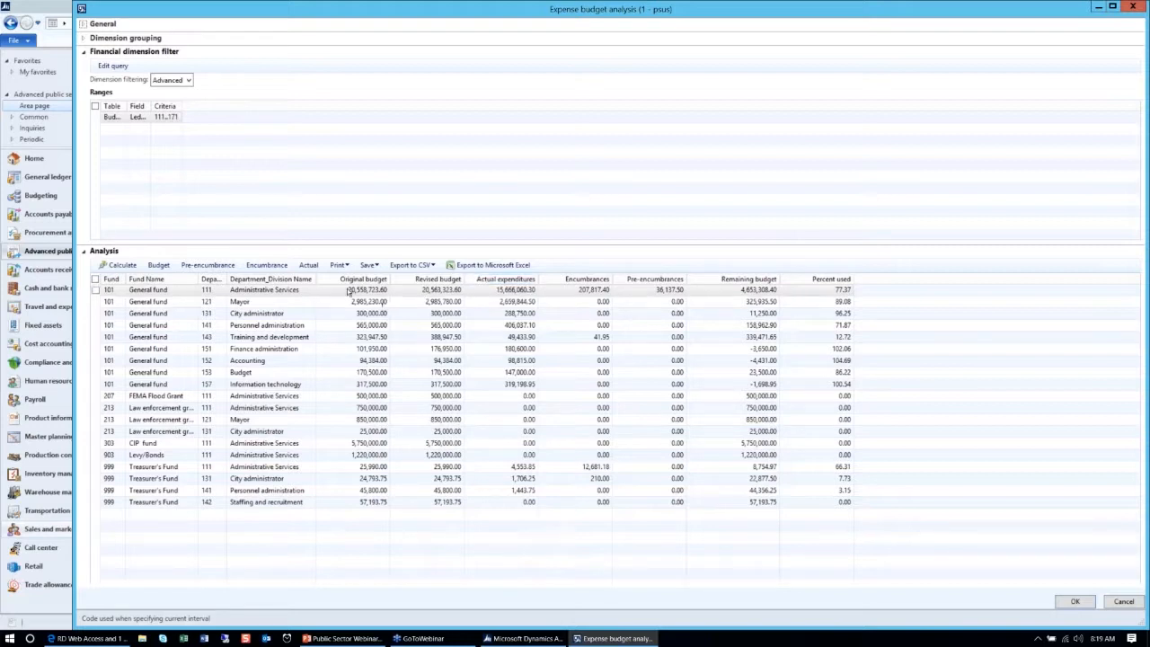
pyautogui.moveTo(373, 176)
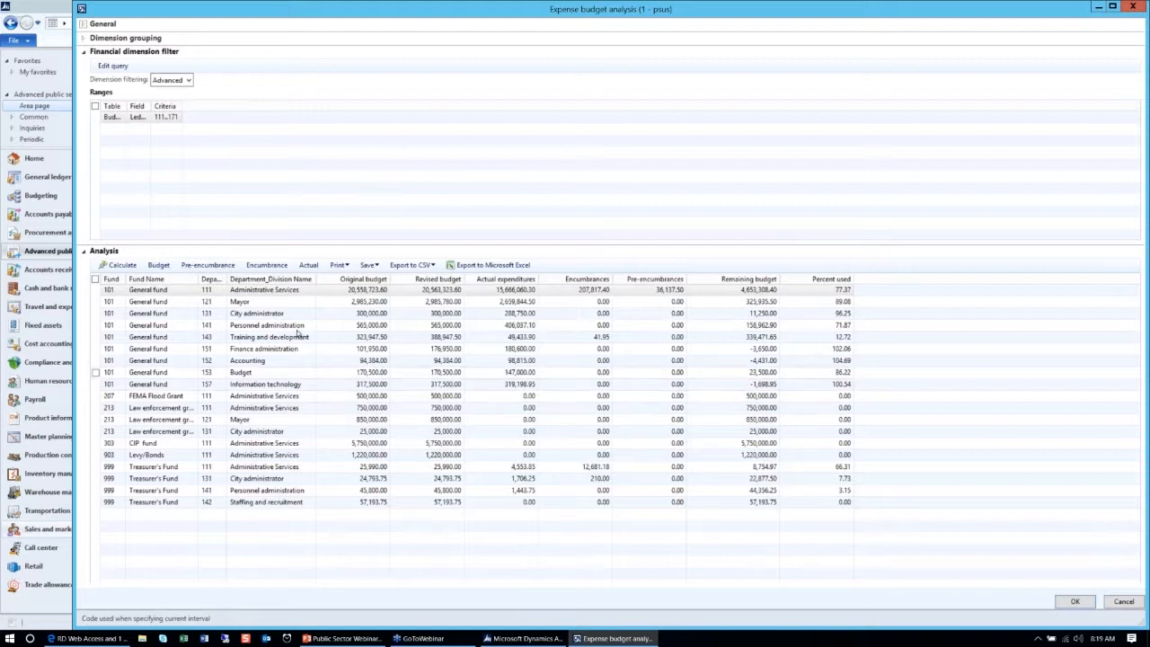
pyautogui.moveTo(404, 401)
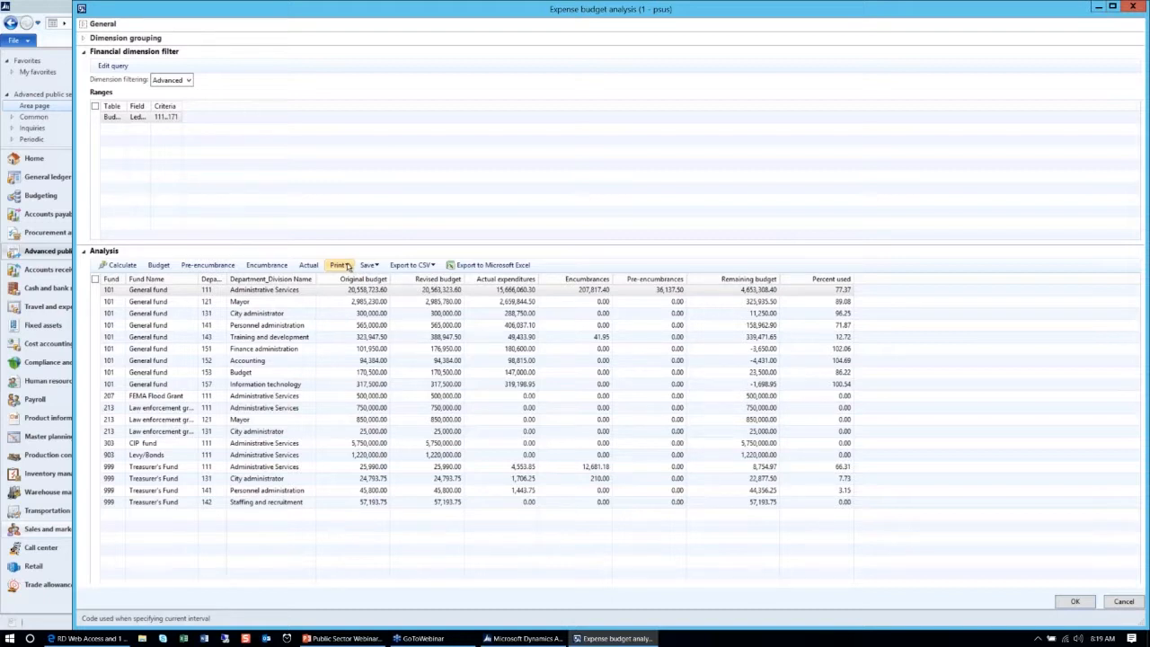
pyautogui.click(339, 264)
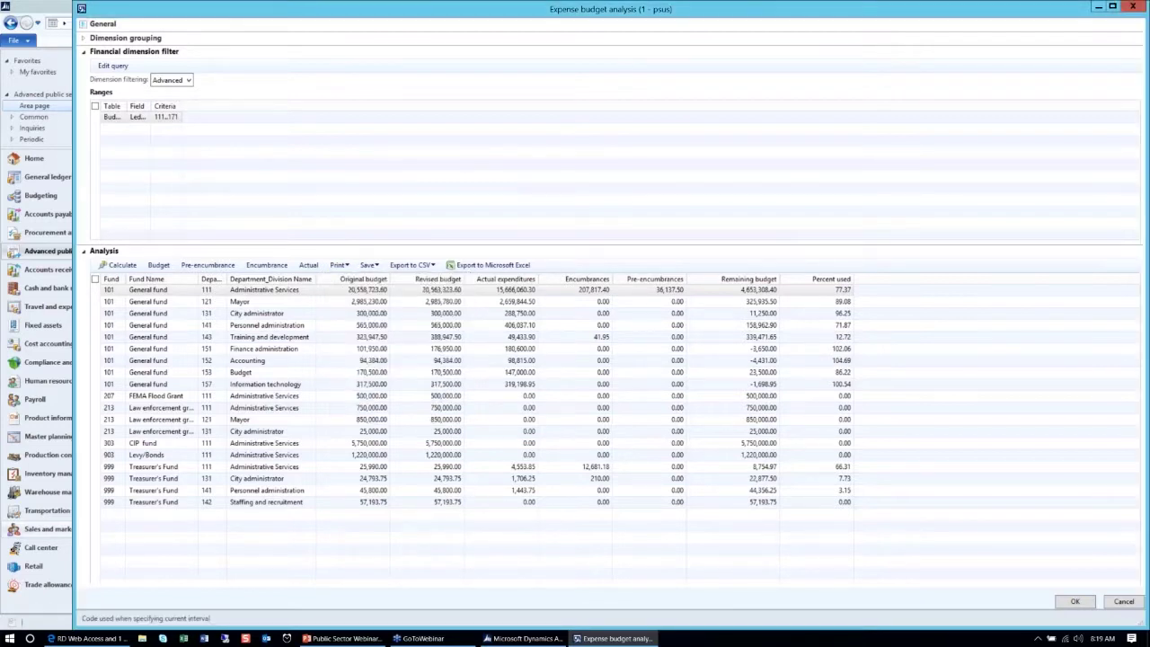
pyautogui.click(382, 48)
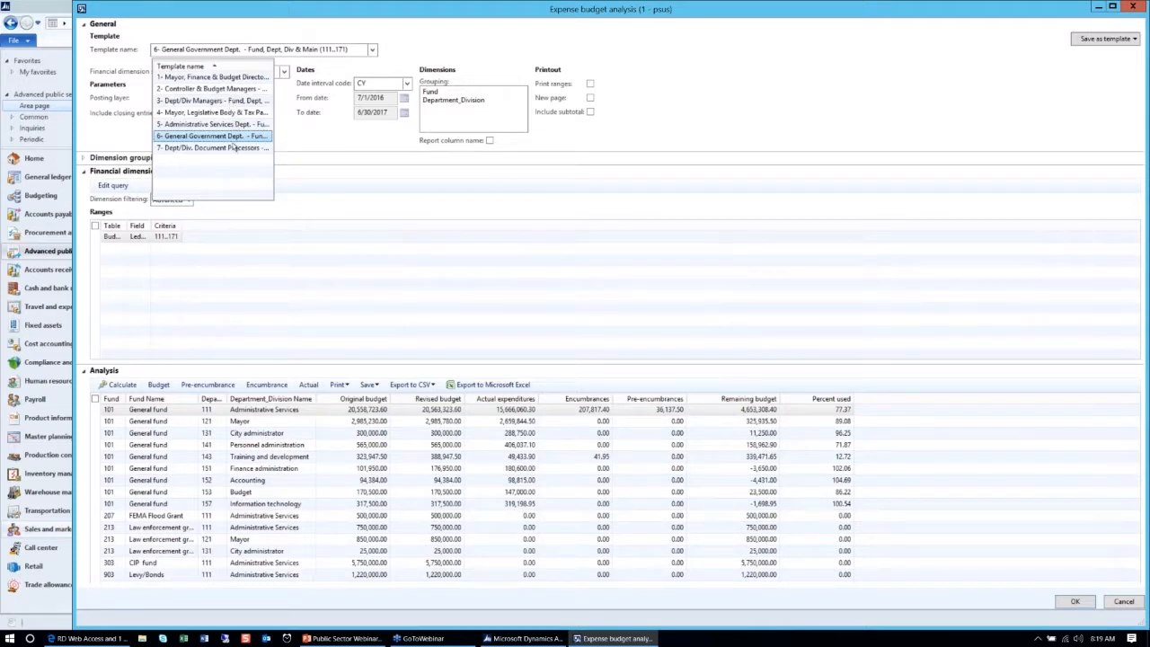
# - Recalculate the expense analysis with template 7, Dept/Div. Document Processors, and collapse General
pyautogui.click(212, 147)
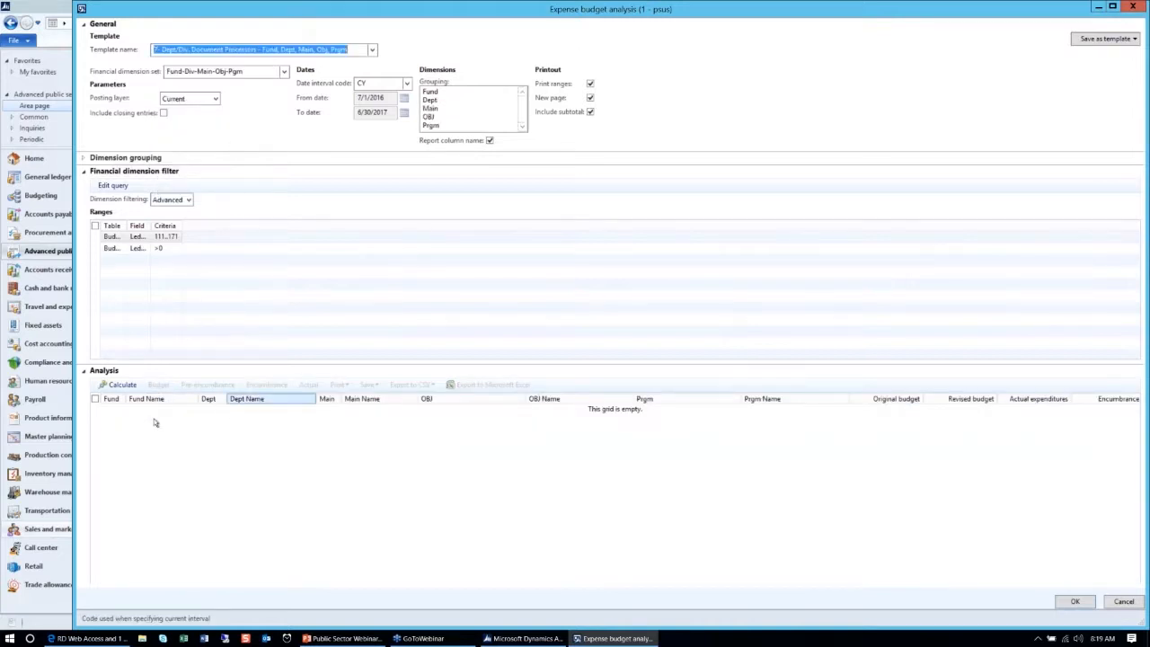
pyautogui.click(122, 385)
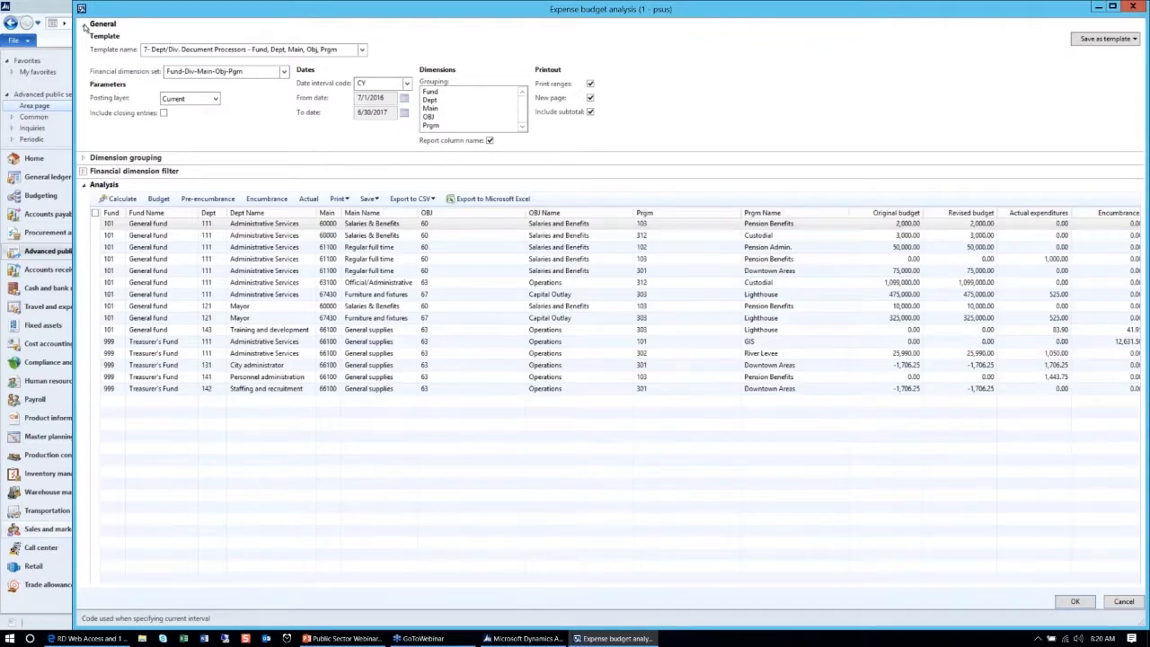
pyautogui.click(103, 25)
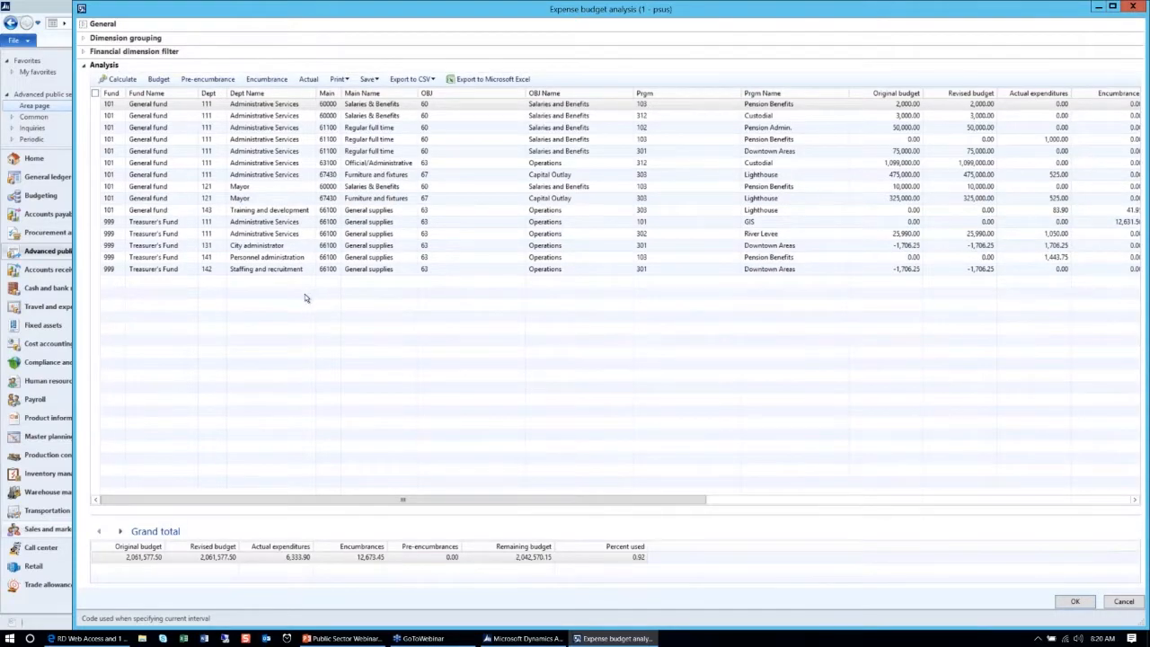
pyautogui.moveTo(298, 290)
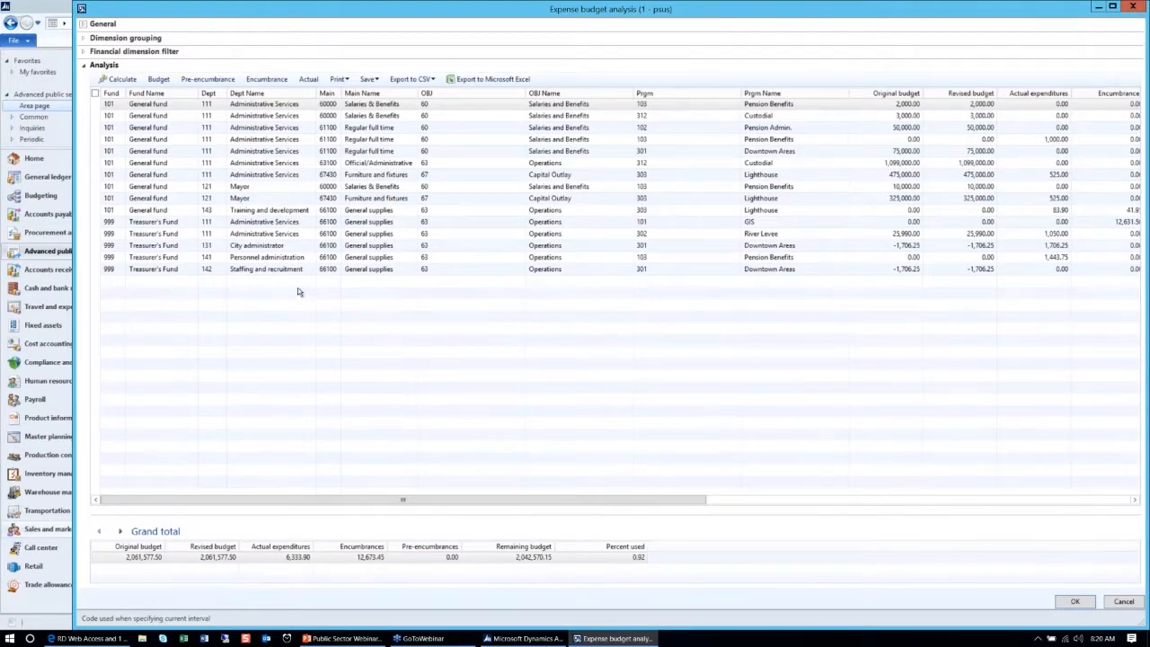
pyautogui.moveTo(267, 280)
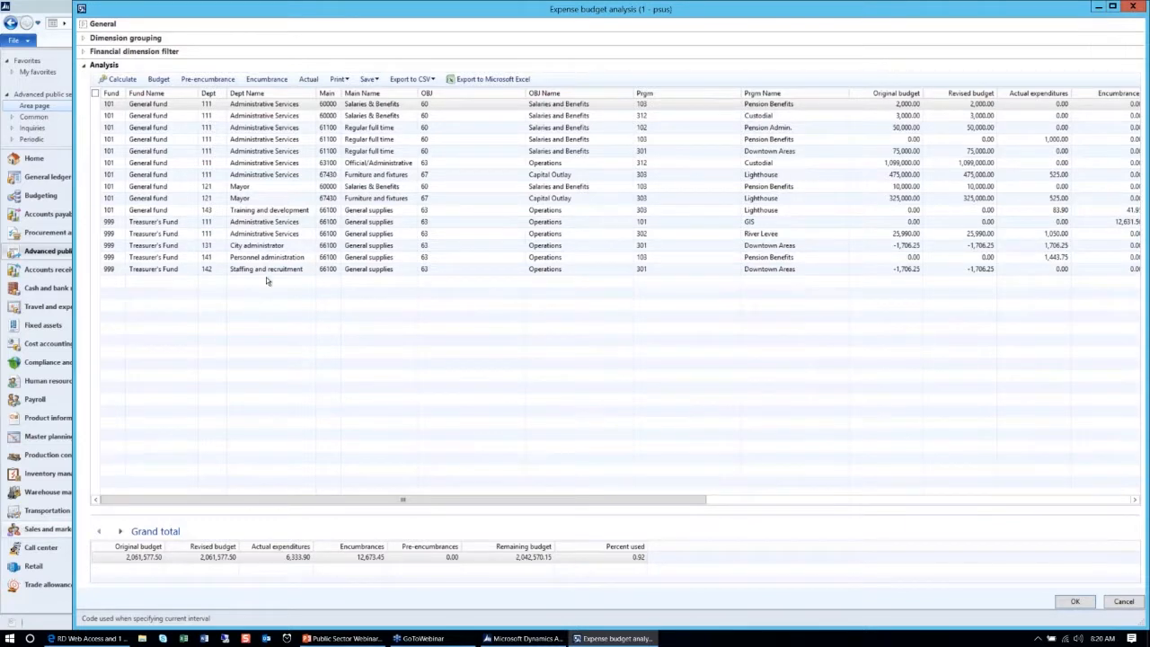
pyautogui.moveTo(330, 117)
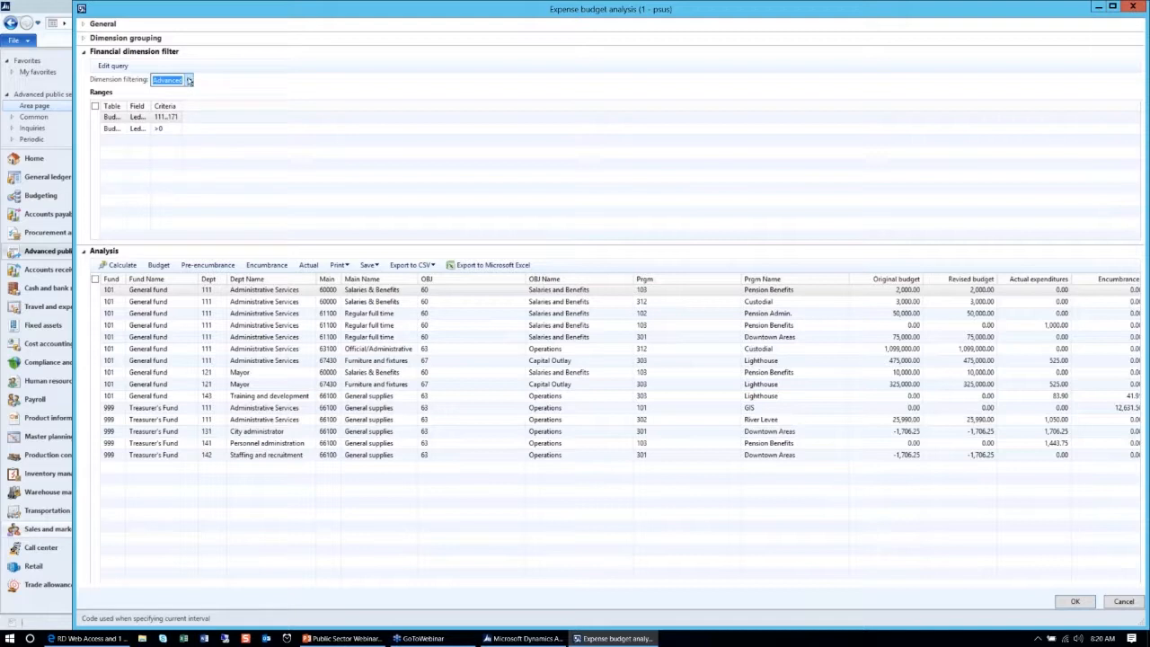
# - Delete the 111..171 and >0 range criteria from the dimension filter query
pyautogui.click(189, 80)
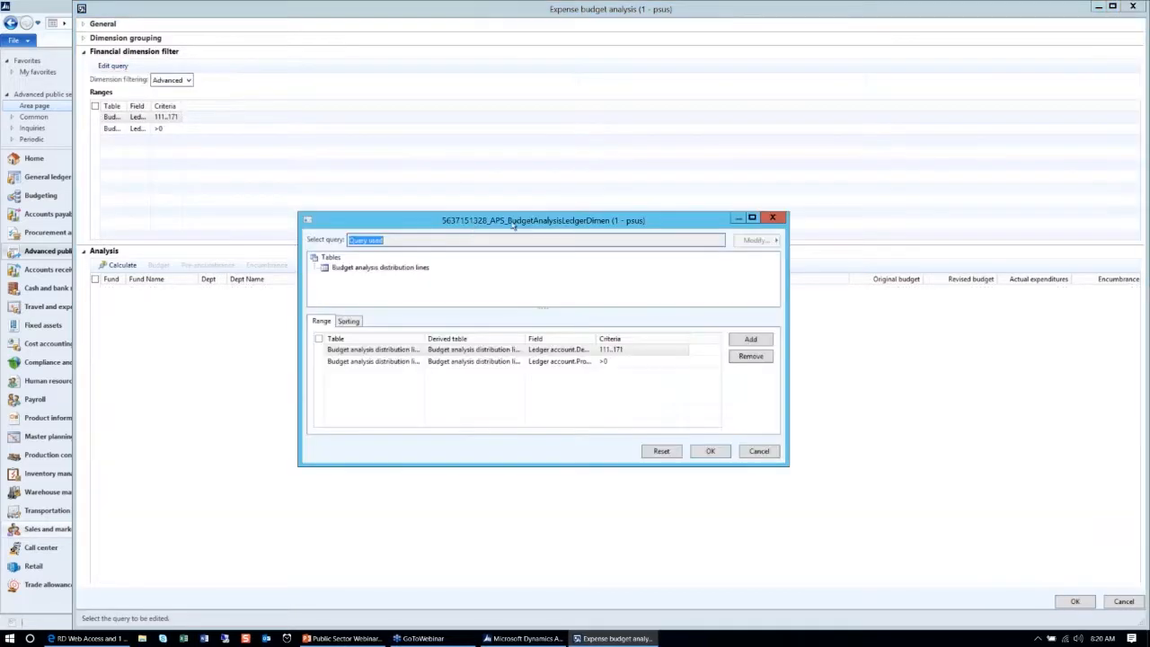
pyautogui.click(751, 355)
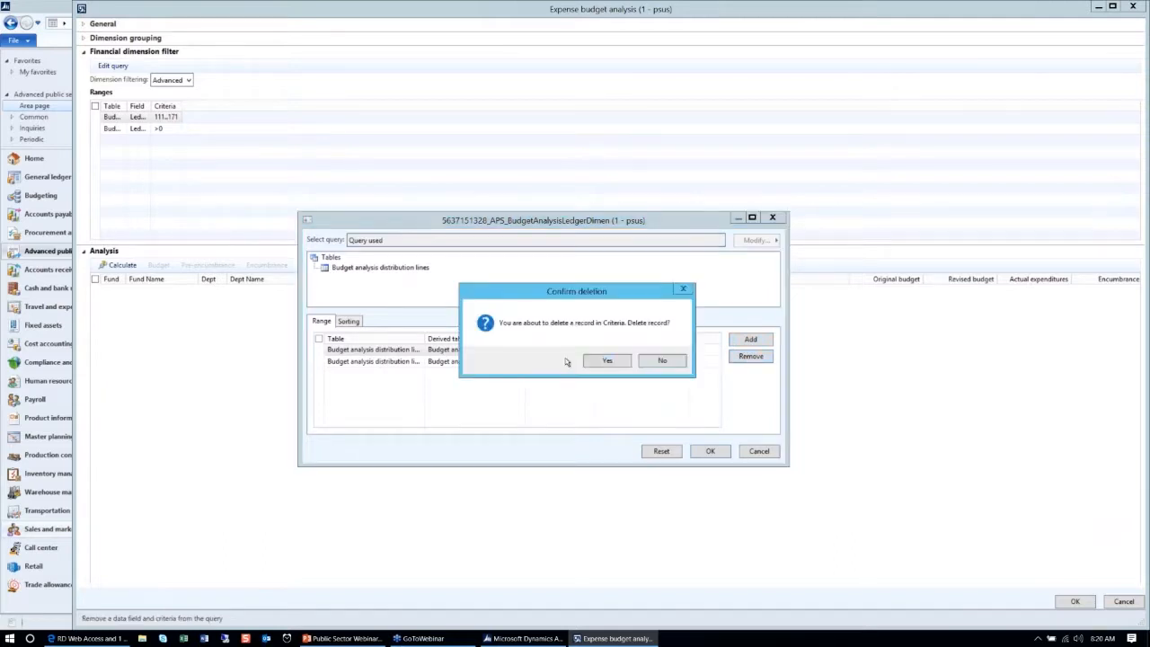
pyautogui.click(606, 360)
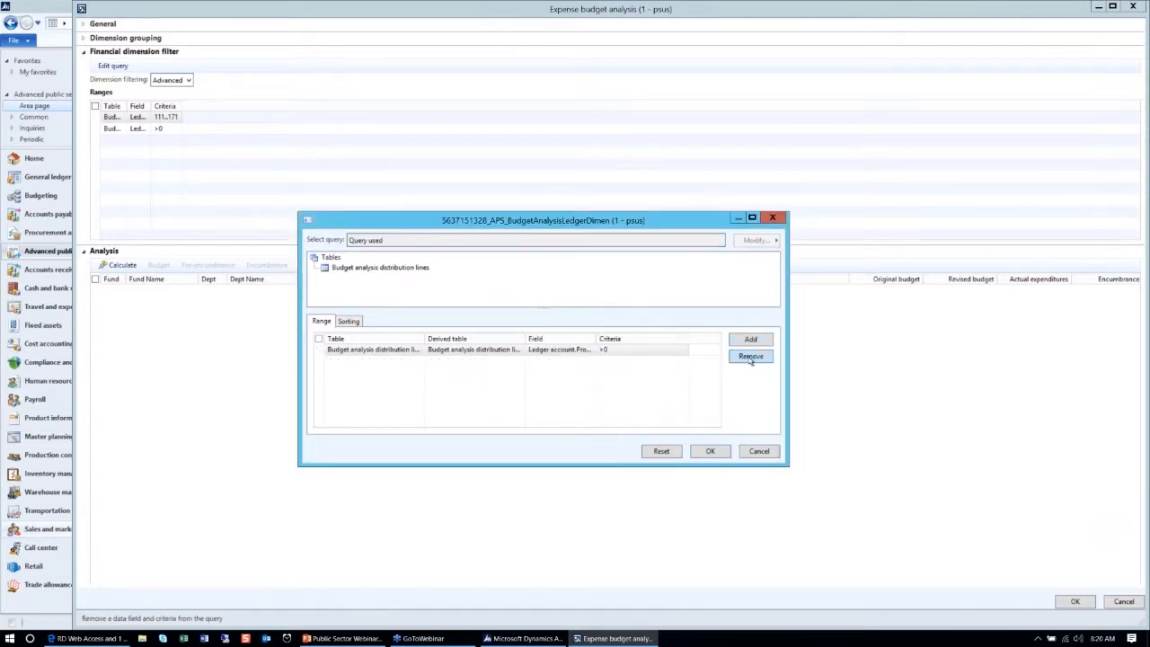
pyautogui.click(751, 356)
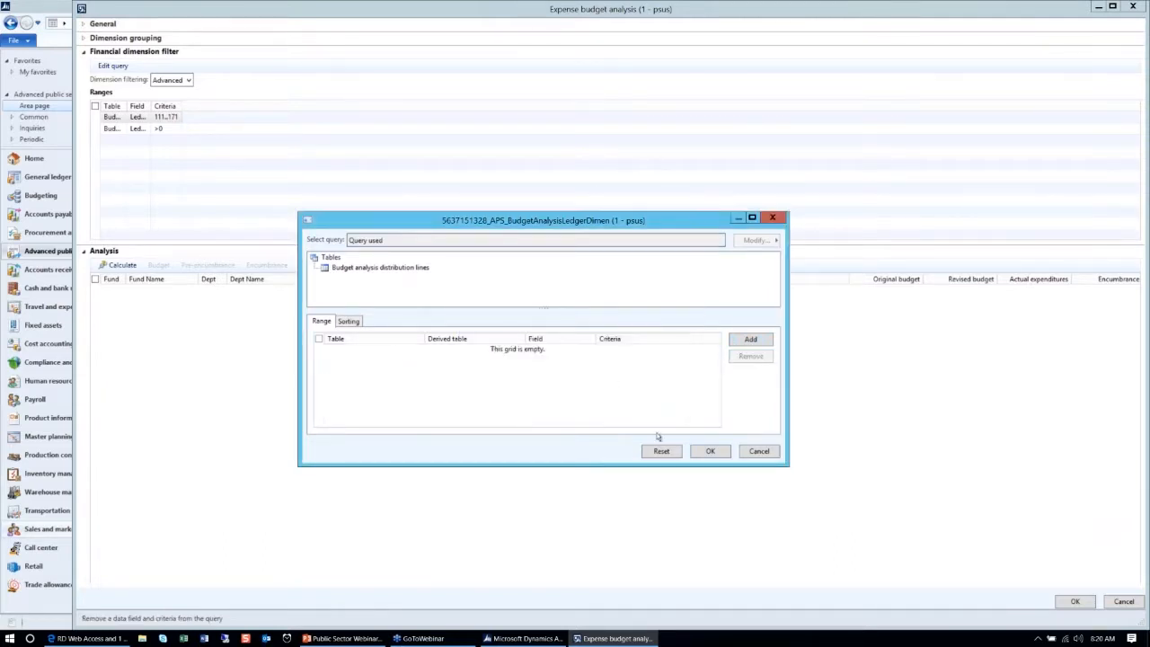
pyautogui.click(710, 451)
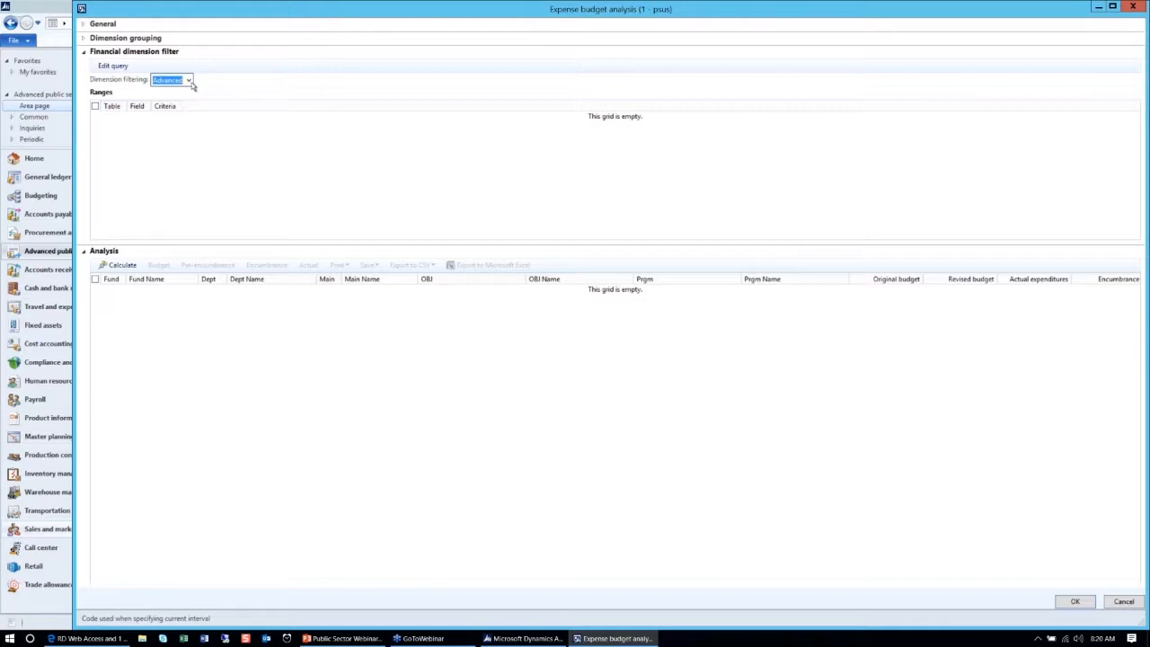
# - Switch dimension filtering to Simple, clear the Fund filter, and recalculate the analysis
pyautogui.click(186, 82)
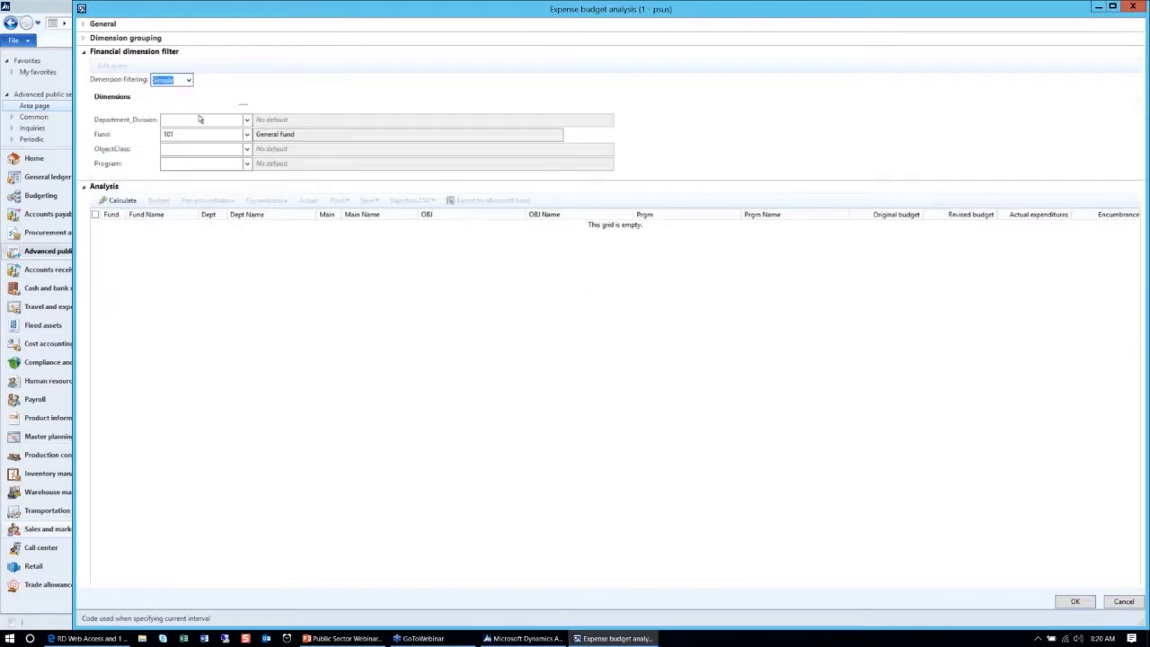
pyautogui.click(188, 133)
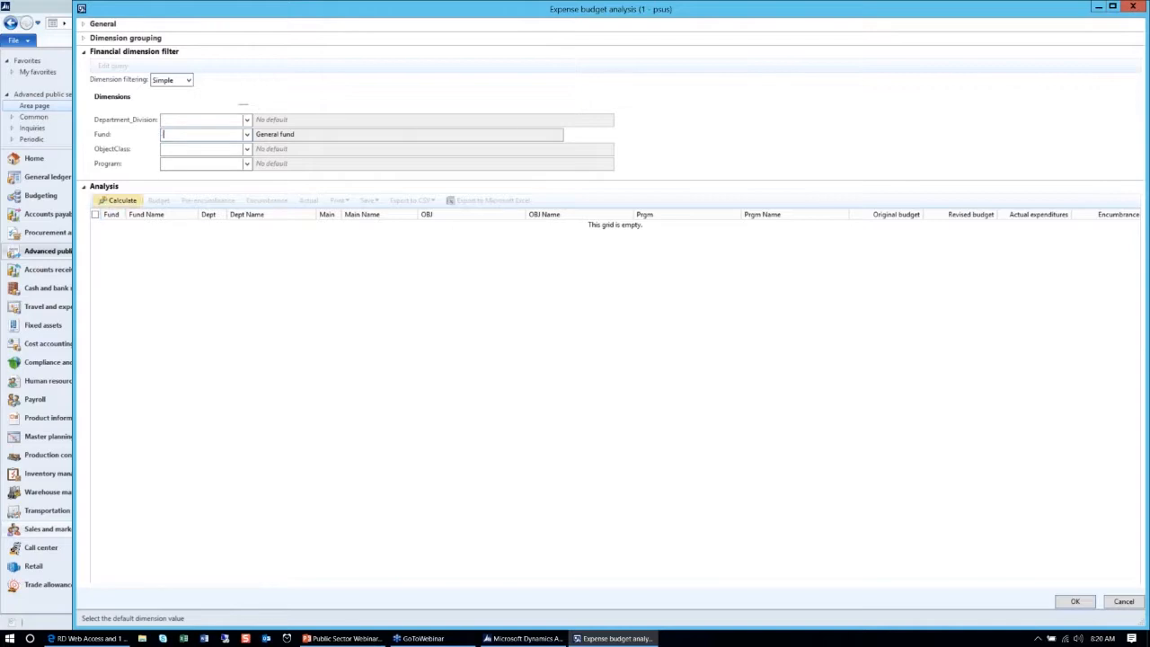
pyautogui.click(118, 199)
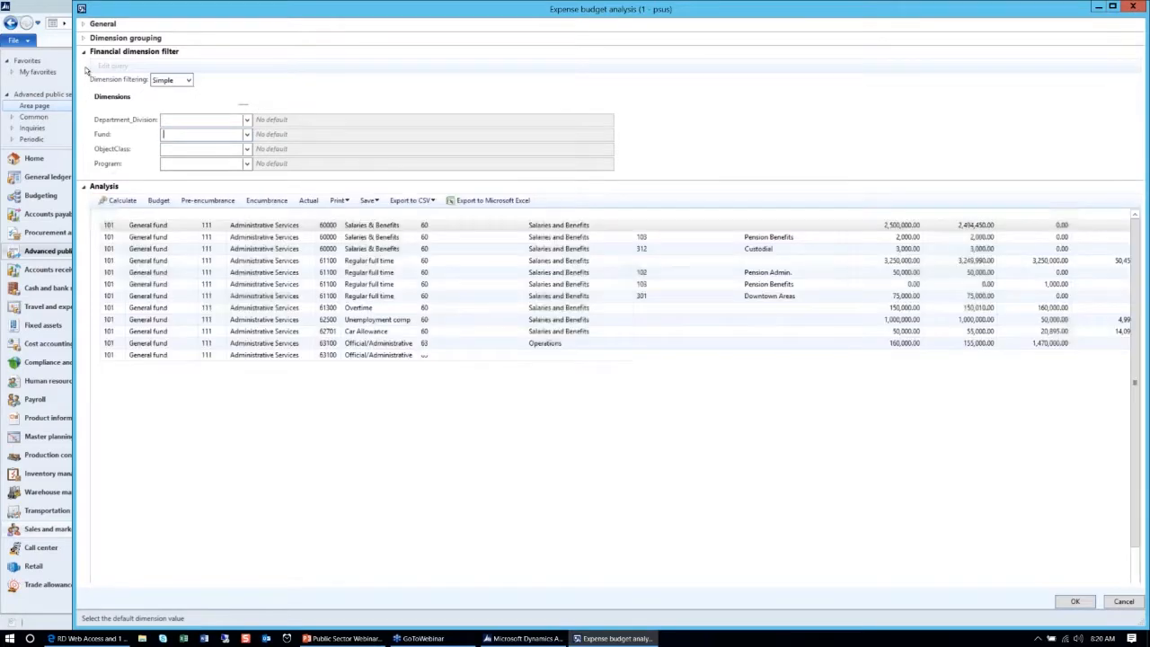
pyautogui.click(87, 53)
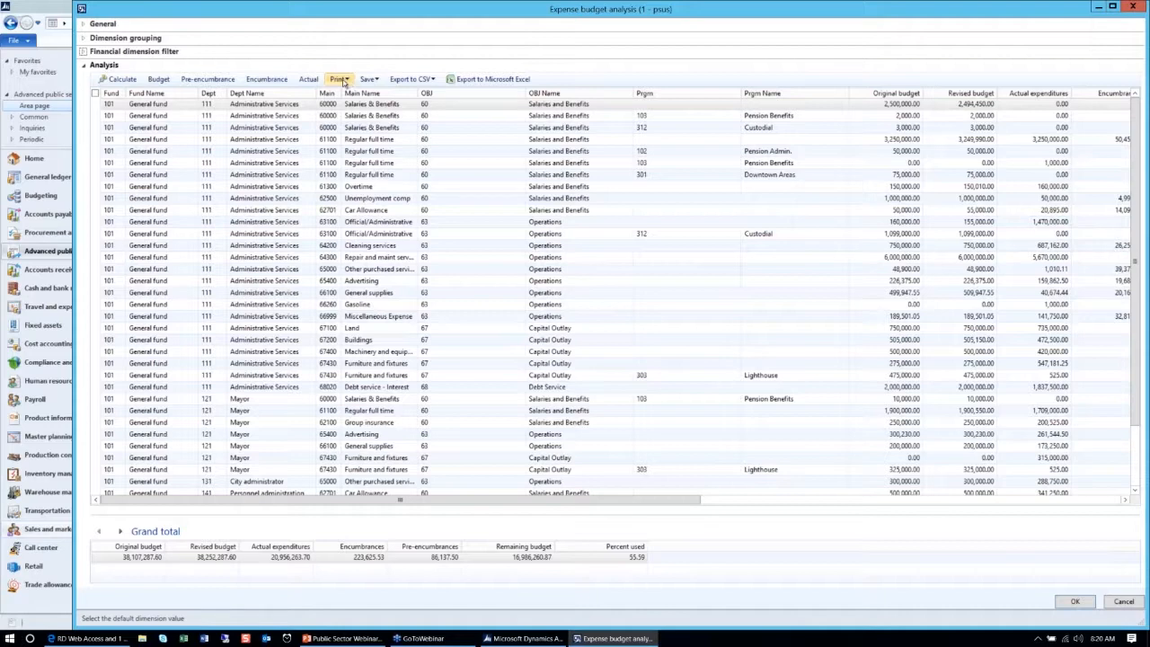
pyautogui.moveTo(343, 79)
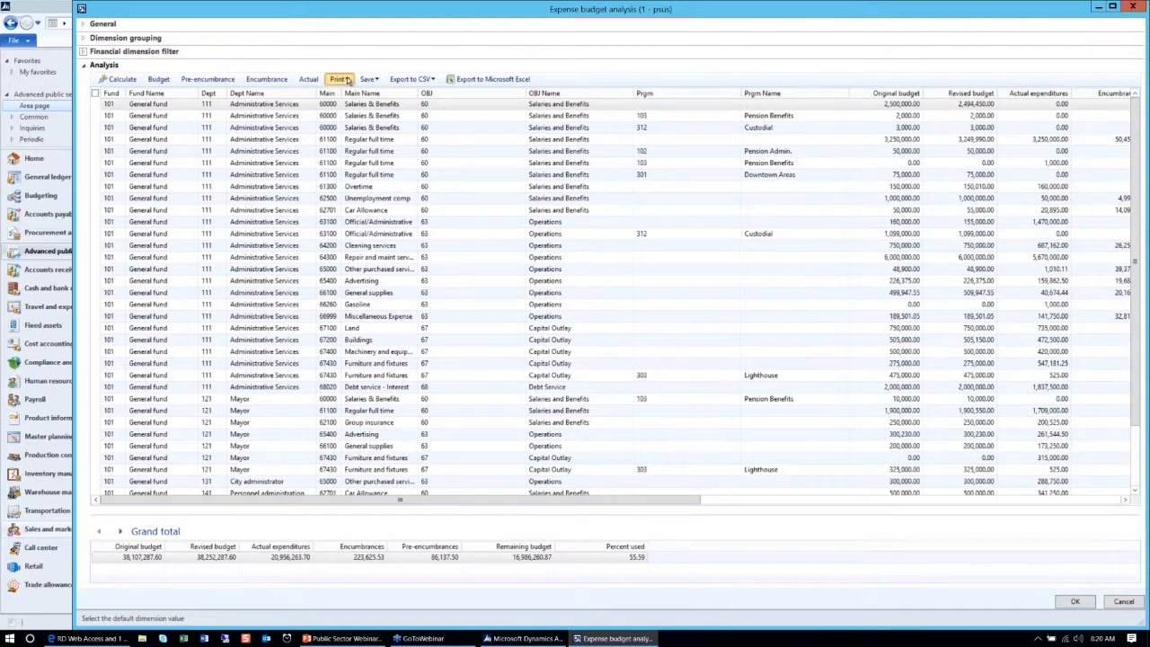
# - Print the budget analysis with Print ranges, New page and Include subtotal checked
pyautogui.click(356, 79)
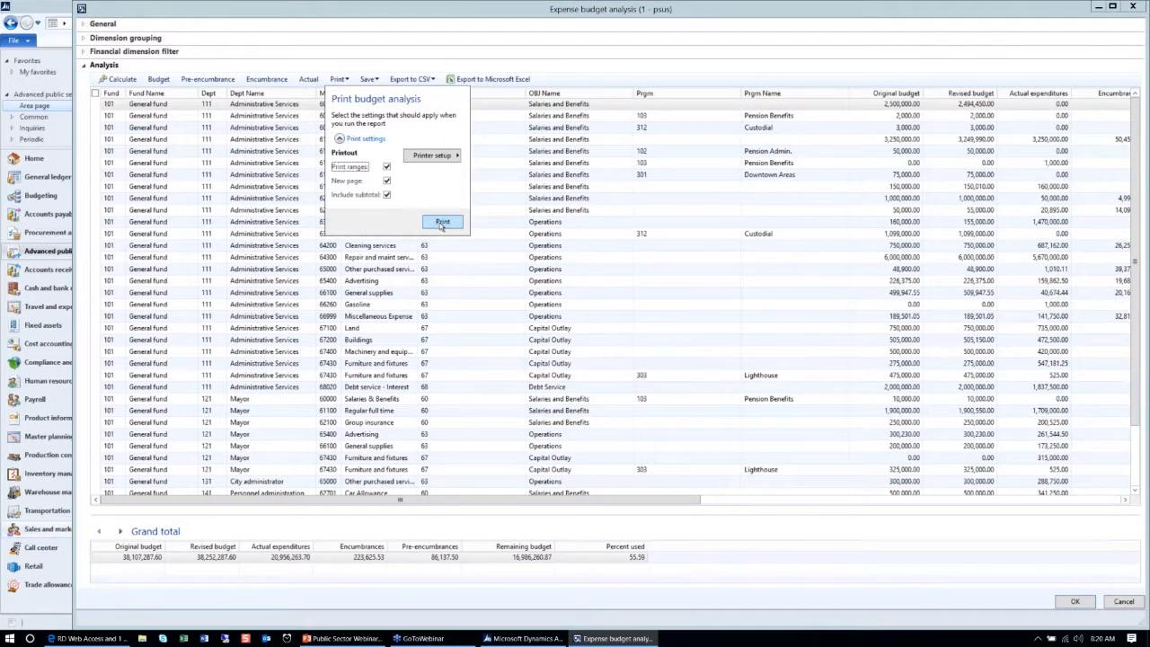
pyautogui.click(442, 222)
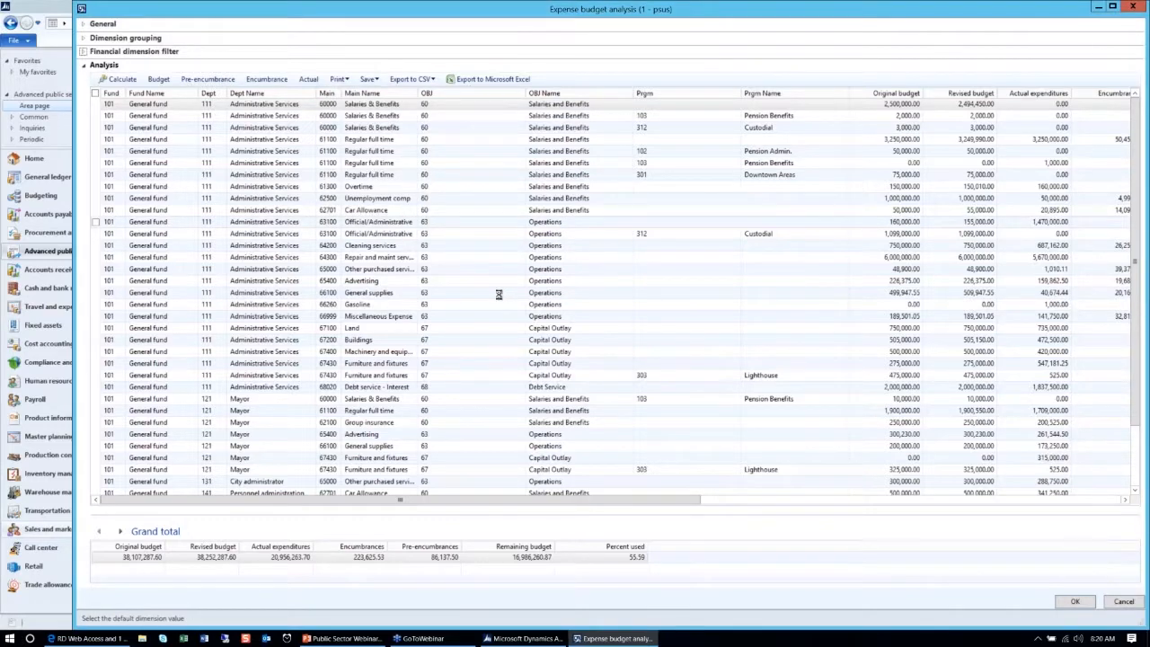
pyautogui.moveTo(458, 221)
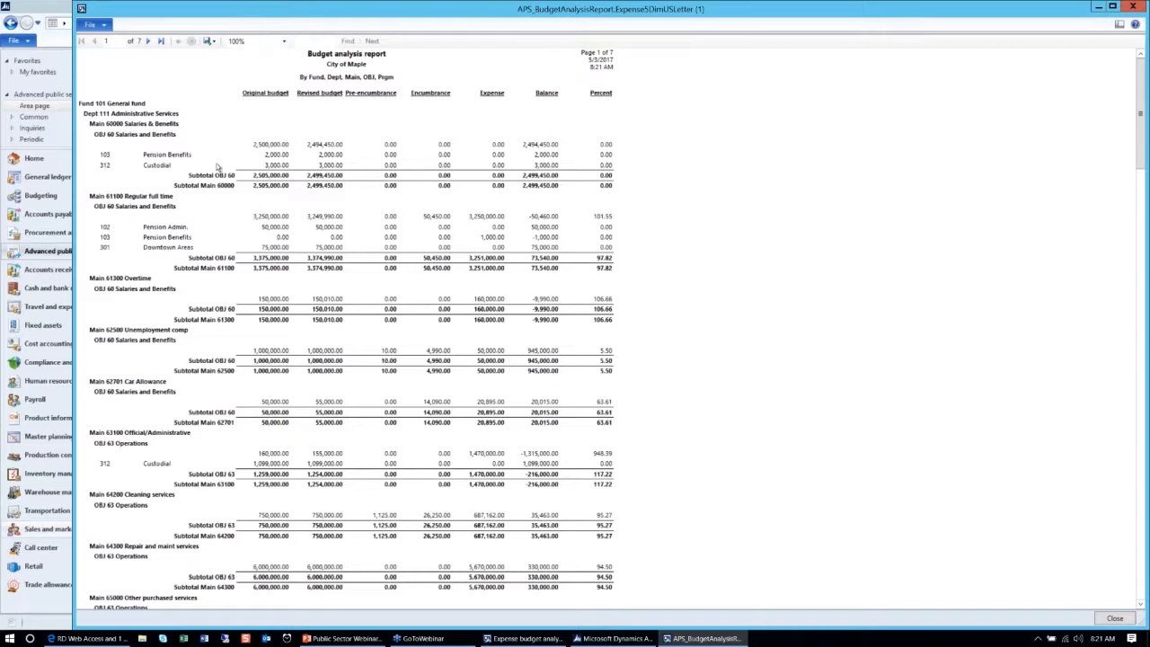
pyautogui.moveTo(189, 143)
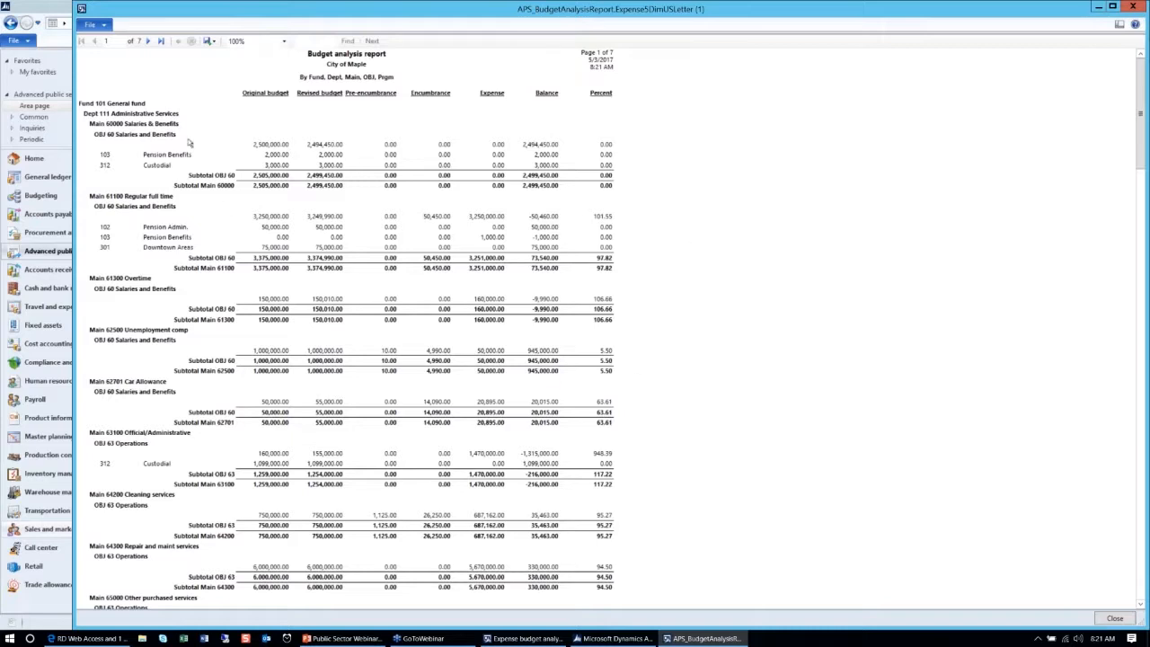
pyautogui.moveTo(160, 63)
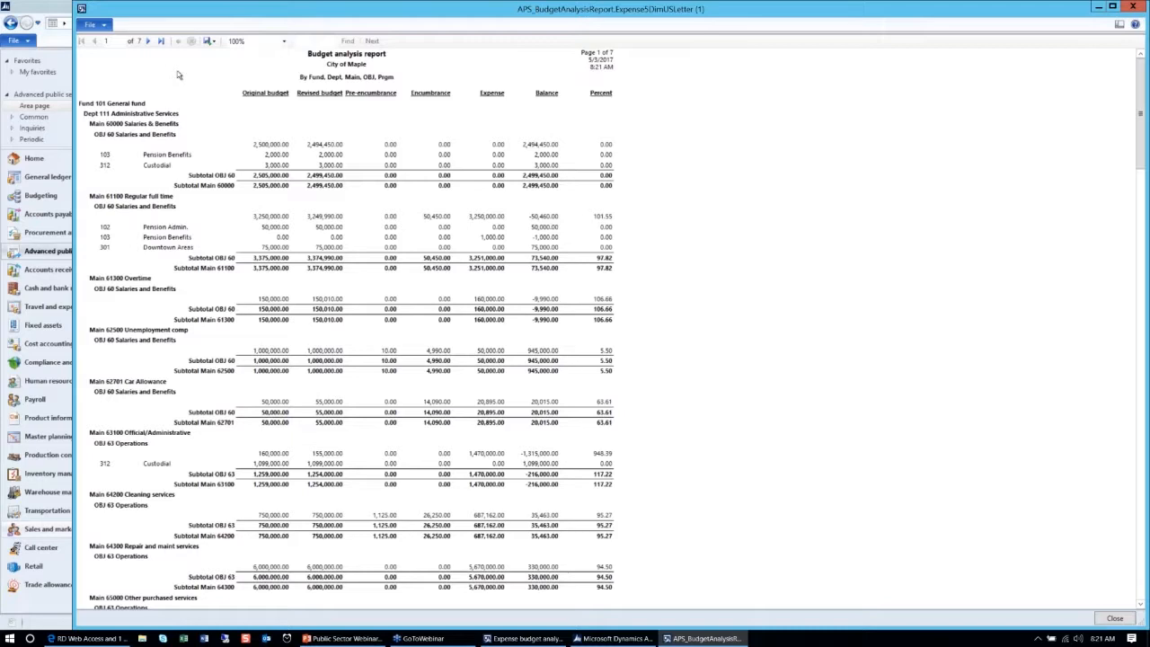
pyautogui.moveTo(120, 24)
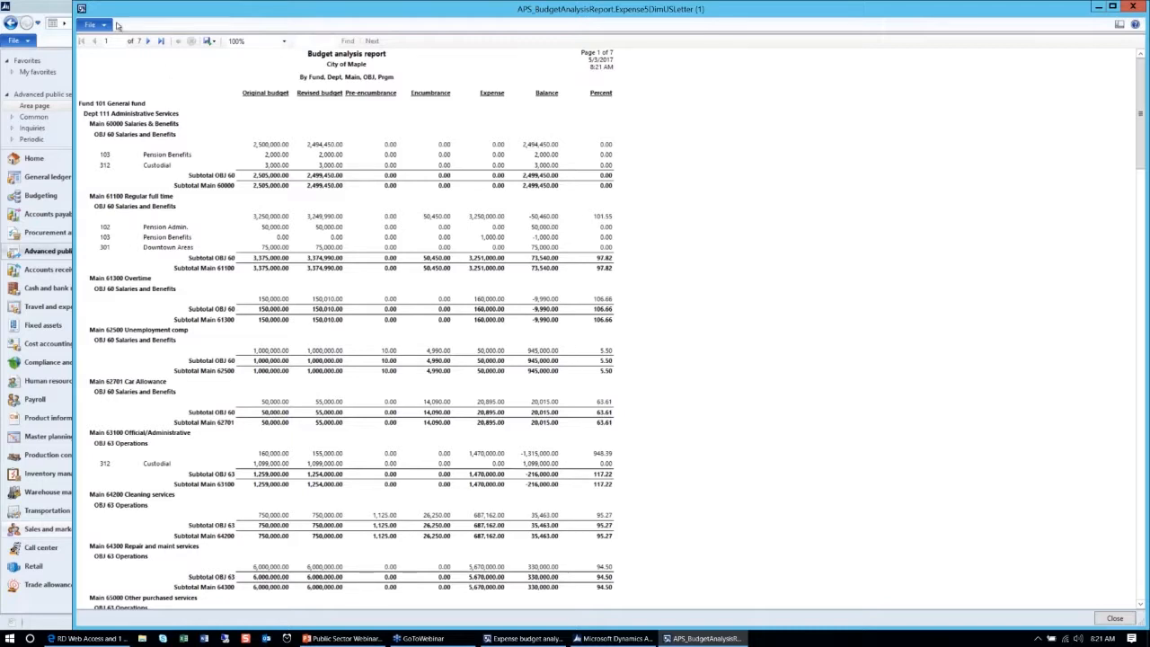
pyautogui.moveTo(161, 40)
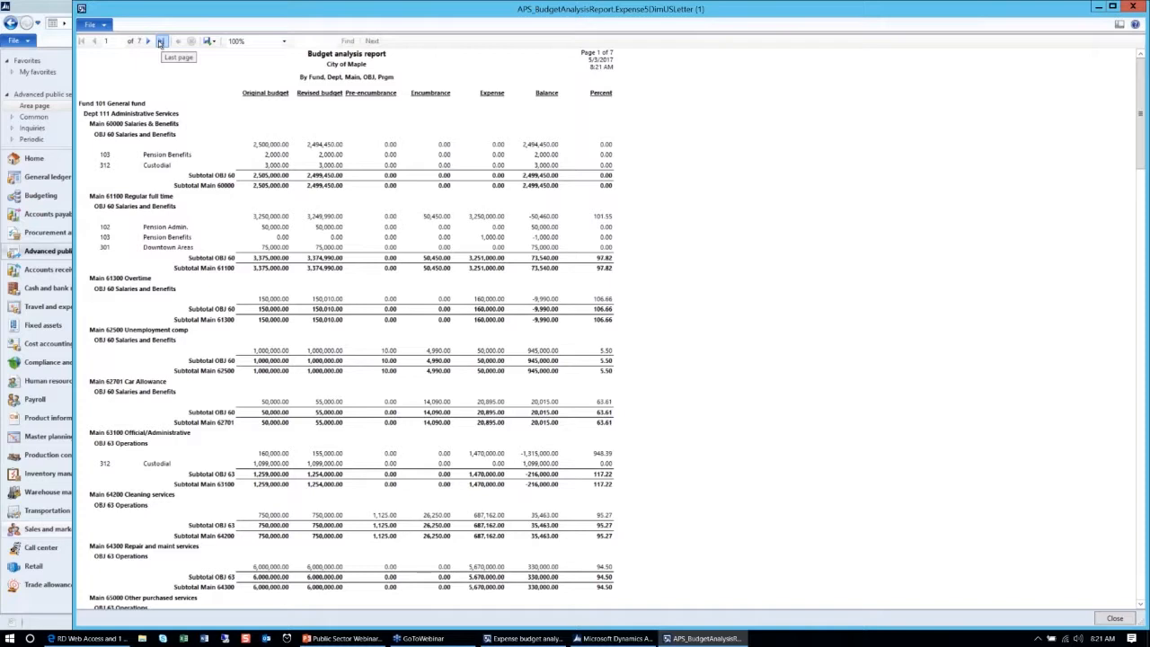
# - Jump to the last page of the seven-page Budget analysis report
pyautogui.click(158, 42)
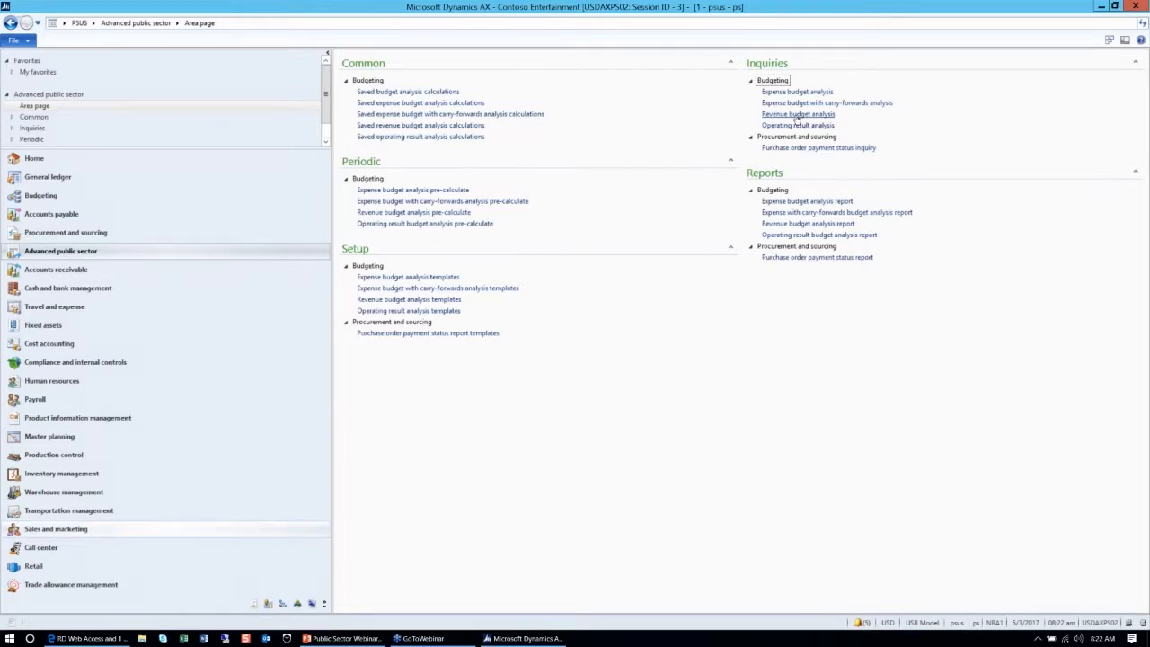
# - Calculate revenue budget analysis by fund with template 11, Mayor, Council, Finance & Budget Directors
pyautogui.click(799, 114)
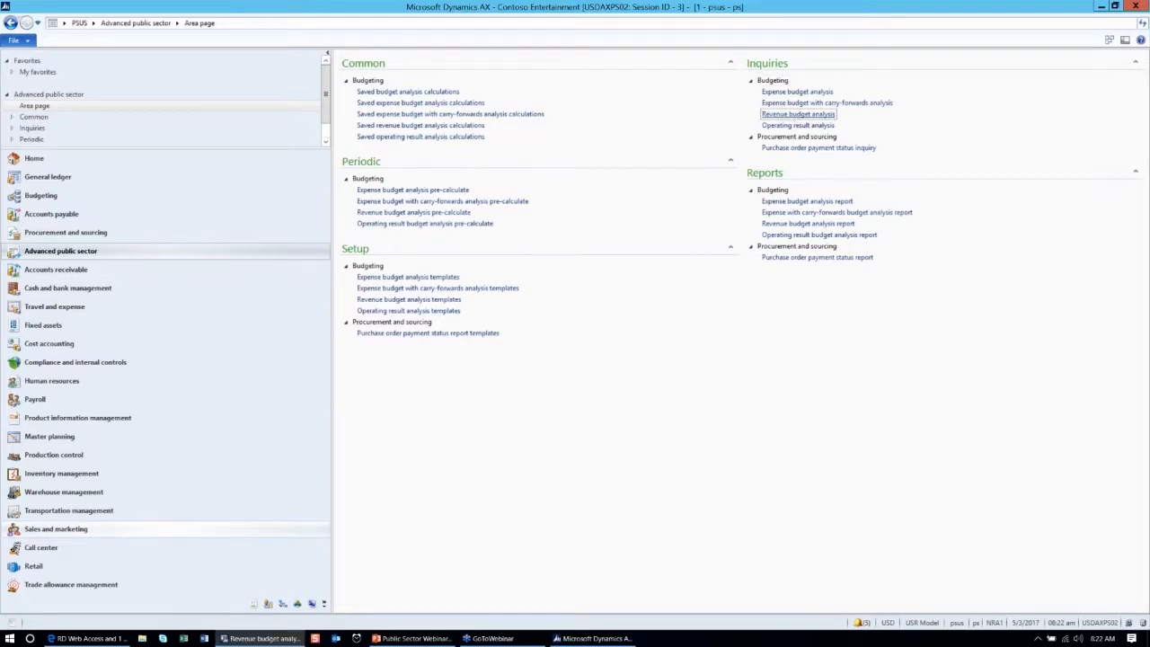
pyautogui.click(798, 114)
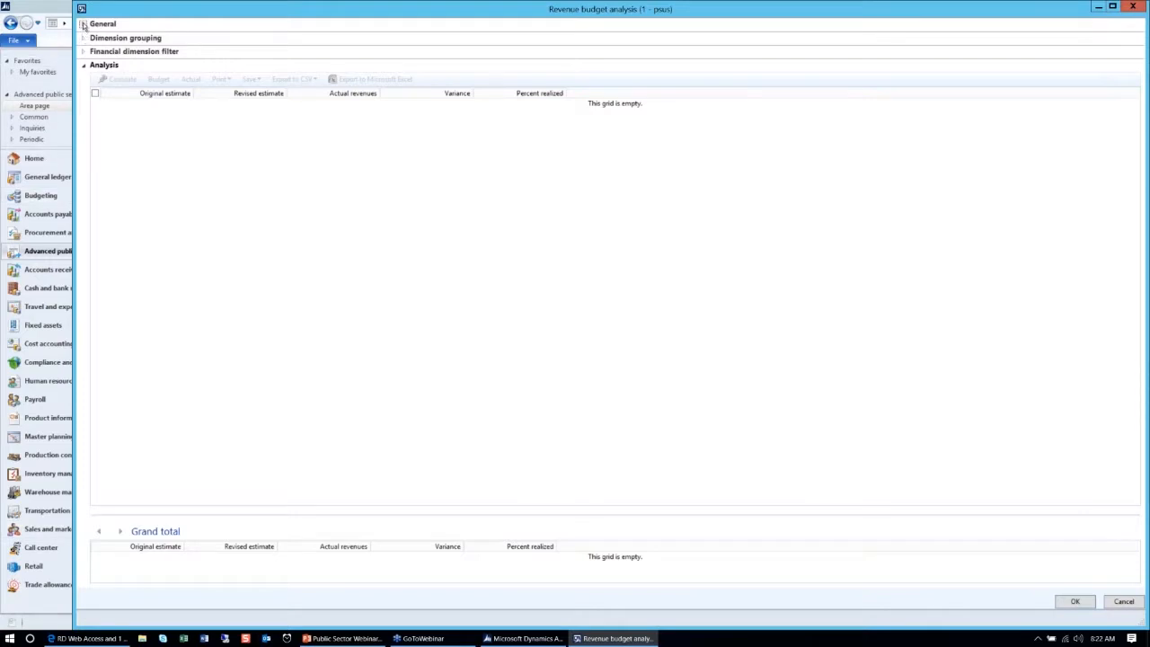
pyautogui.click(87, 23)
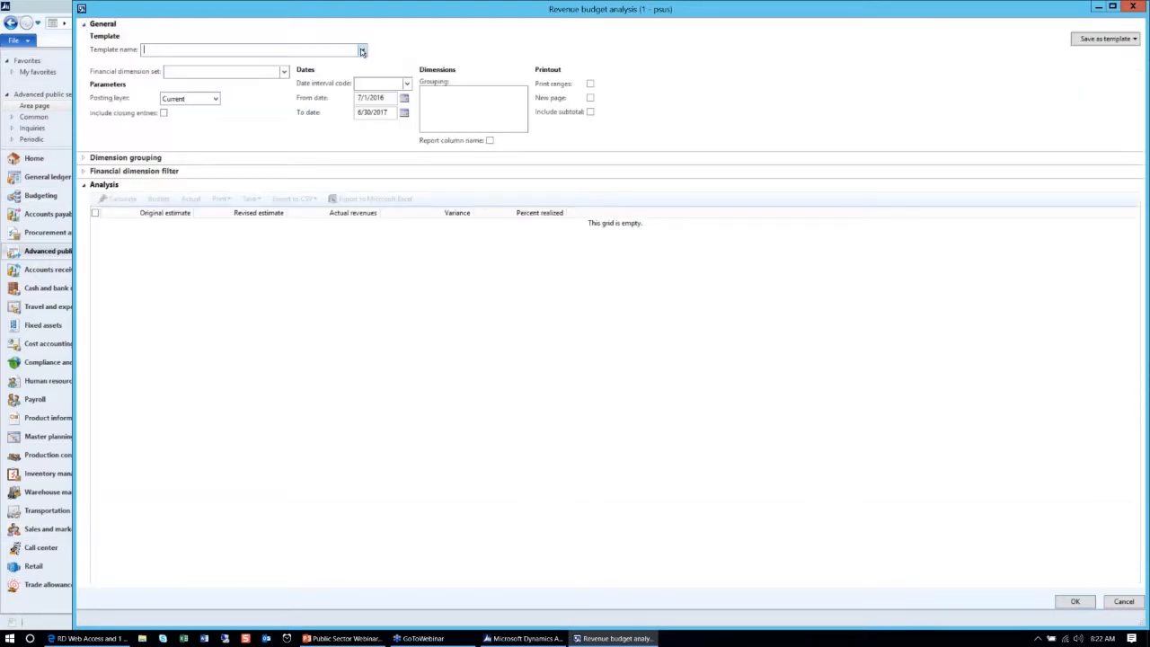
pyautogui.click(364, 48)
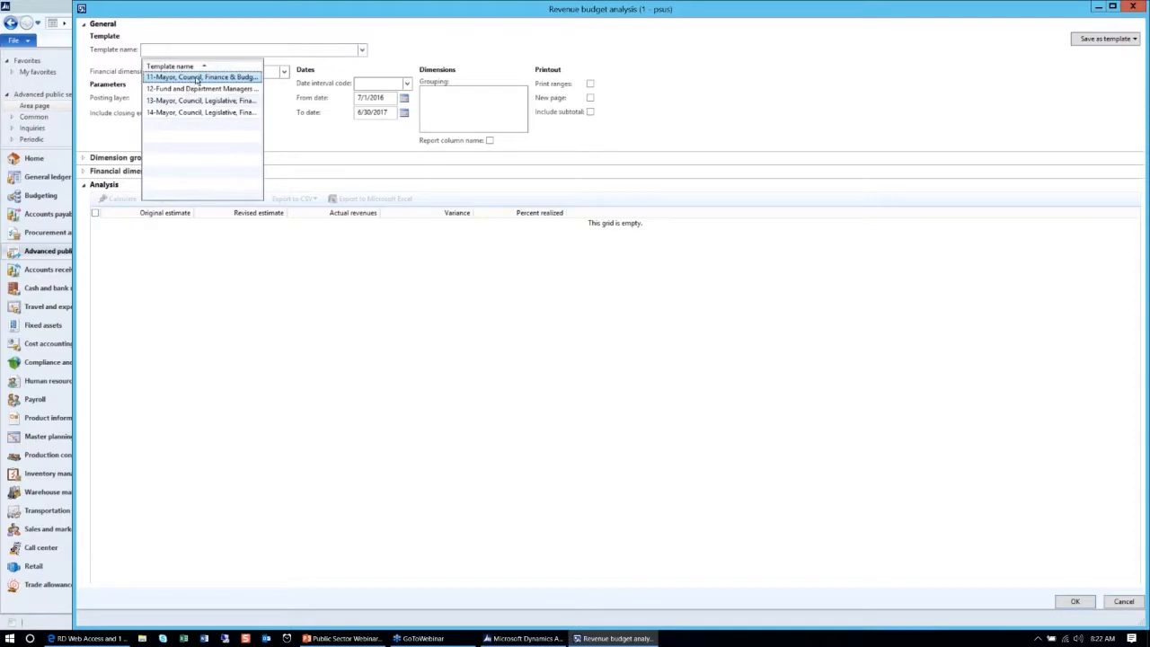
pyautogui.moveTo(208, 80)
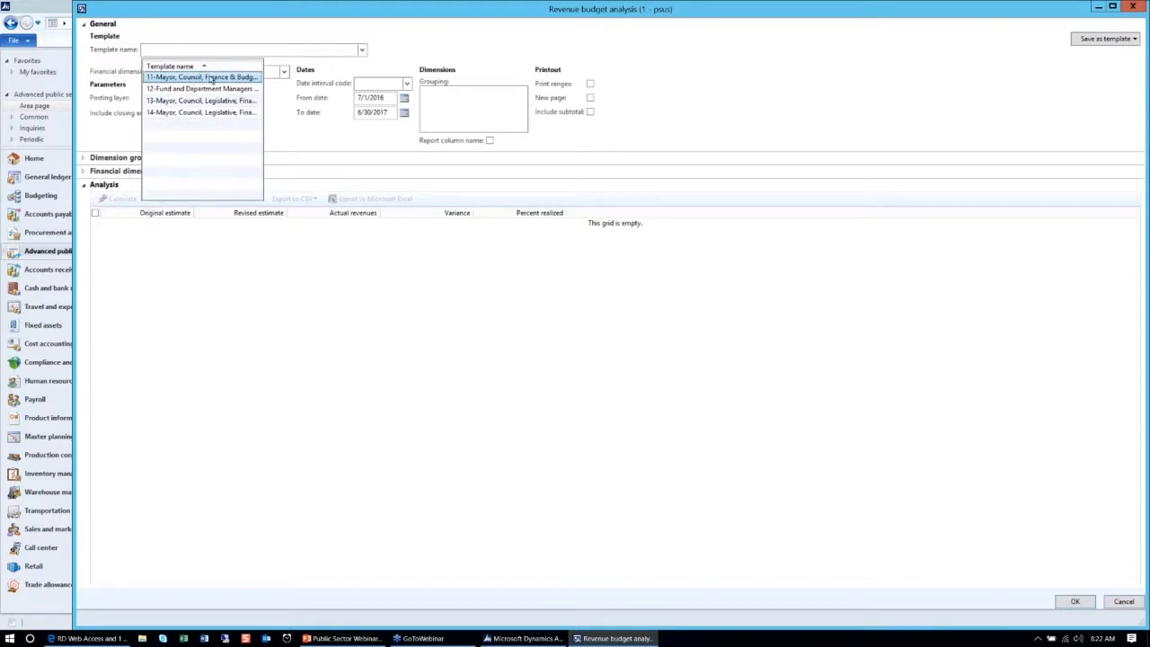
pyautogui.click(216, 80)
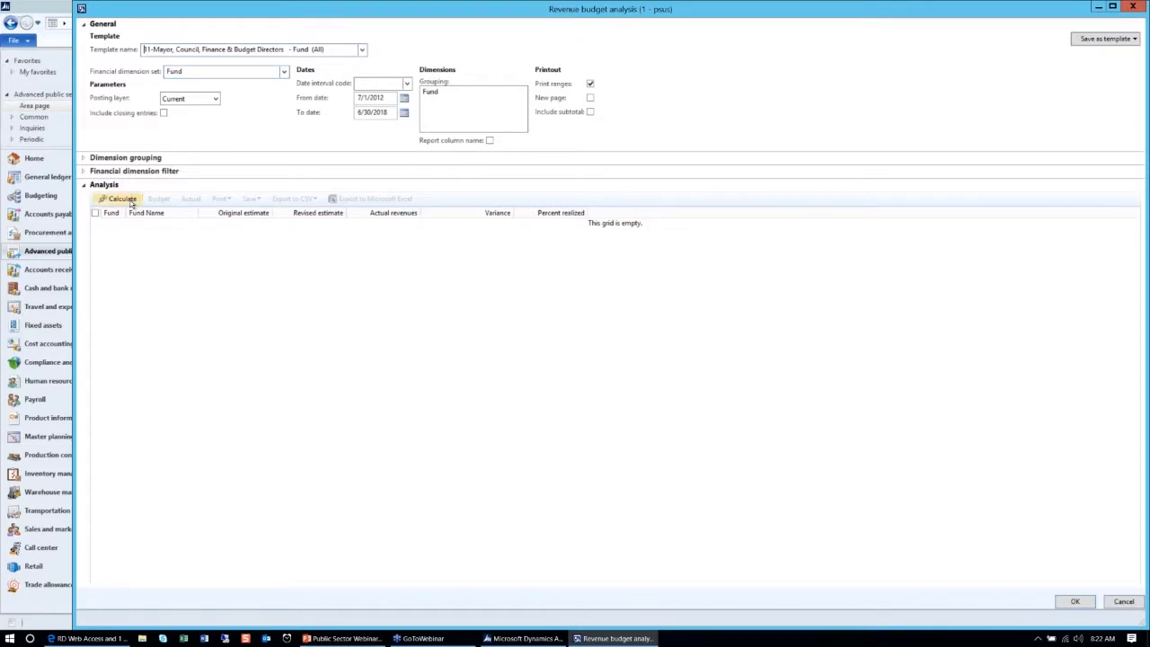
pyautogui.click(121, 199)
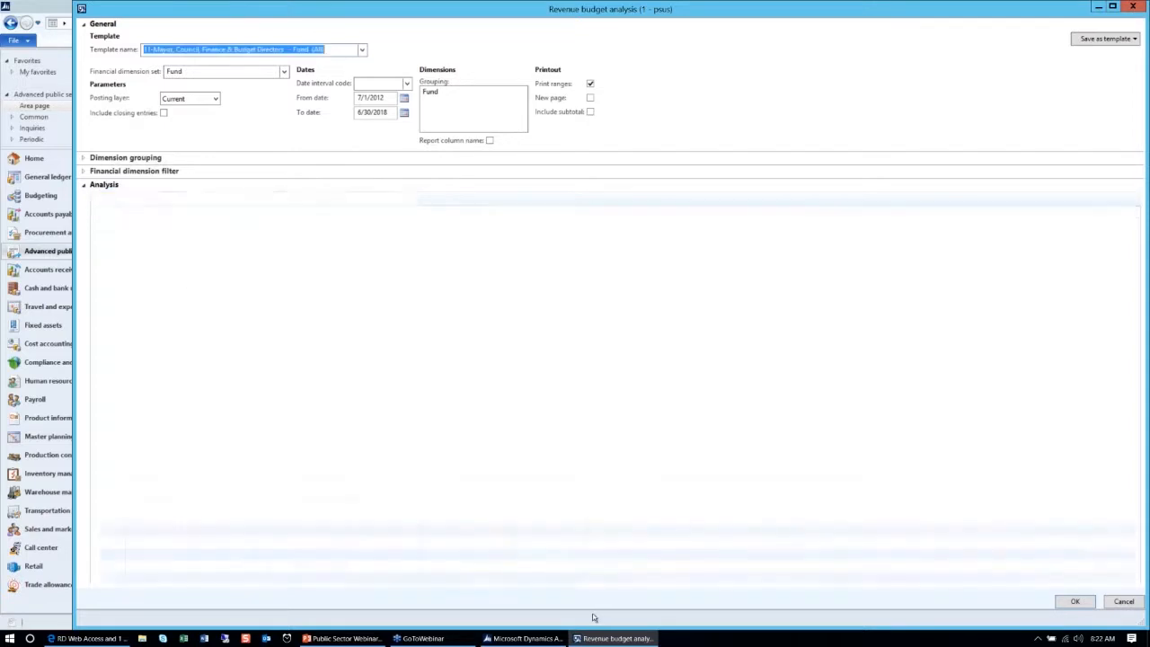
pyautogui.click(116, 198)
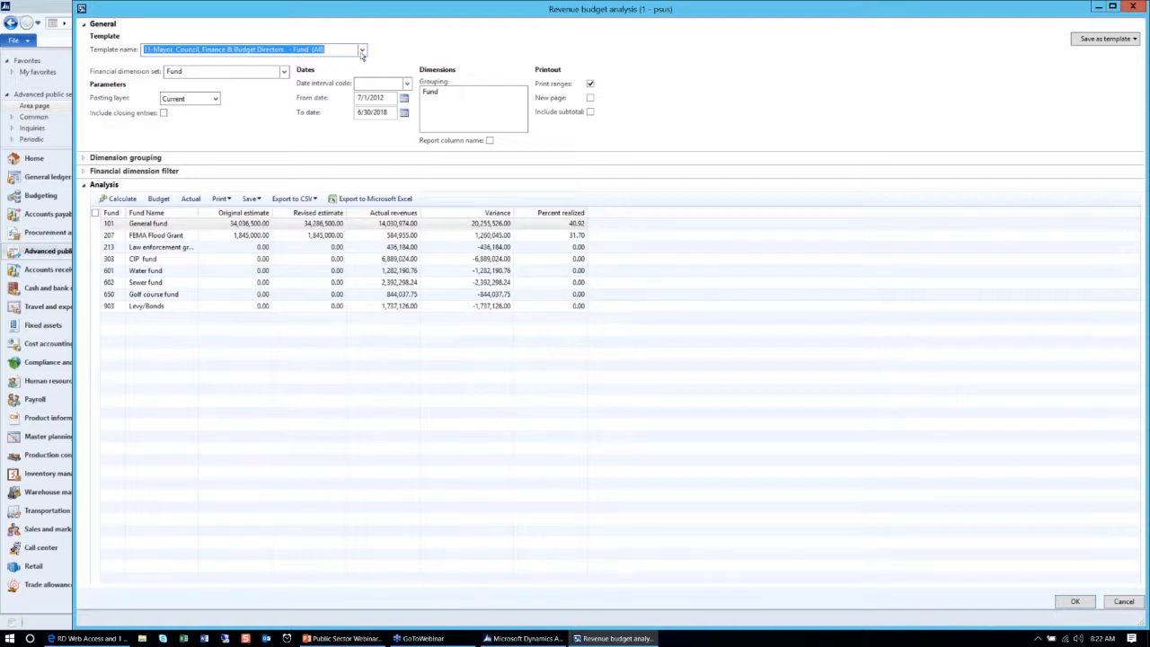
pyautogui.click(364, 49)
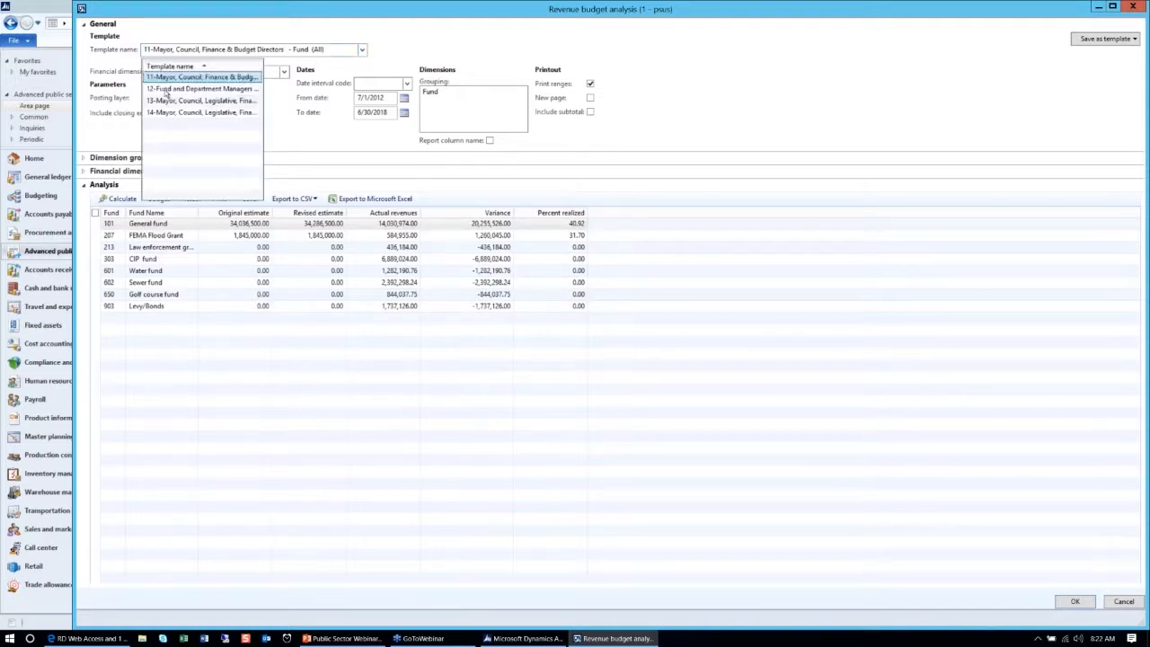
# - Calculate revenues by fund and department with template 12, Fund and Department Managers
pyautogui.click(194, 93)
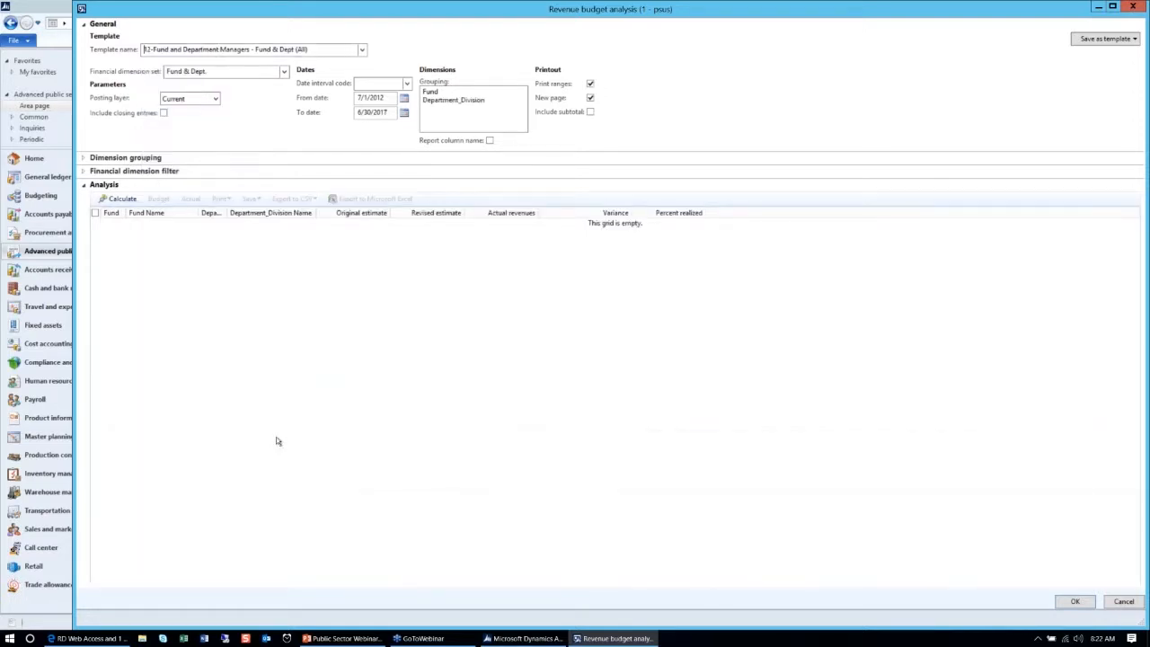
pyautogui.moveTo(410, 306)
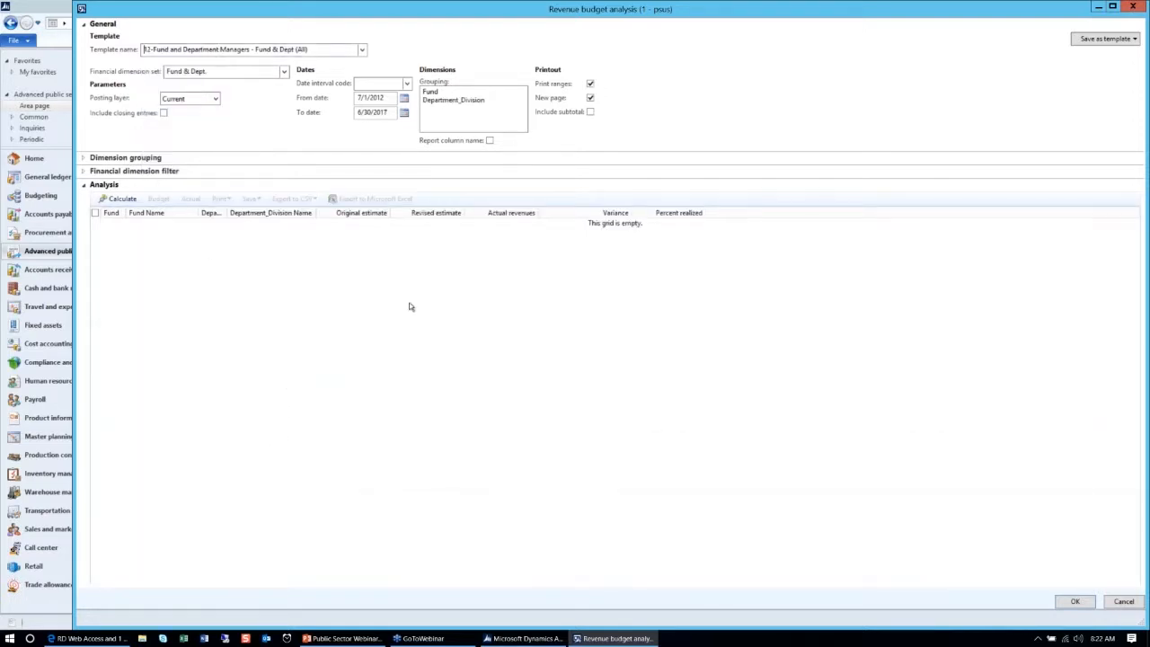
pyautogui.moveTo(372, 361)
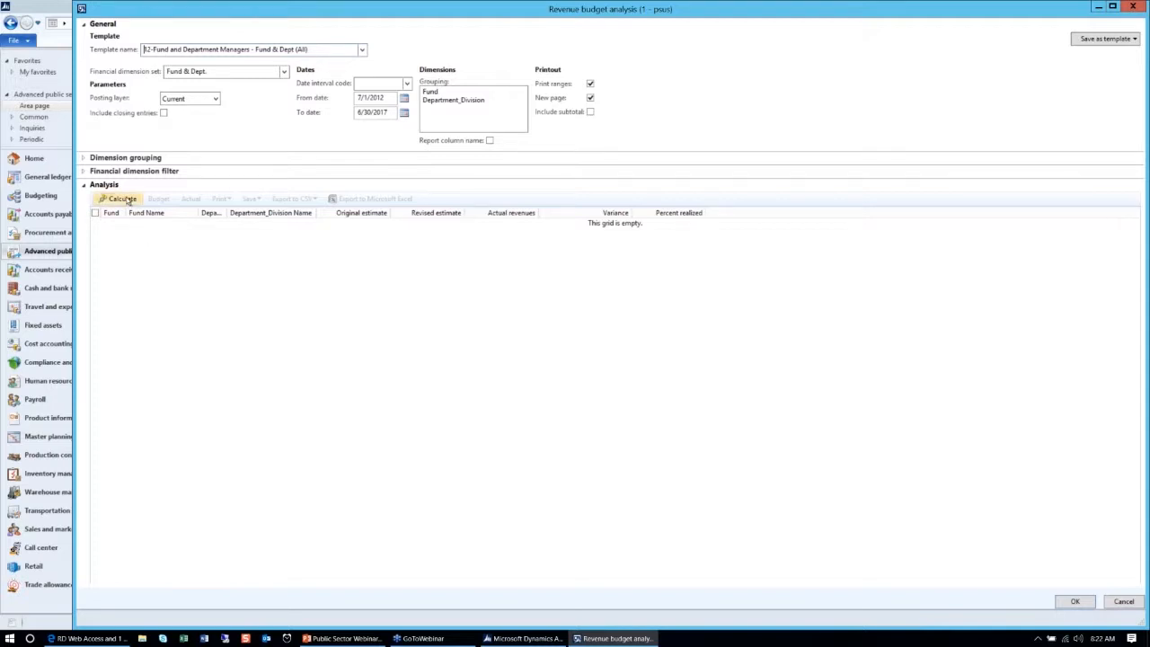
pyautogui.click(118, 199)
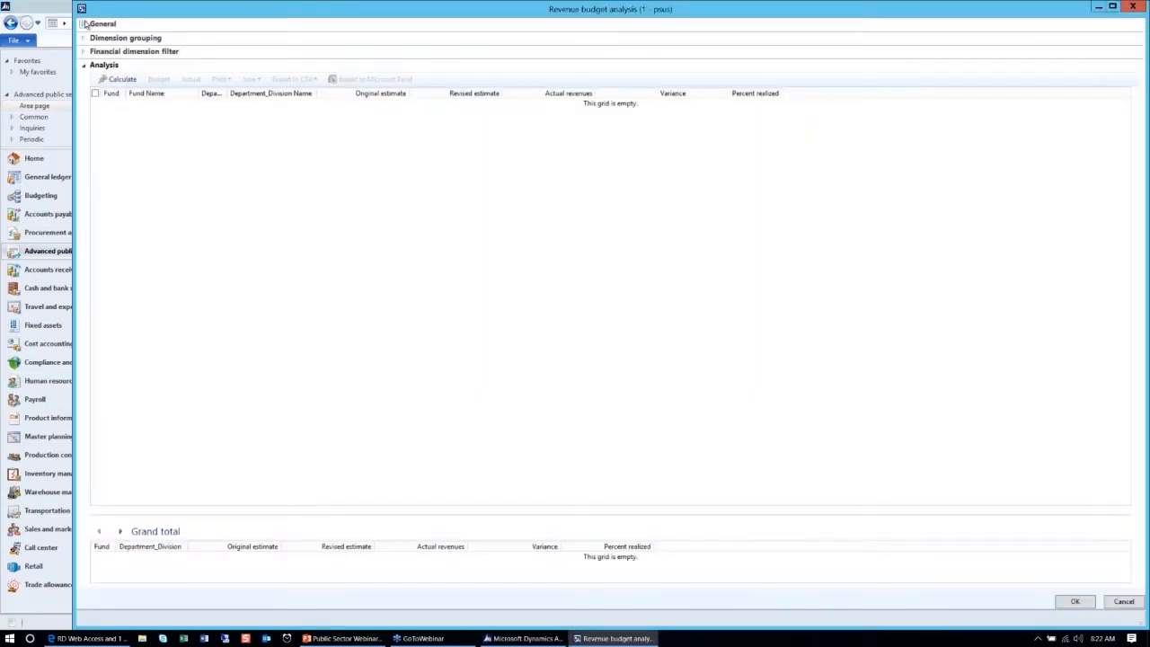
pyautogui.click(84, 24)
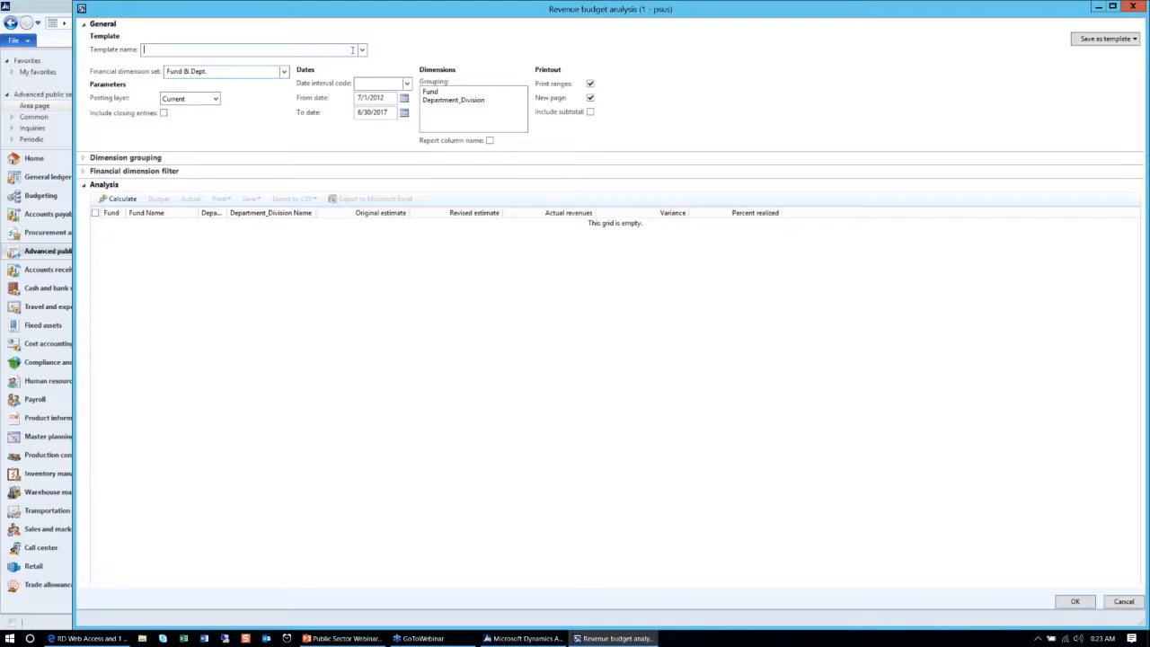
# - Calculate property-tax revenues with template 14, then load template 13 Fund & Main (All)
pyautogui.click(363, 49)
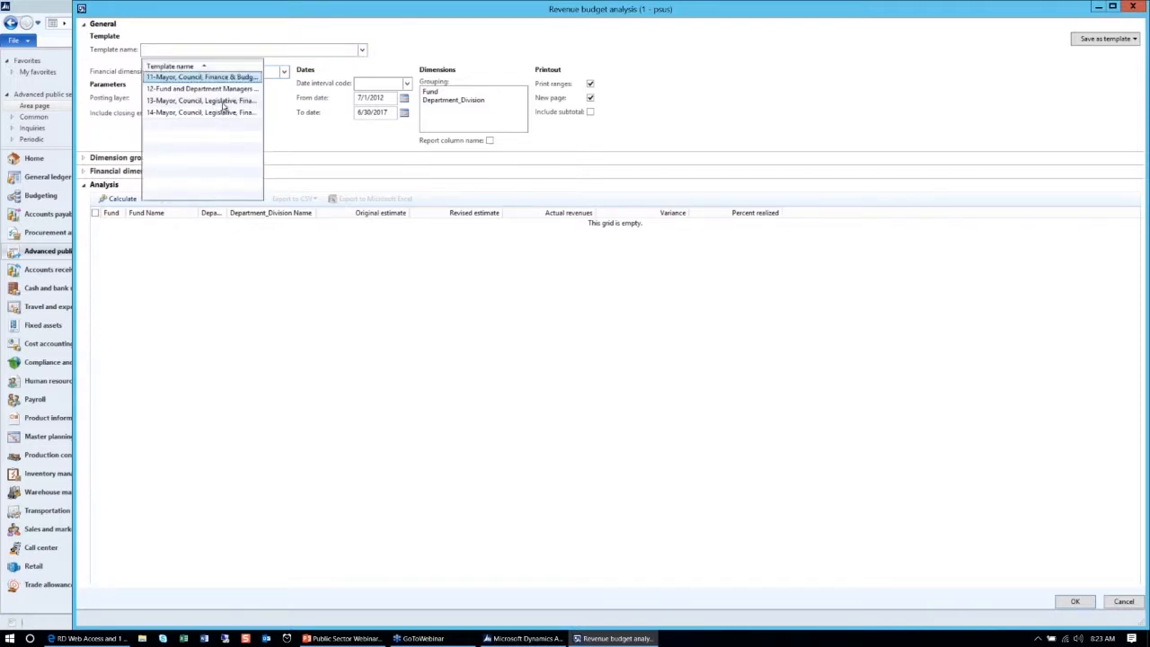
pyautogui.click(203, 112)
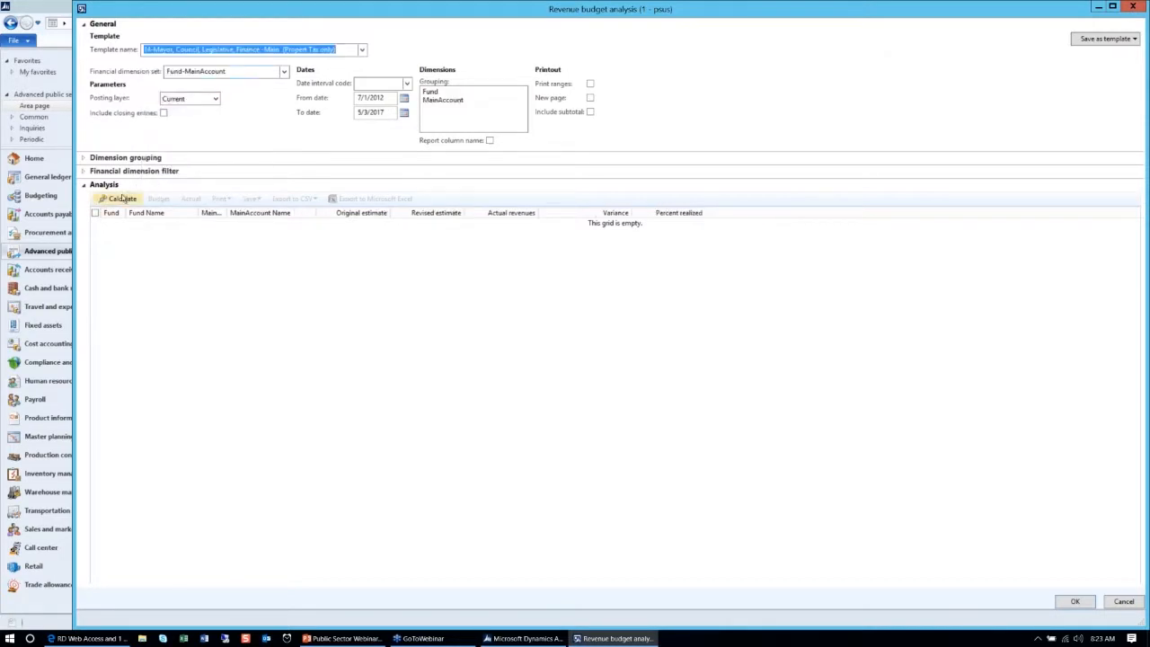
pyautogui.click(121, 199)
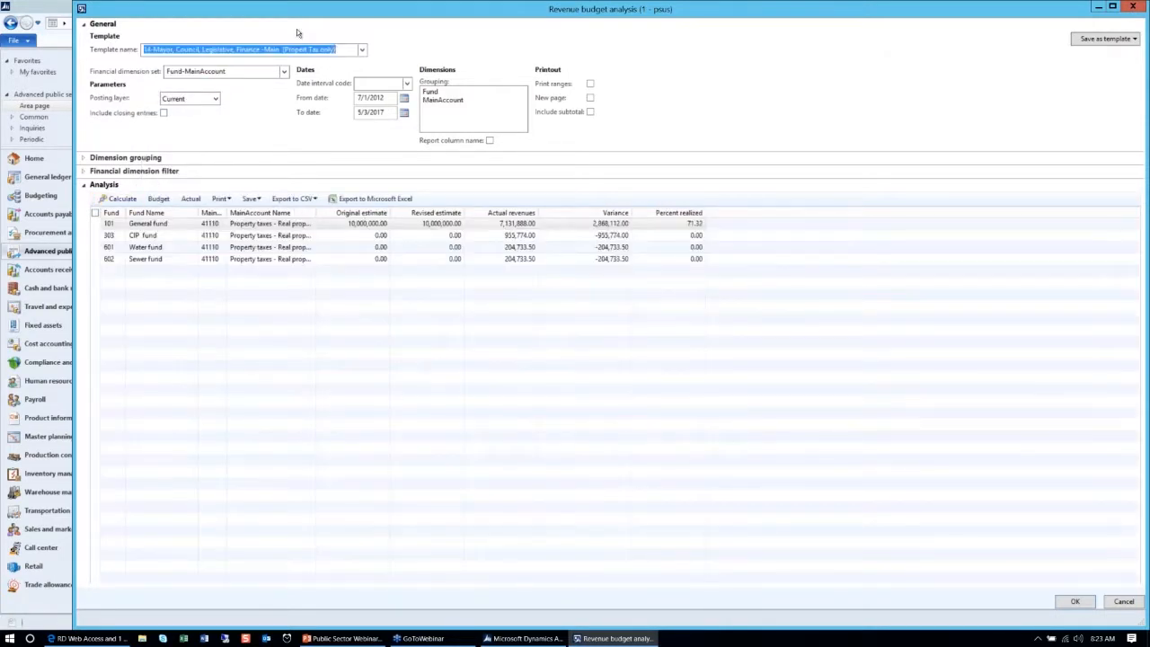
pyautogui.click(368, 50)
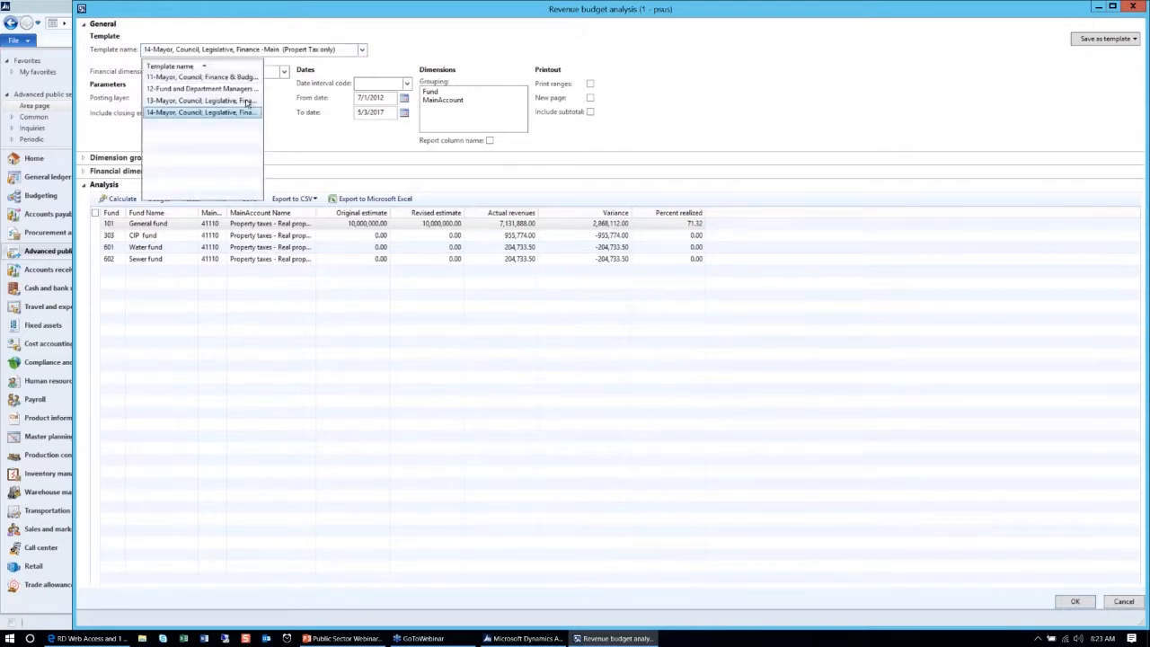
pyautogui.click(207, 79)
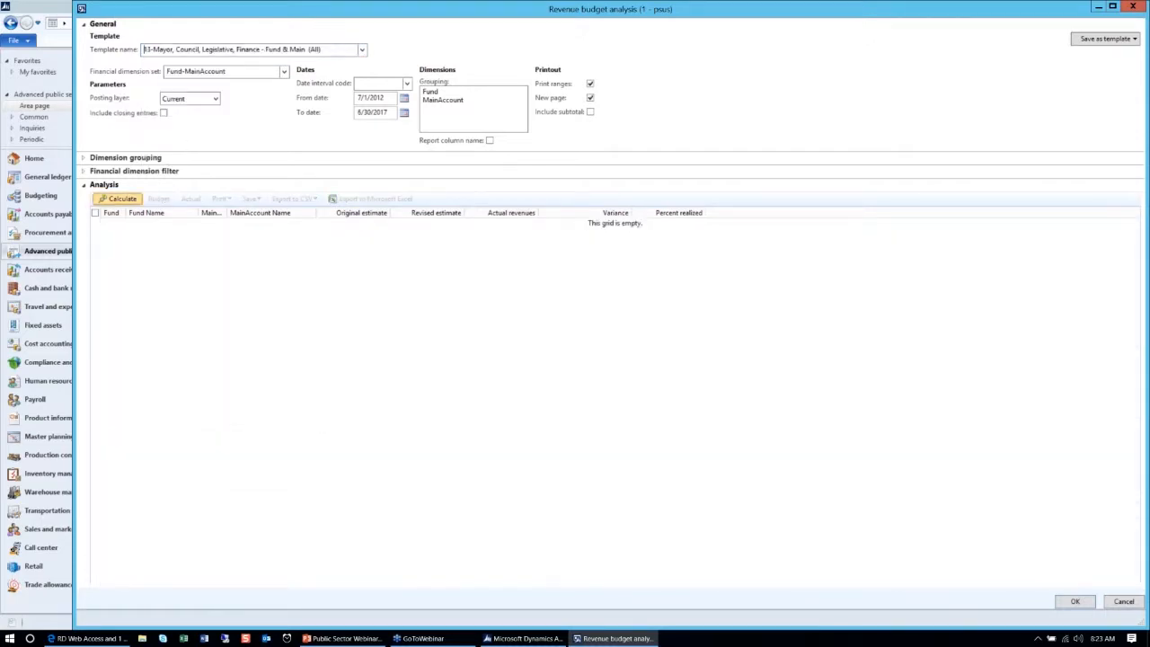
# - Calculate template 13 revenues grouped by Fund and MainAccount
pyautogui.click(117, 199)
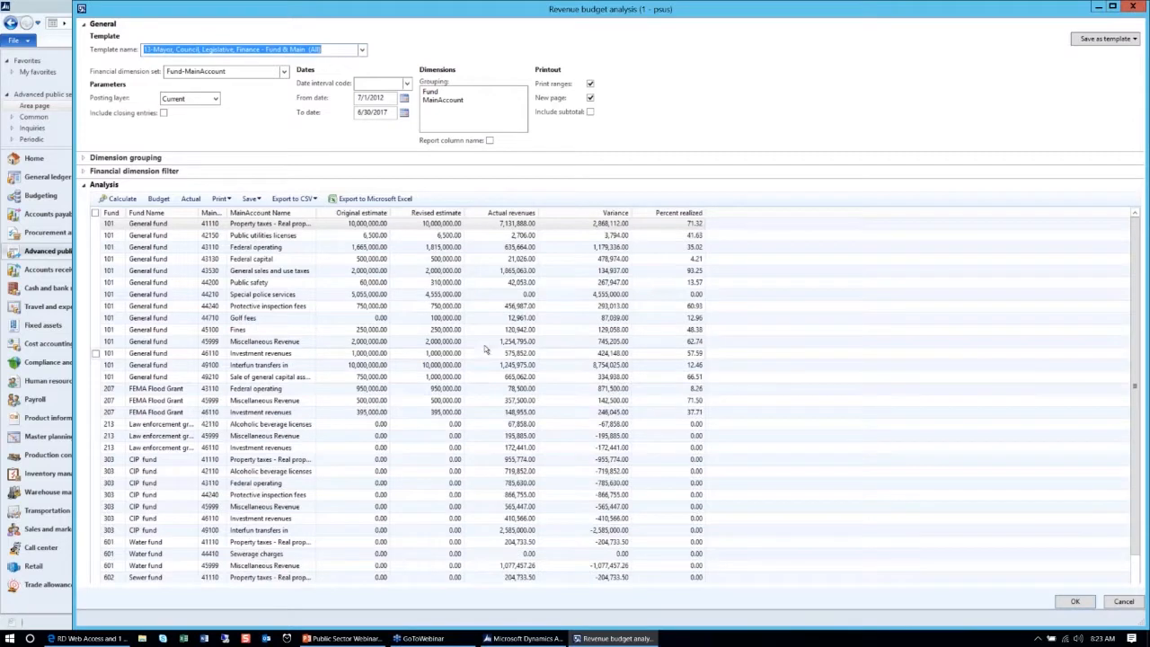
pyautogui.moveTo(489, 335)
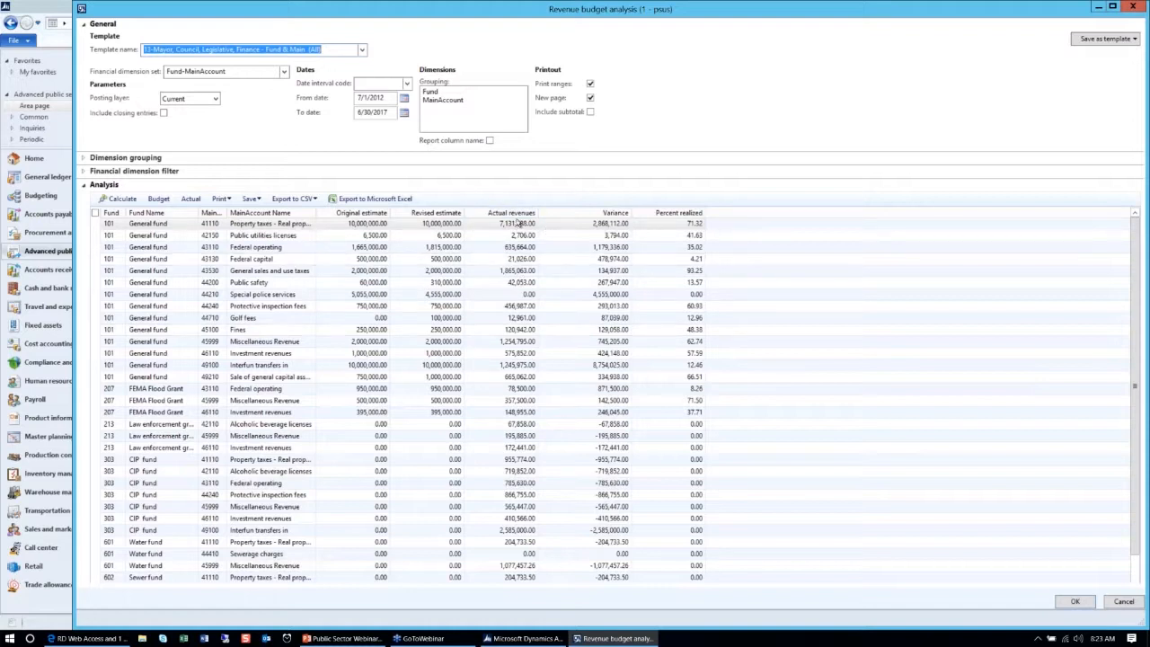
pyautogui.moveTo(658, 231)
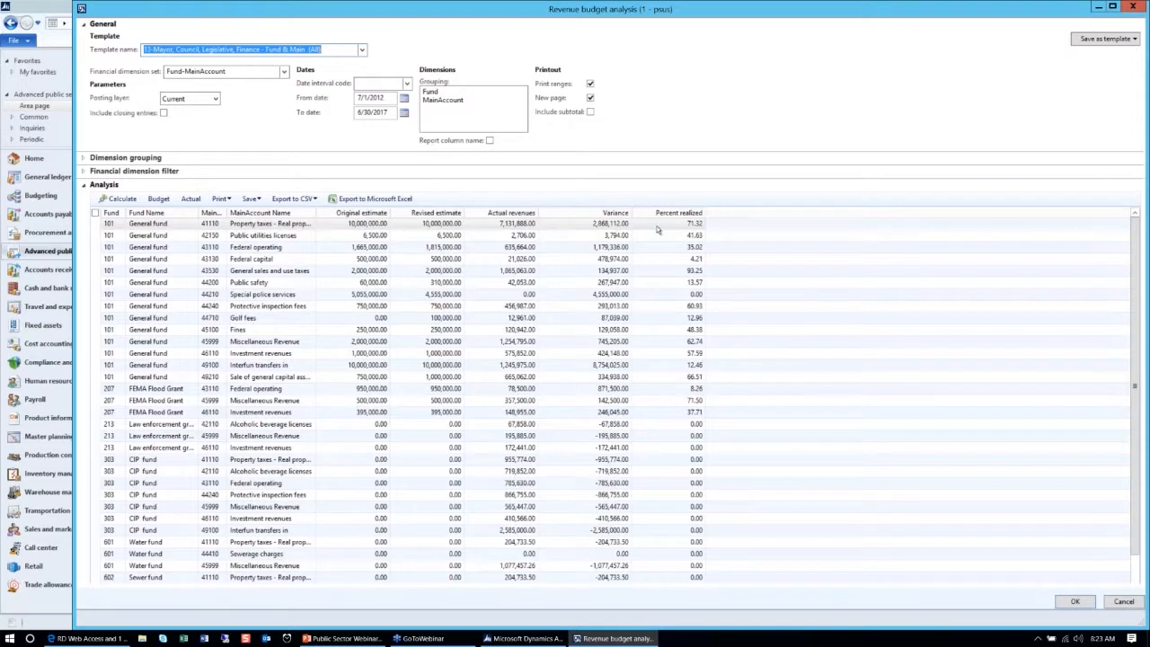
pyautogui.moveTo(669, 232)
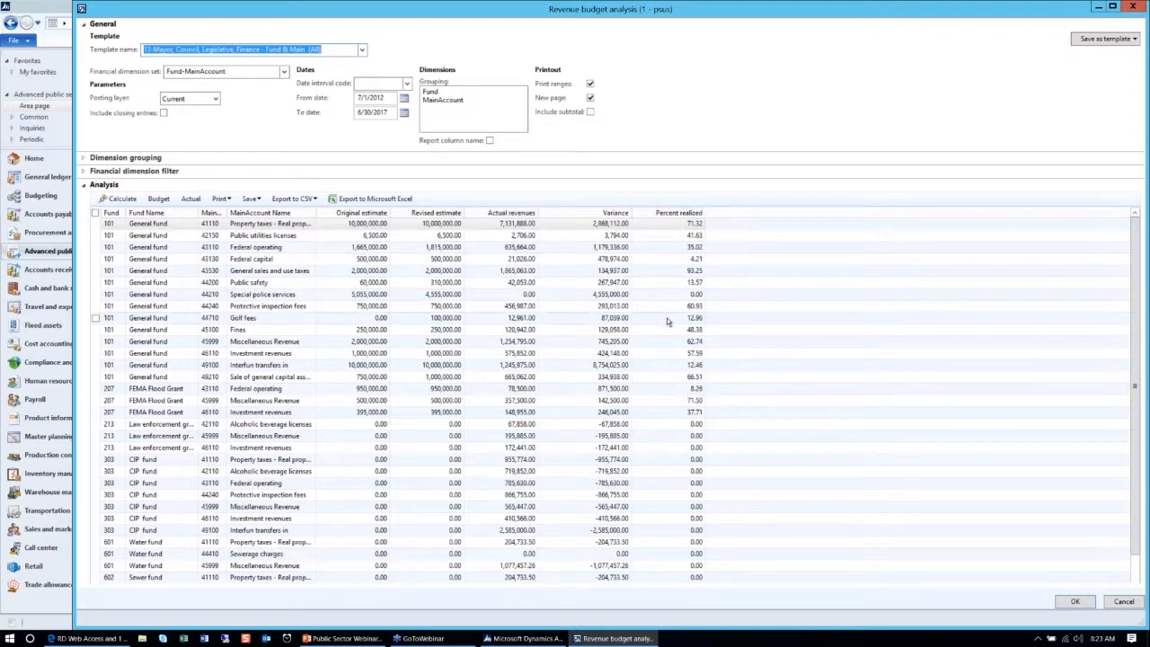
pyautogui.moveTo(667, 322)
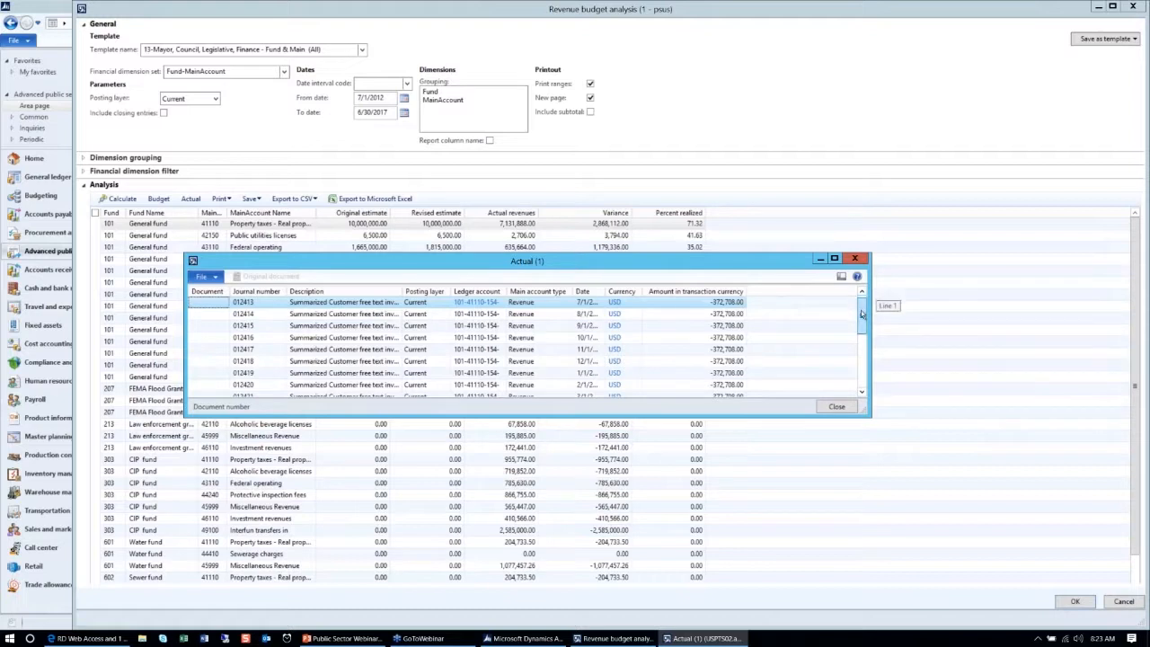
# - Scroll through General fund property tax actual transactions, then close the detail window
pyautogui.scroll(-3)
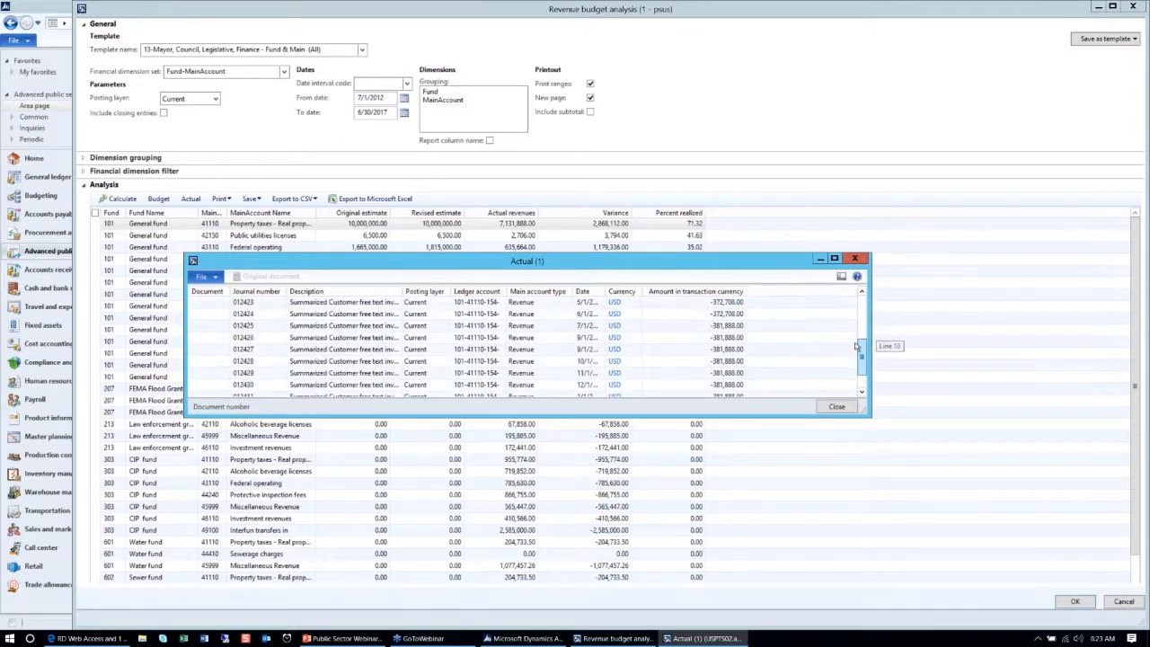
pyautogui.click(836, 406)
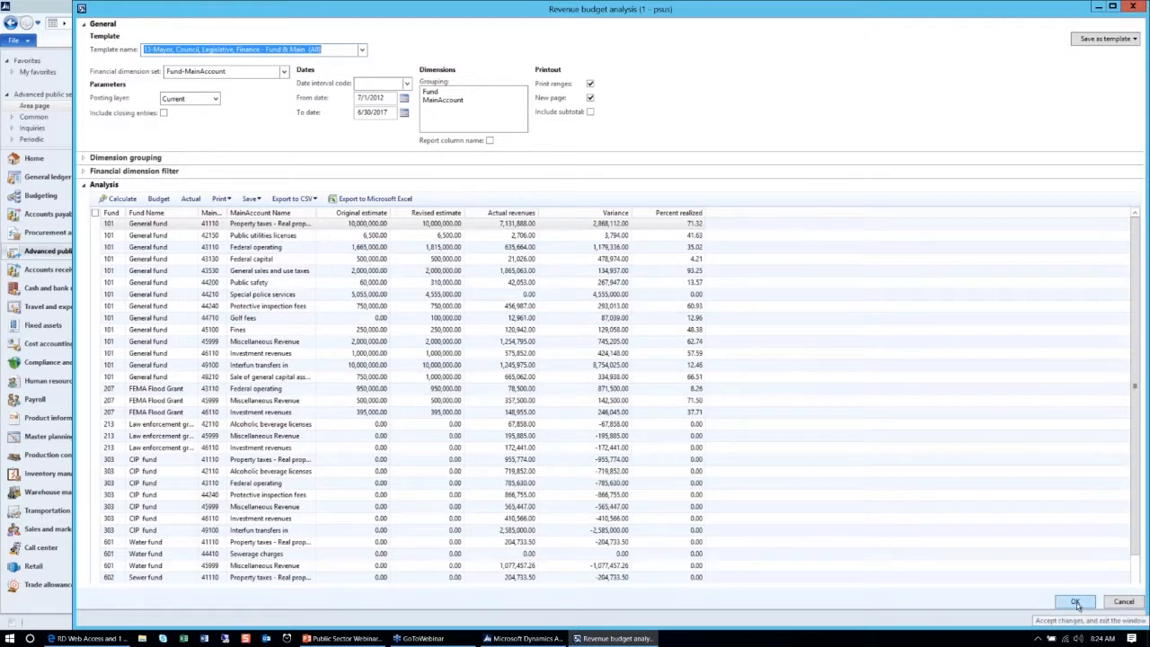
# - Close Revenue budget analysis and open the Purchase order payment status inquiry
pyautogui.click(1078, 602)
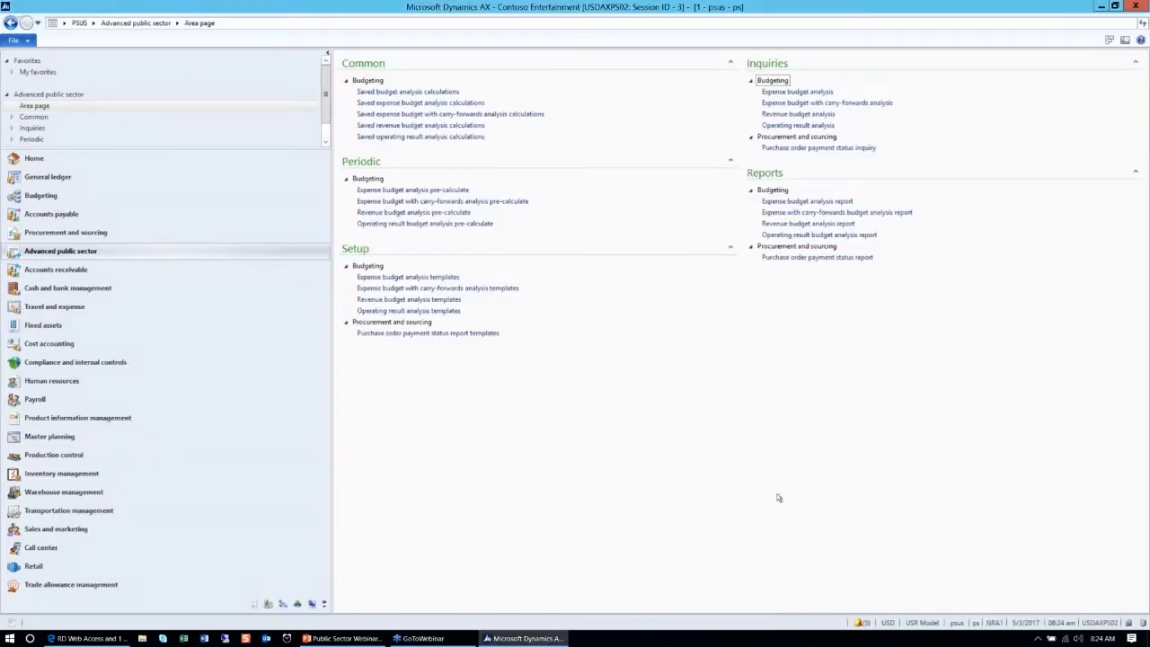
pyautogui.moveTo(690, 393)
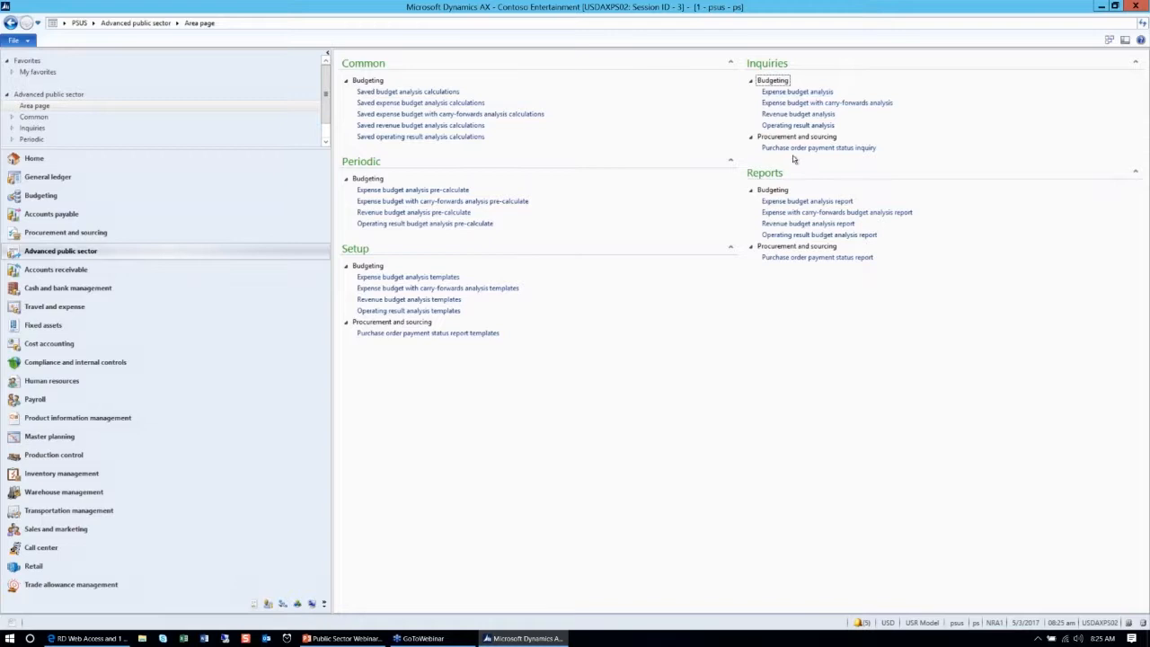
pyautogui.moveTo(795, 149)
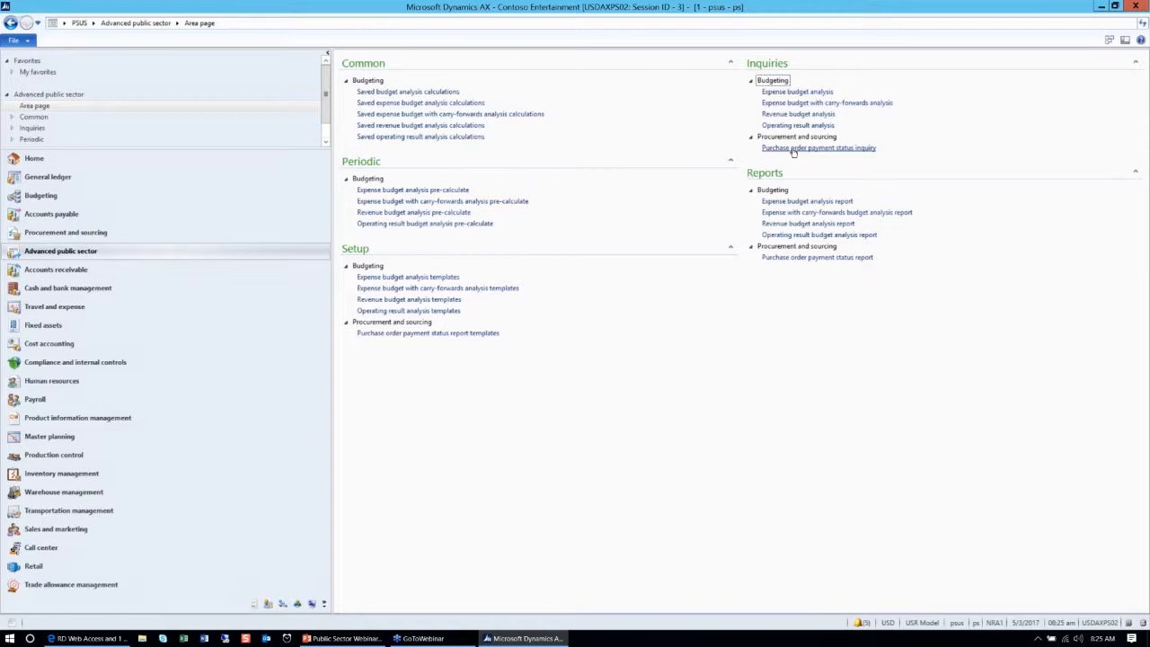
pyautogui.click(819, 147)
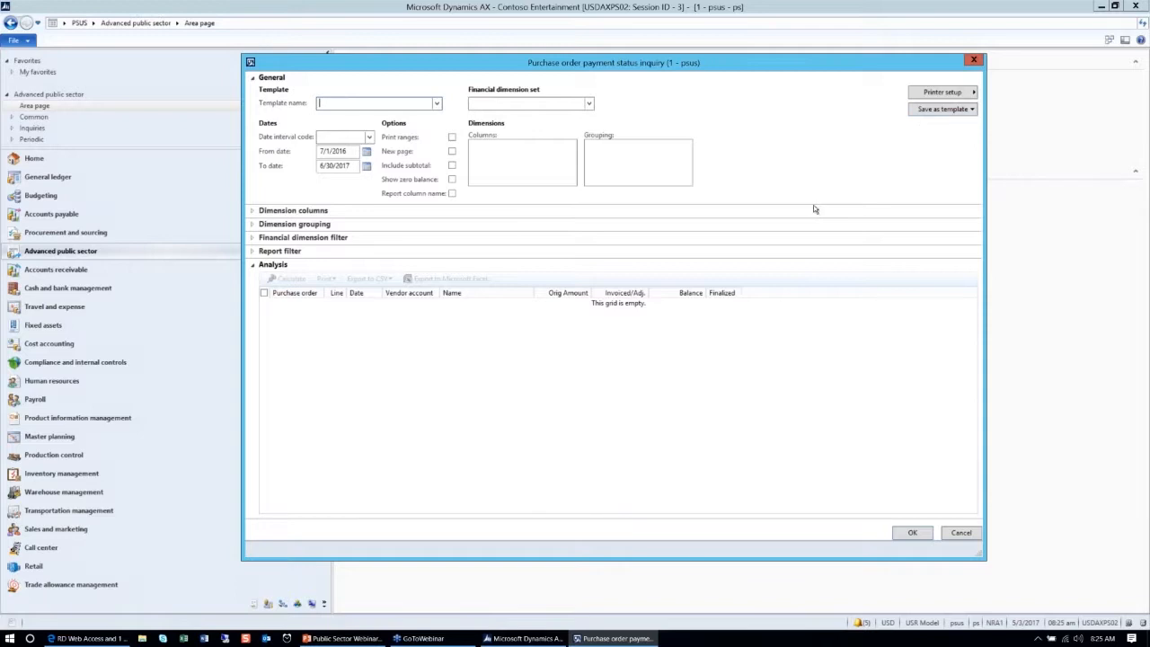
pyautogui.moveTo(954, 64)
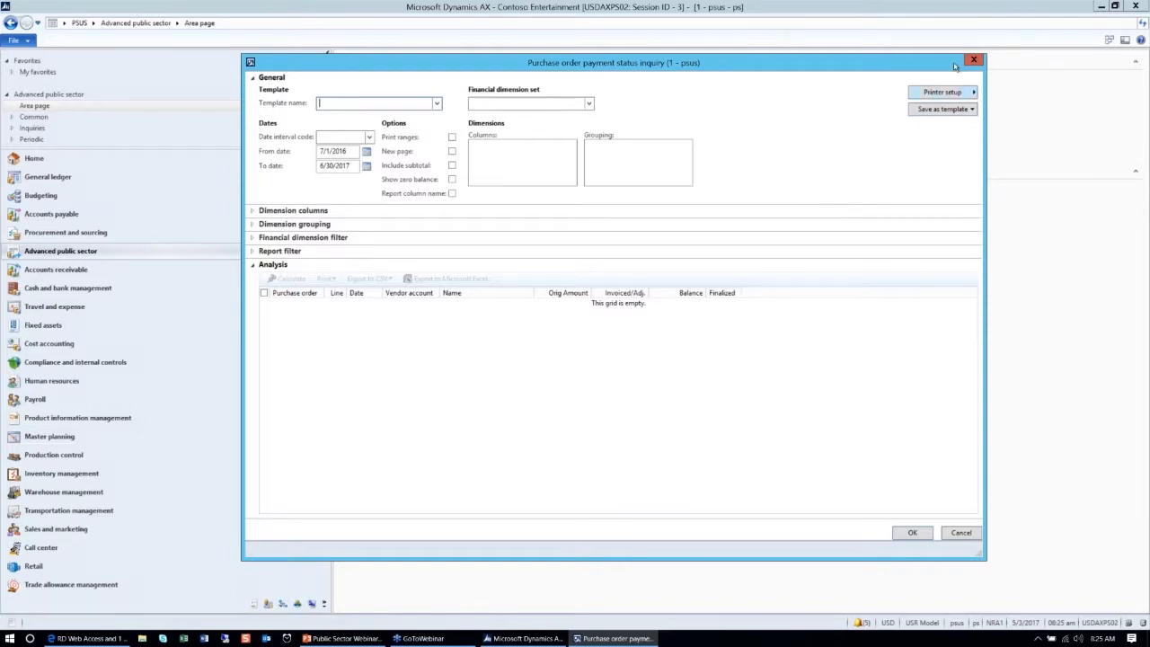
# - Apply the Mayor, Finance & Budget Directors template with dimension set Fund-Div-Main-Obj-Pgm, reviewing Dimension columns
pyautogui.click(432, 102)
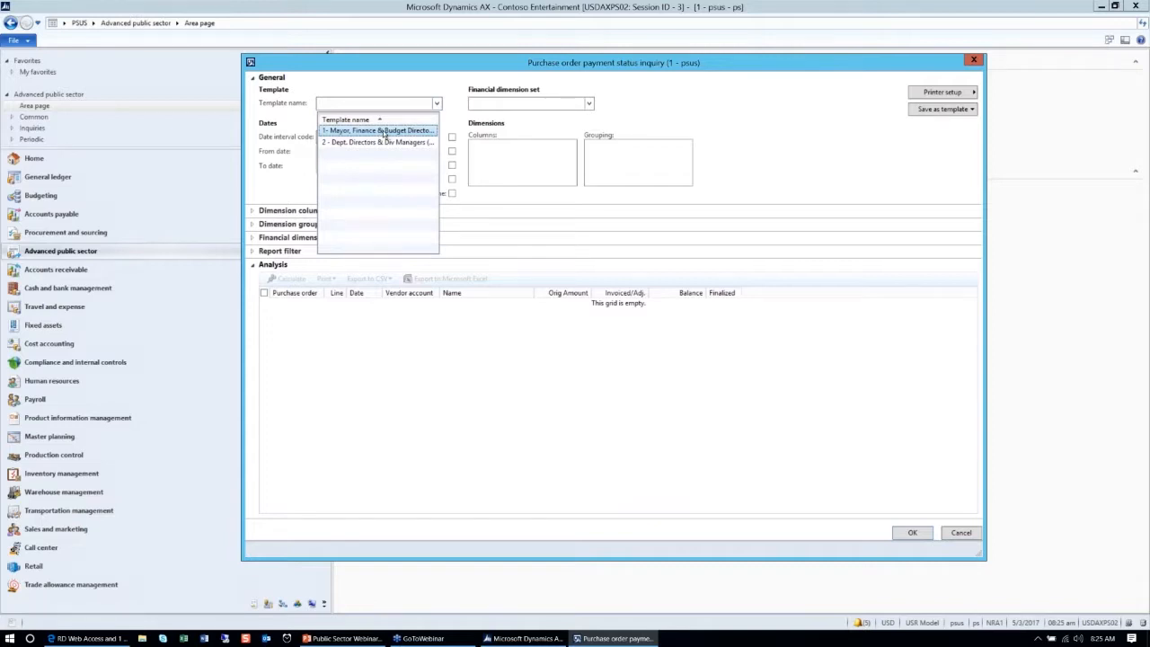
pyautogui.click(377, 131)
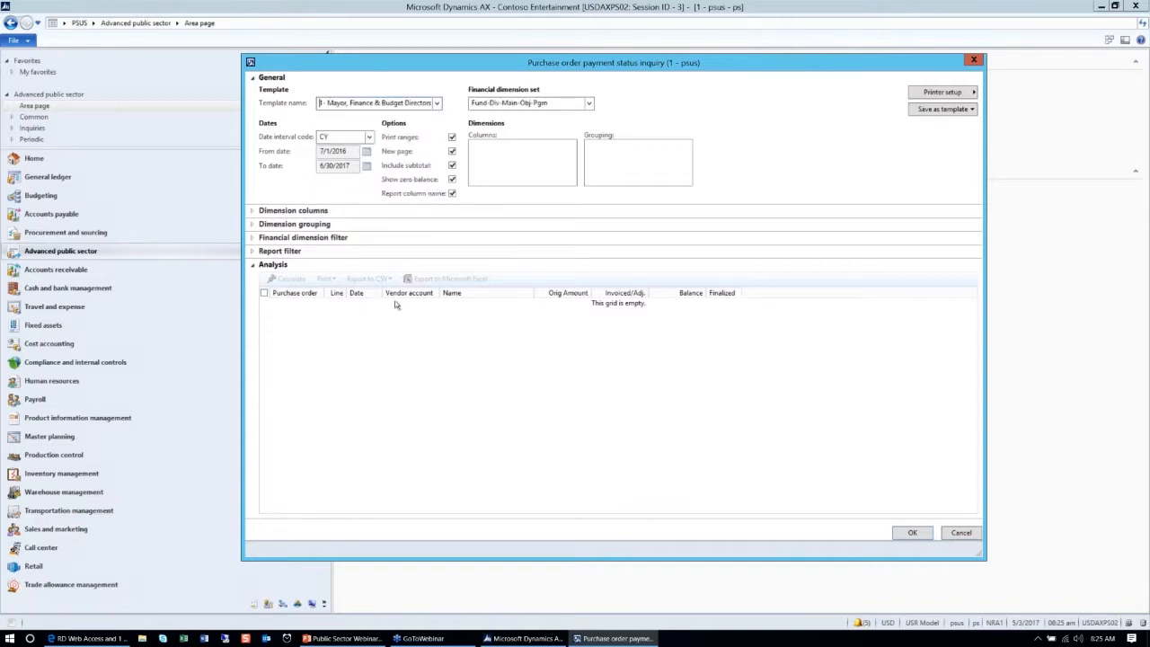
pyautogui.moveTo(806, 274)
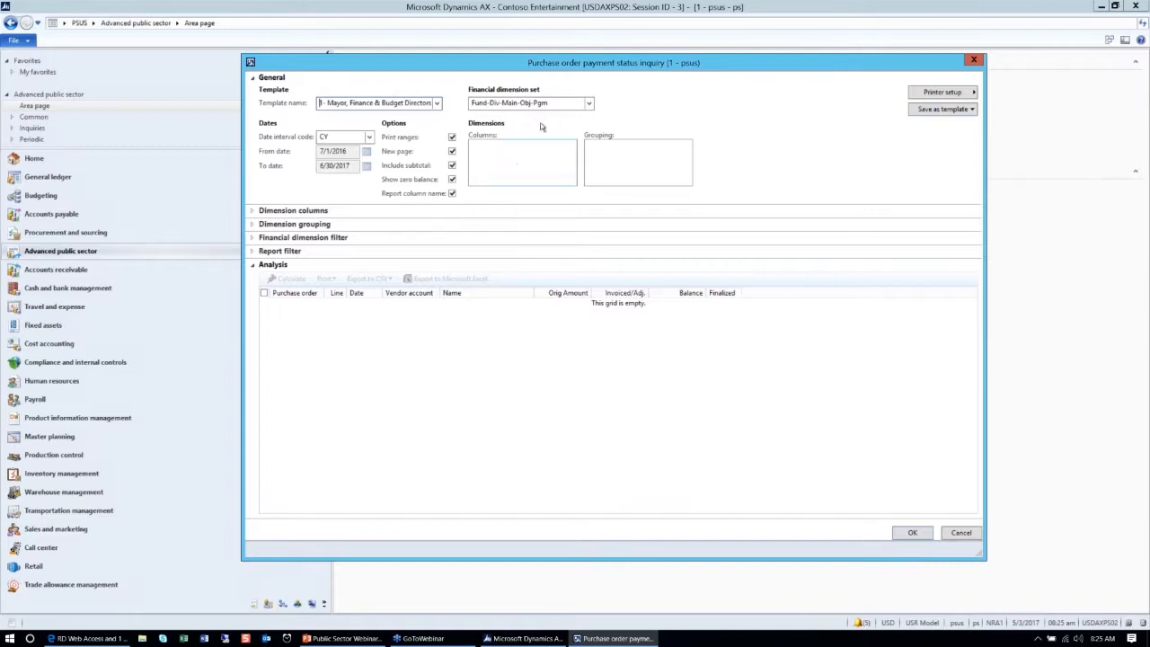
pyautogui.click(597, 103)
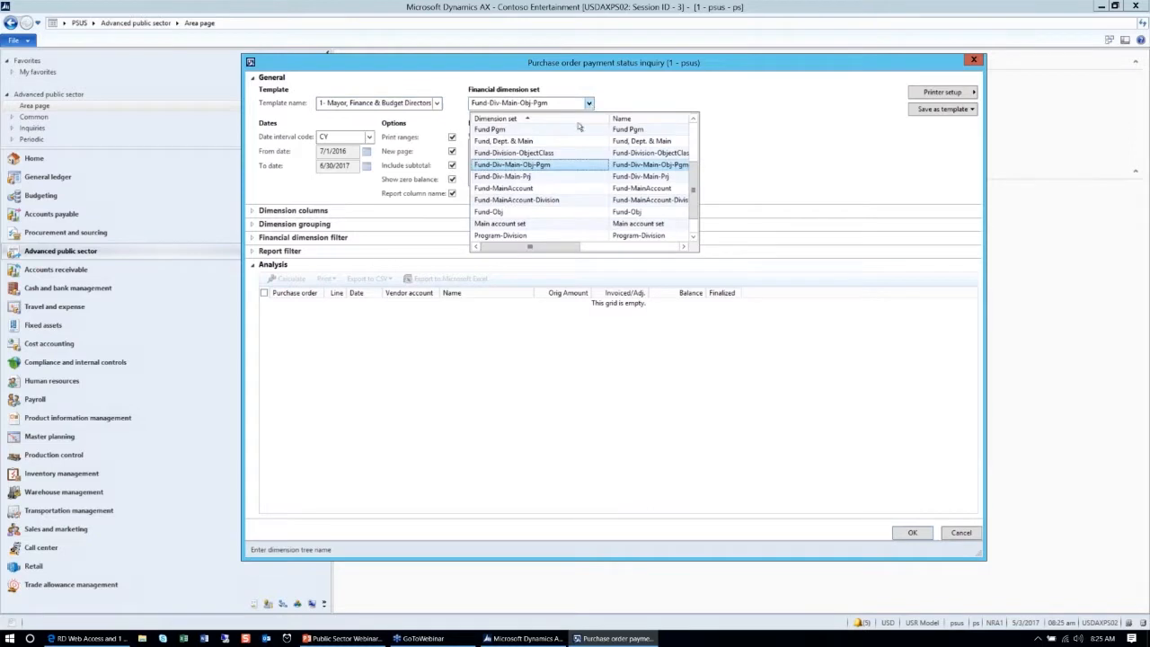
pyautogui.click(523, 164)
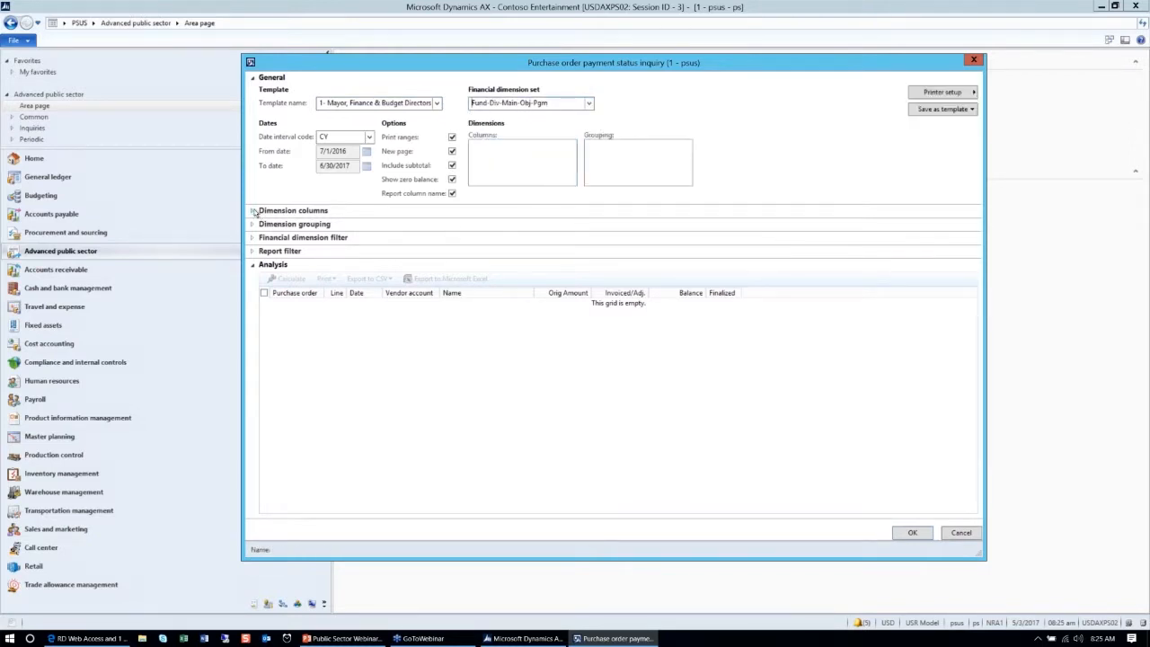
pyautogui.click(255, 210)
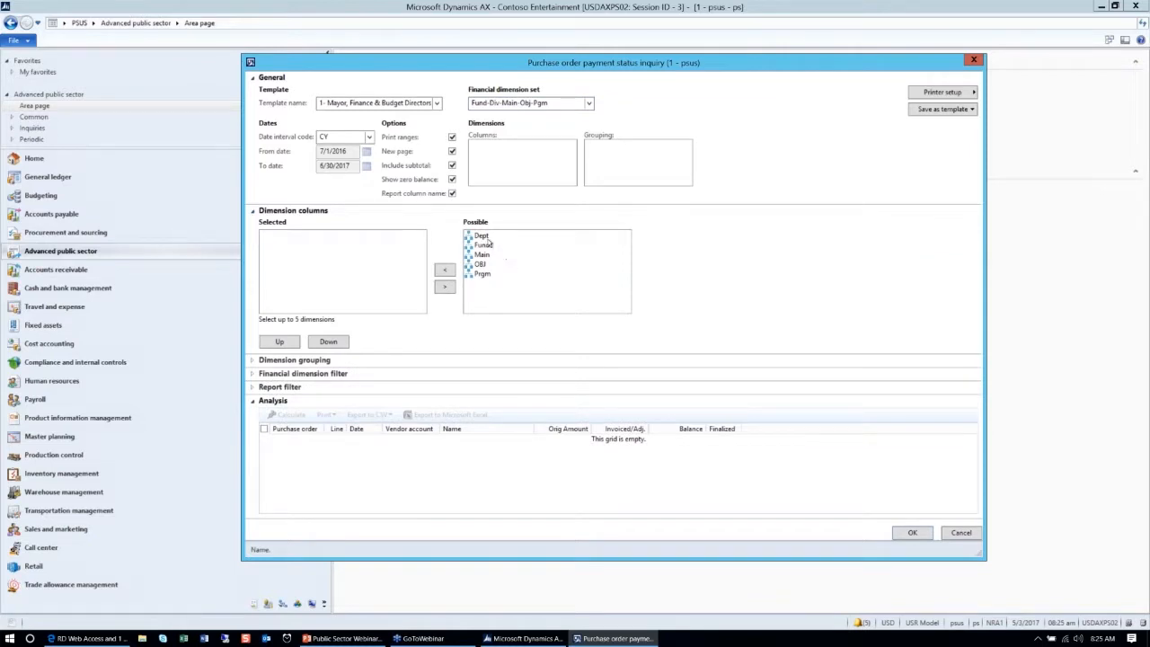
pyautogui.click(479, 235)
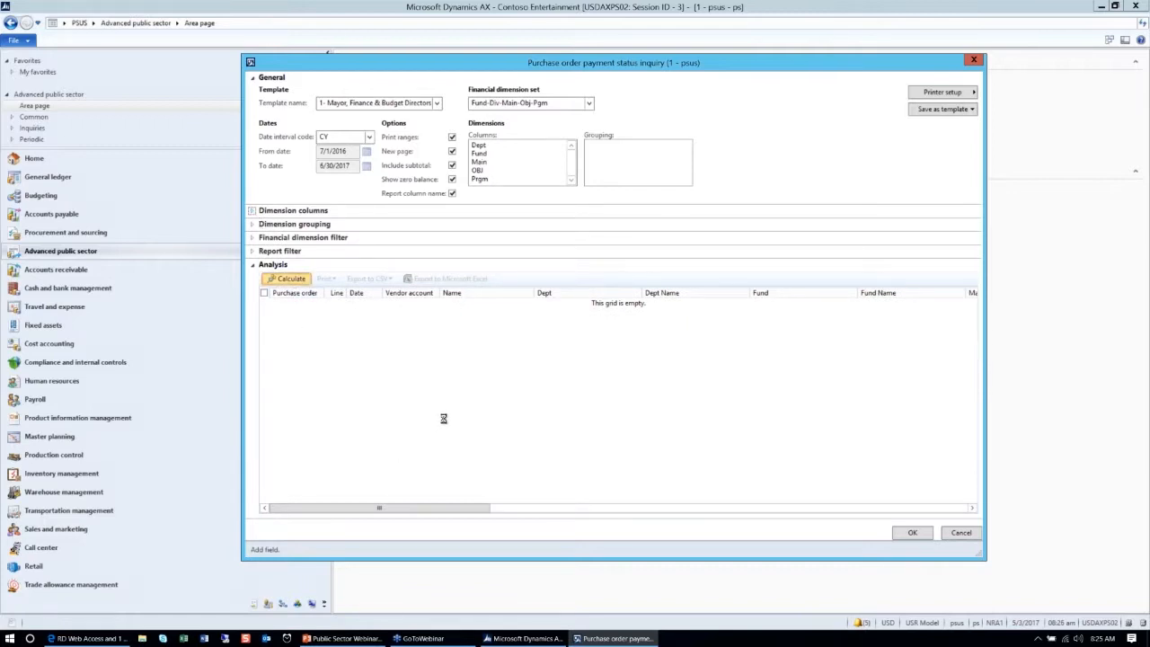
# - Calculate the payment status inquiry and review order line amounts, invoiced totals, balances and finalized status
pyautogui.click(286, 277)
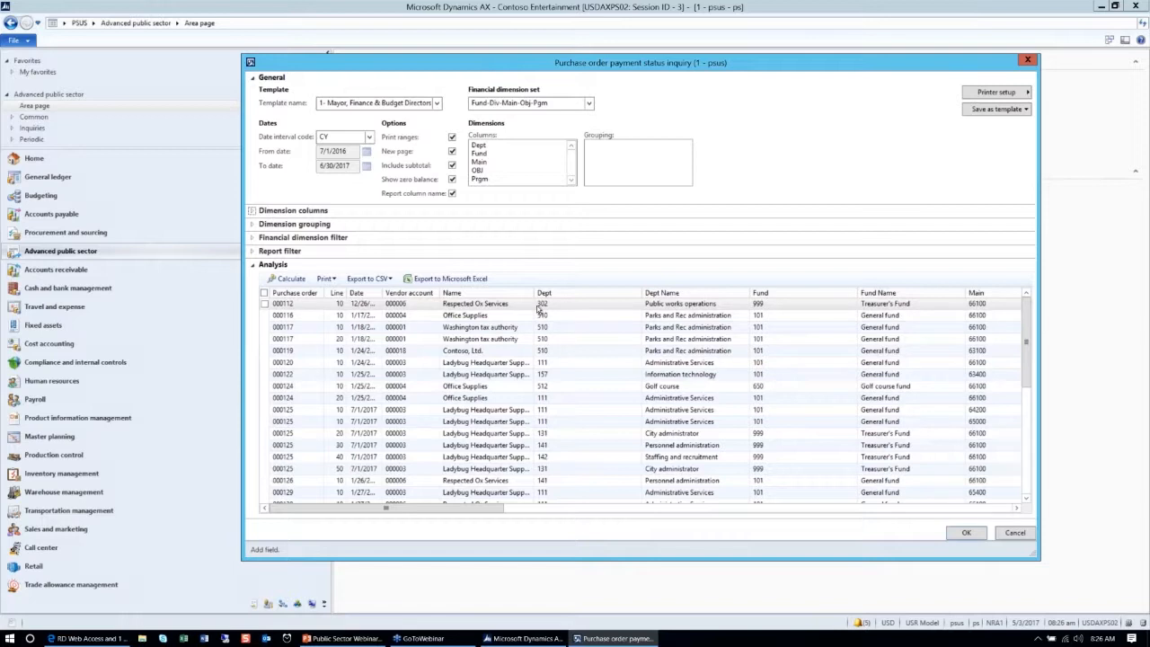
pyautogui.moveTo(550, 315)
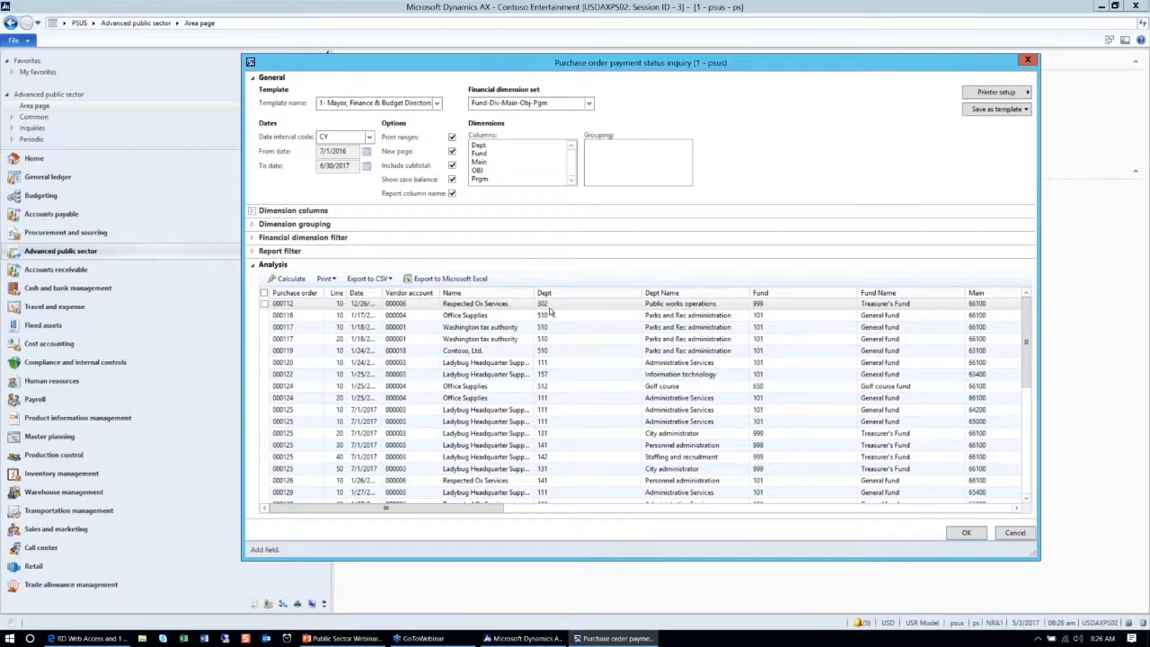
pyautogui.moveTo(768, 310)
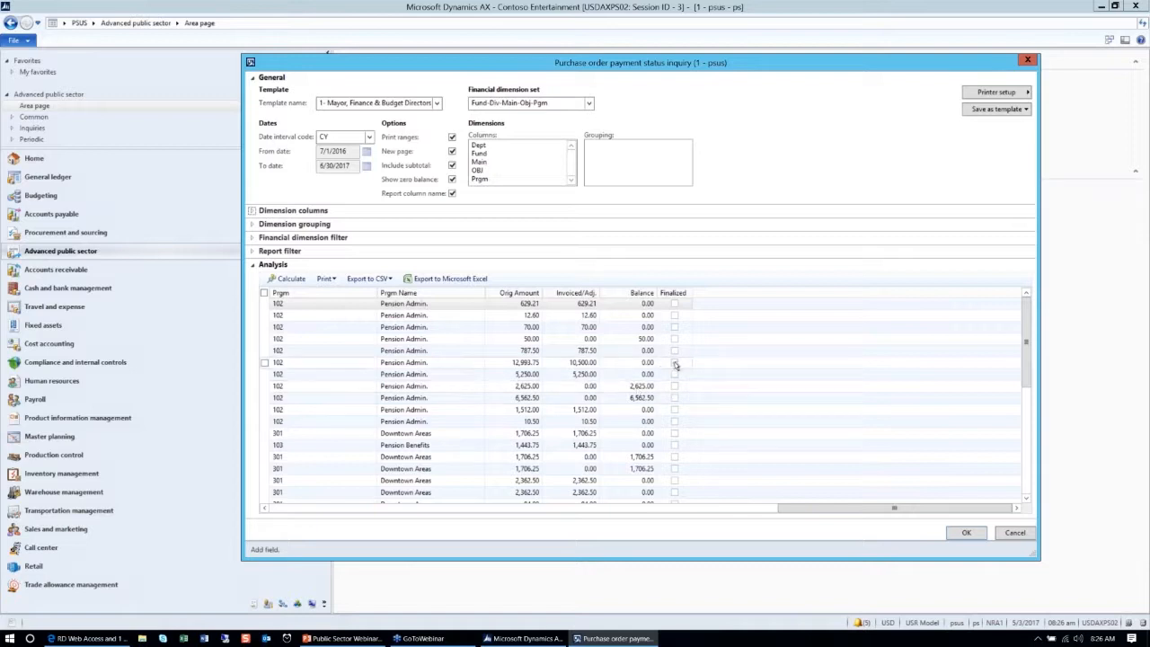
pyautogui.click(674, 362)
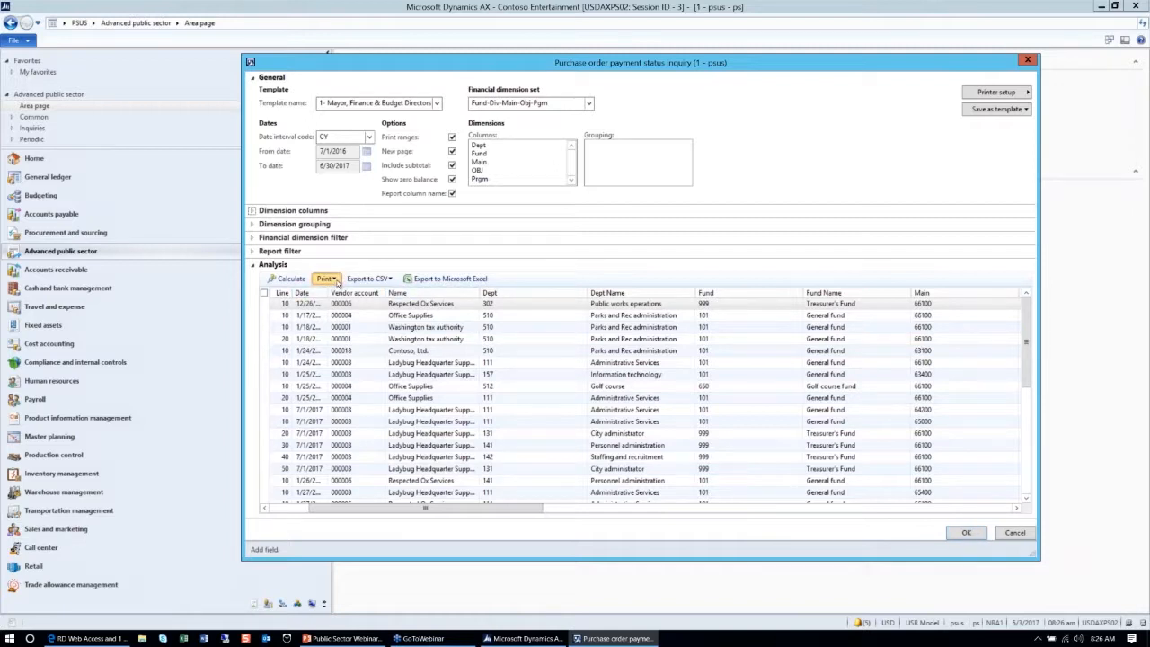
# - Print the ungrouped City of Maple purchase order payment status report from the Print budget analysis dialog
pyautogui.click(326, 279)
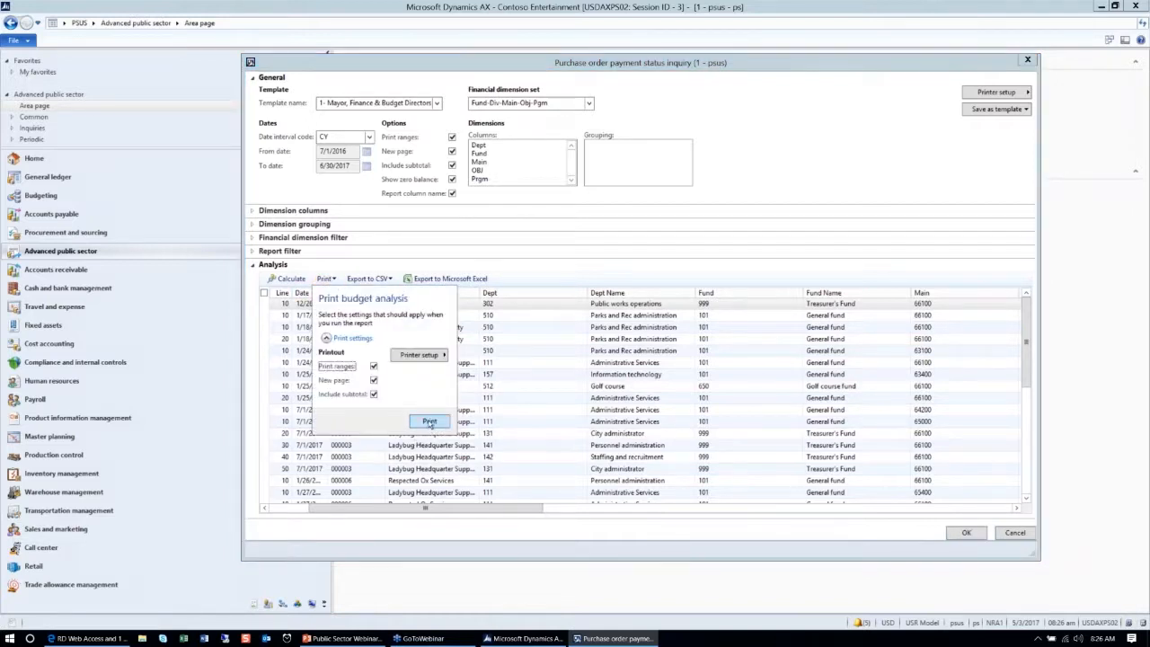
pyautogui.moveTo(430, 424)
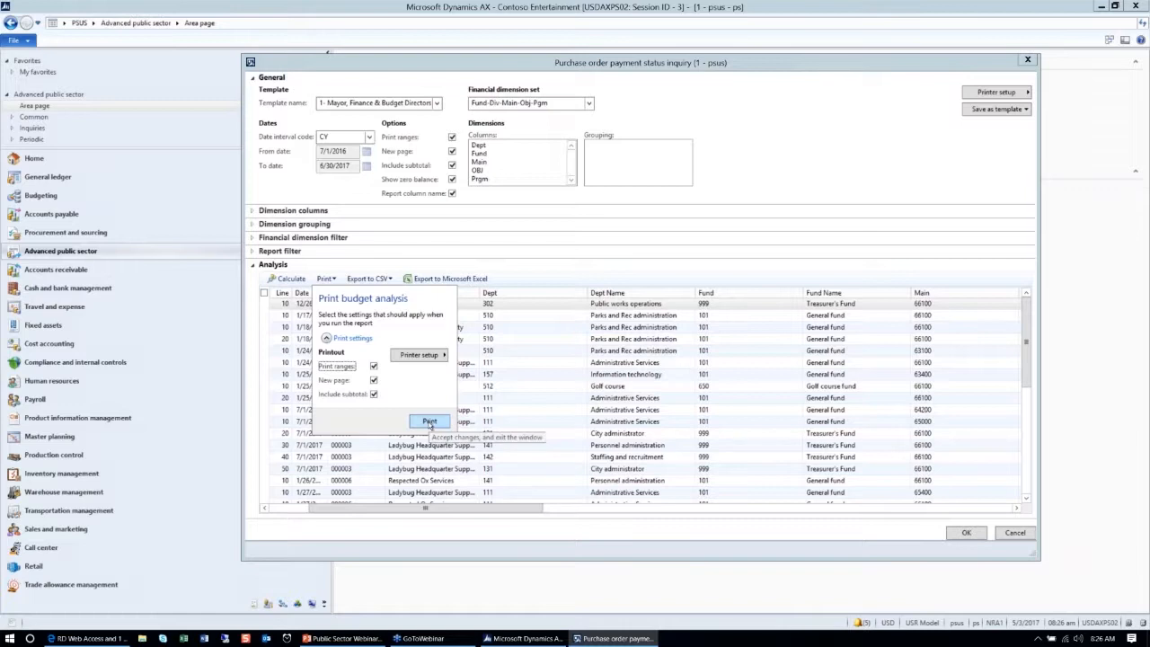
pyautogui.click(429, 420)
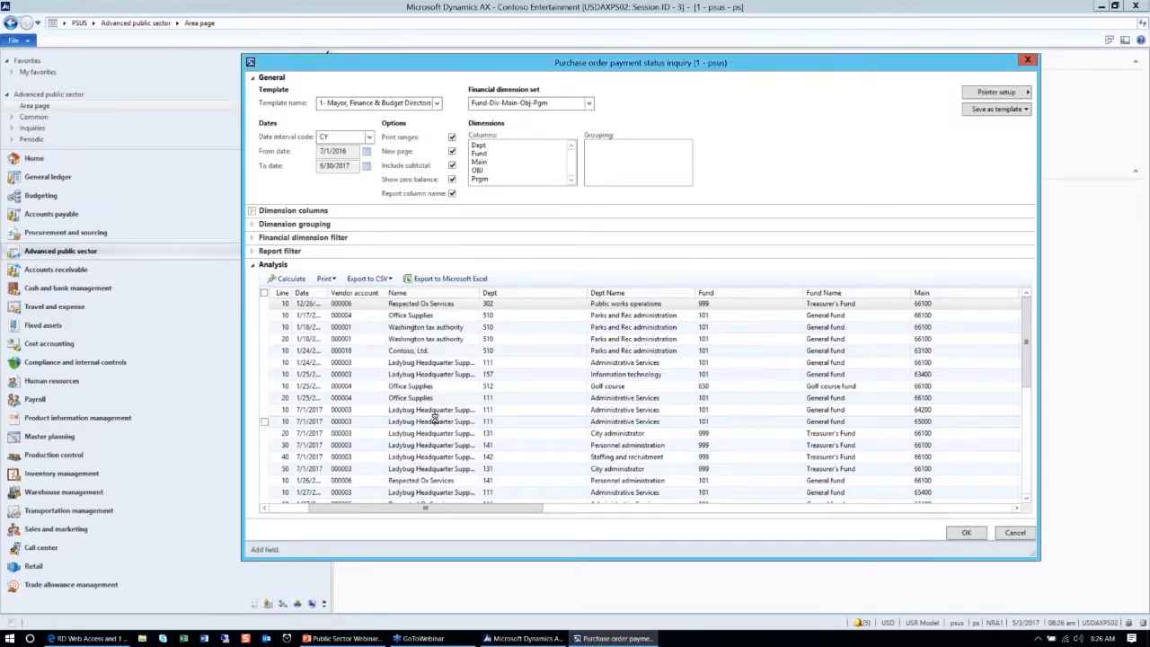
pyautogui.moveTo(780, 222)
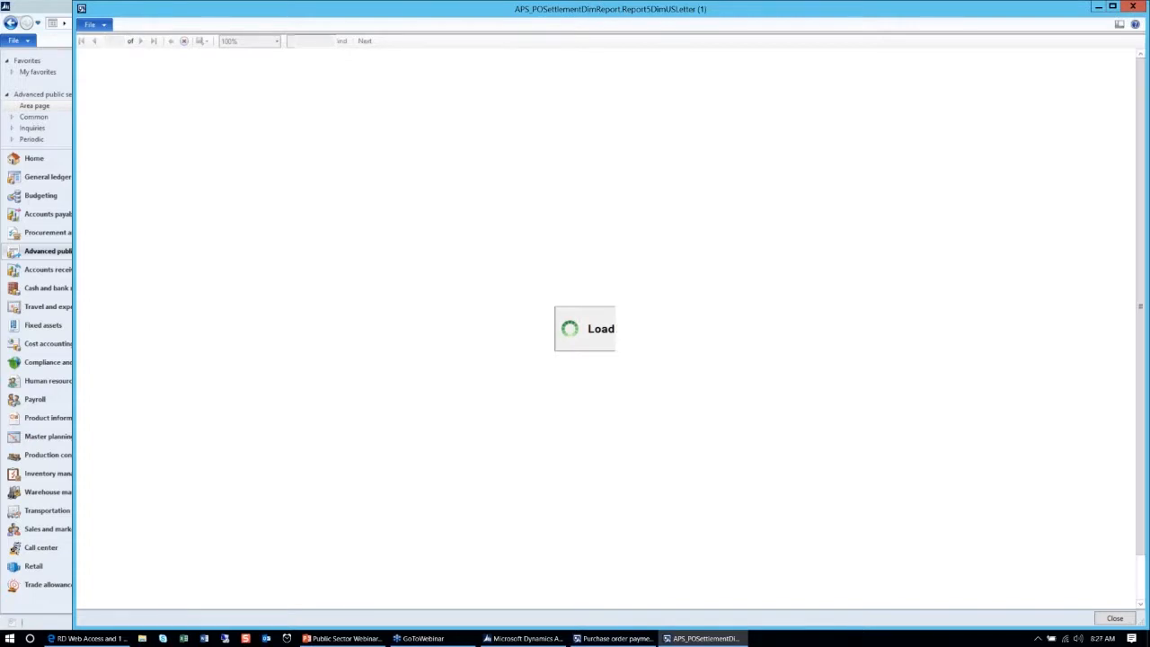
pyautogui.moveTo(769, 316)
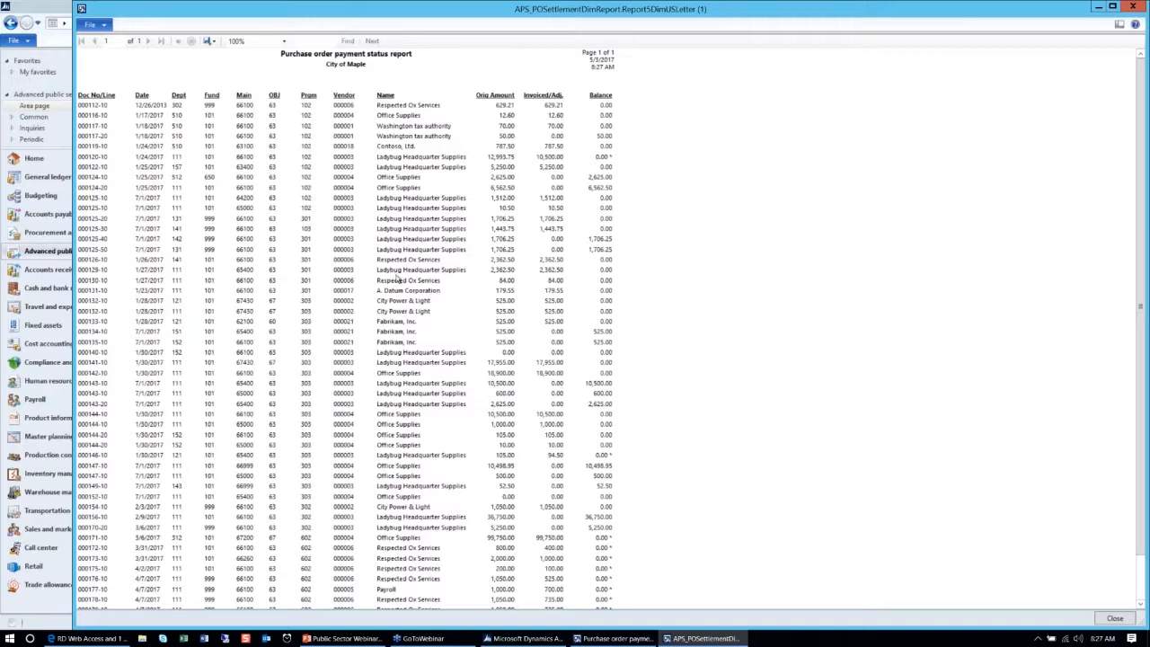
pyautogui.moveTo(974, 578)
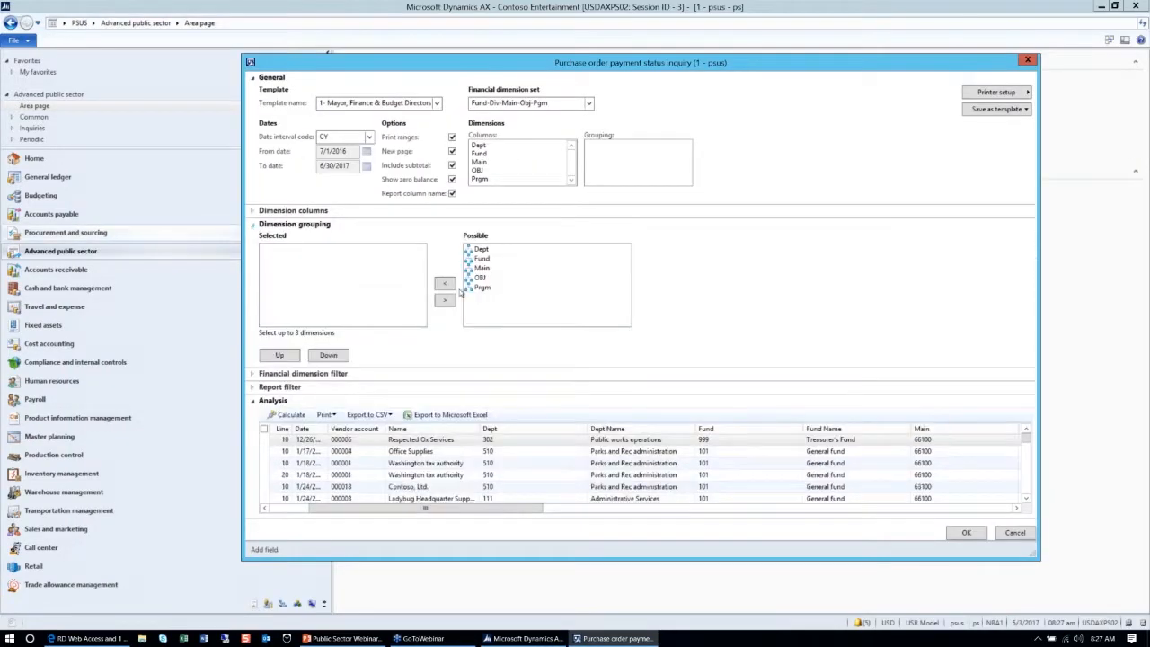
# - Add Dept and Fund as grouping dimensions, recalculate the results, and collapse Dimension grouping
pyautogui.click(482, 249)
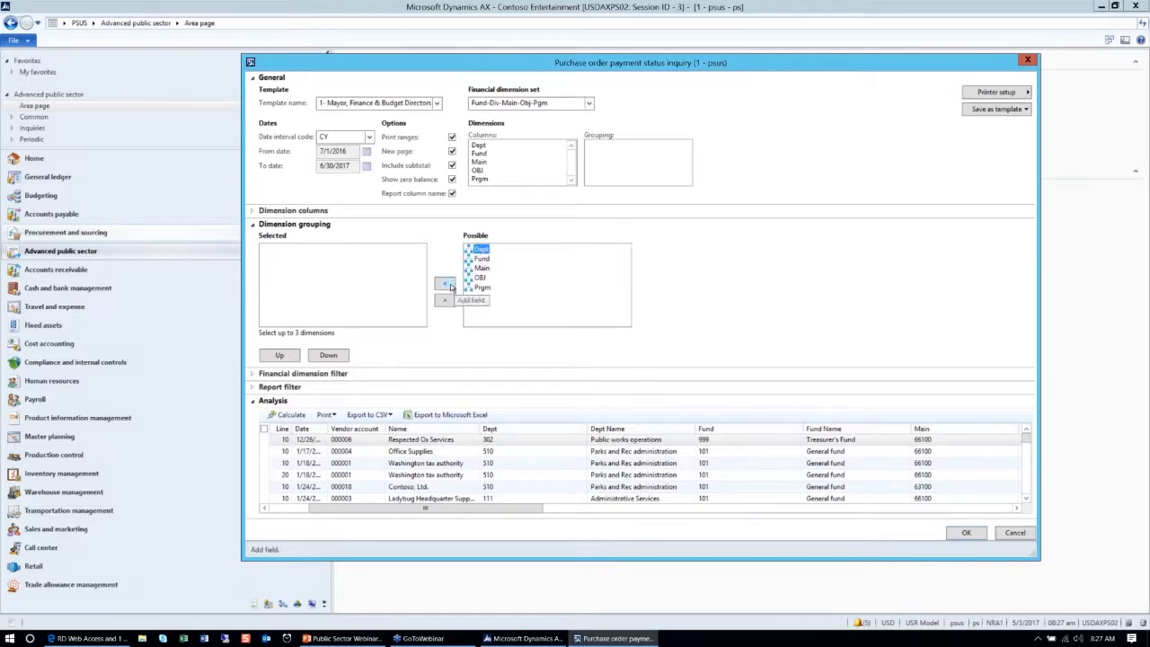
pyautogui.click(444, 282)
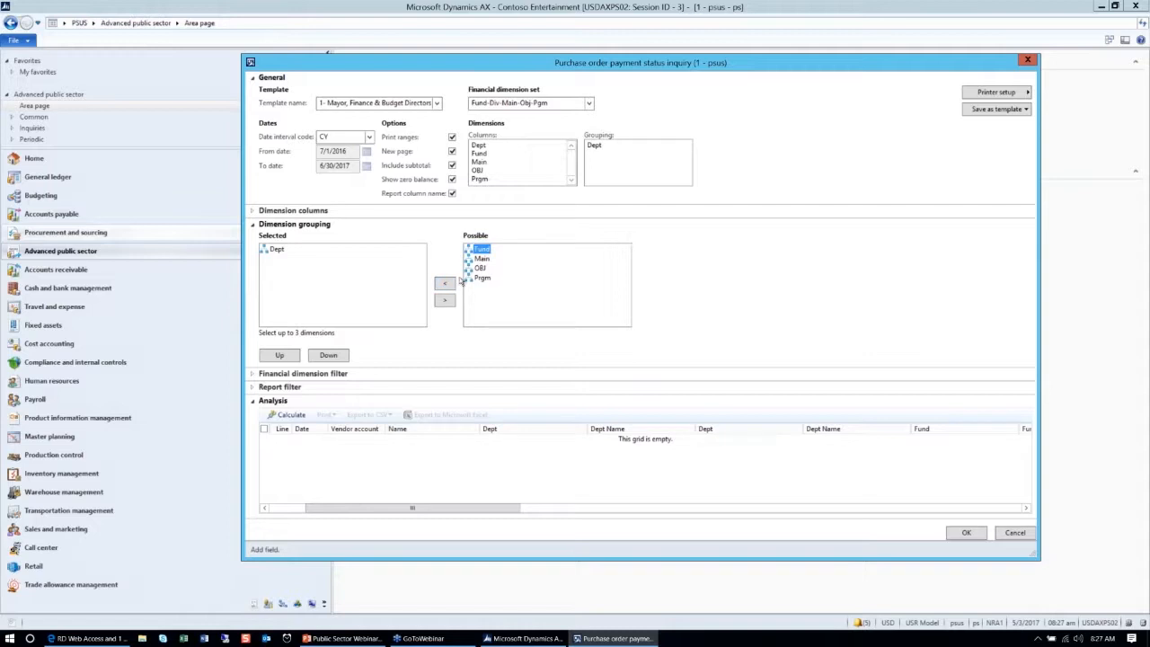
pyautogui.click(443, 283)
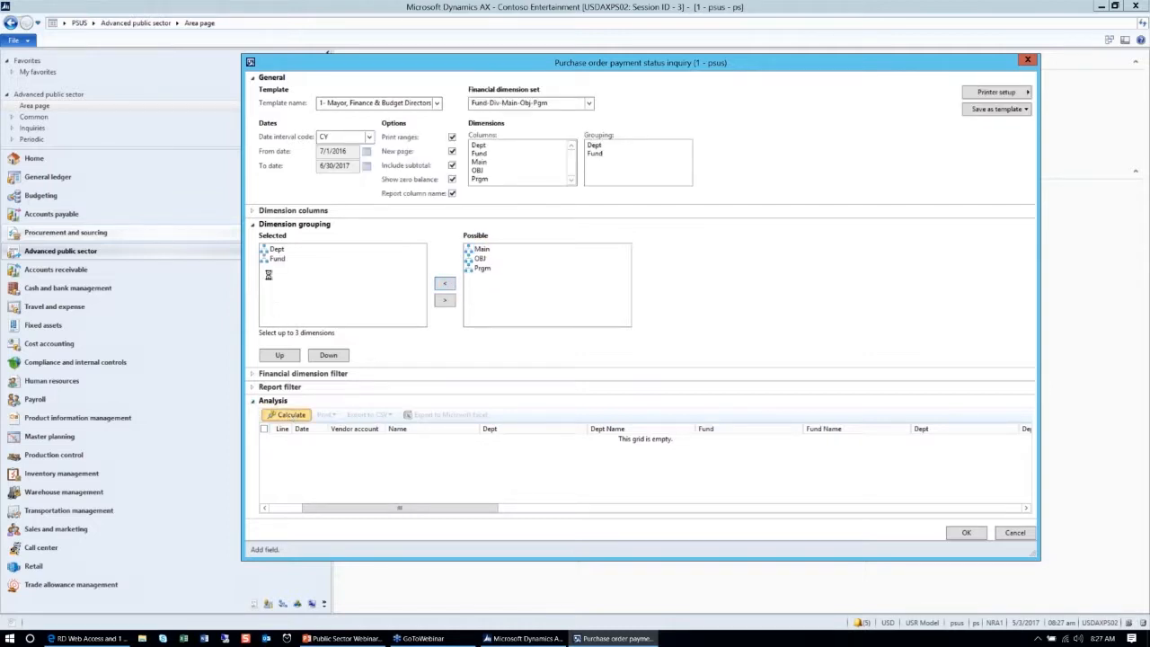
pyautogui.click(285, 415)
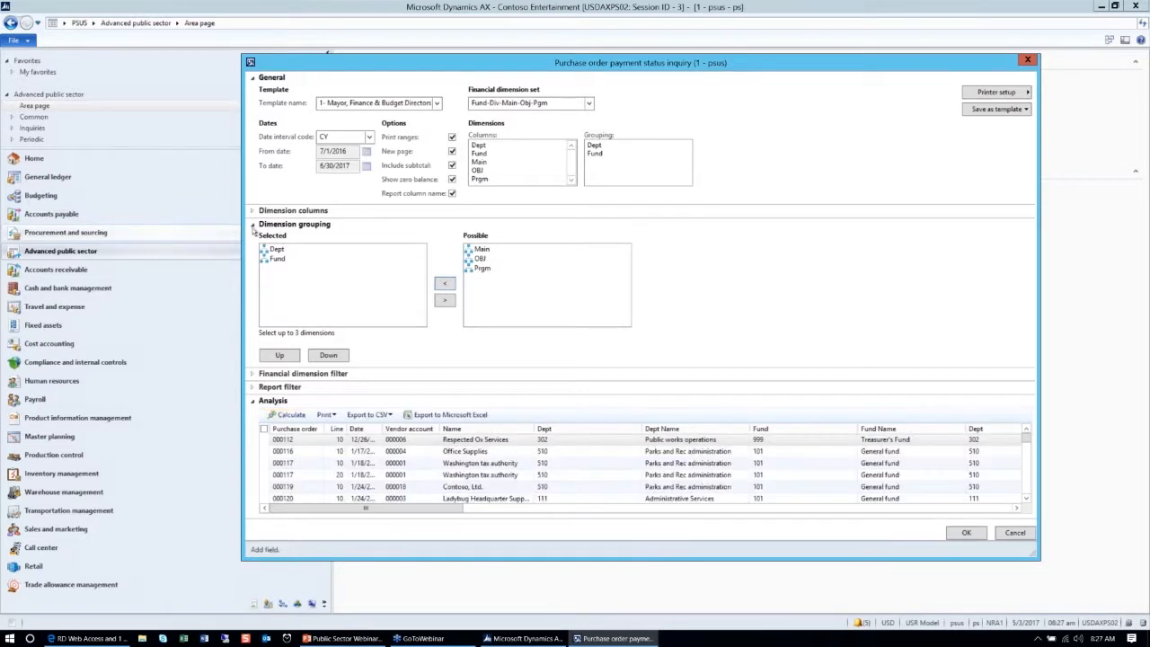
pyautogui.click(258, 224)
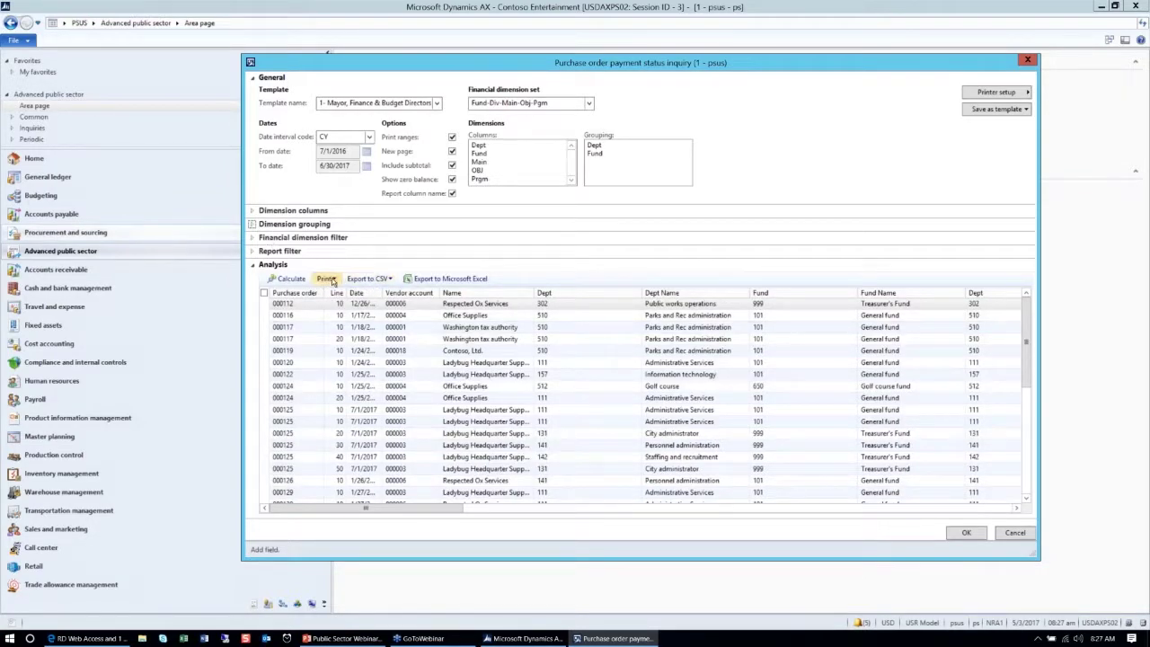
# - Print the 13-page Dept and Fund payment status report, then show PowerPoint slide 13 on Budget Analyzer features
pyautogui.click(326, 279)
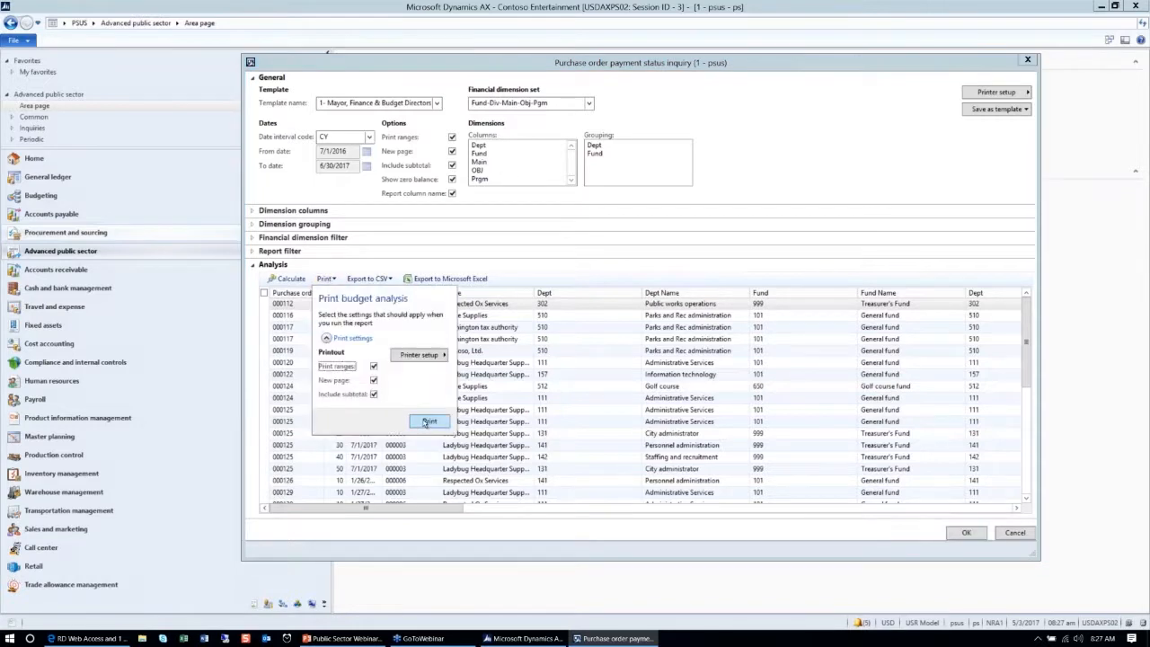
pyautogui.click(429, 422)
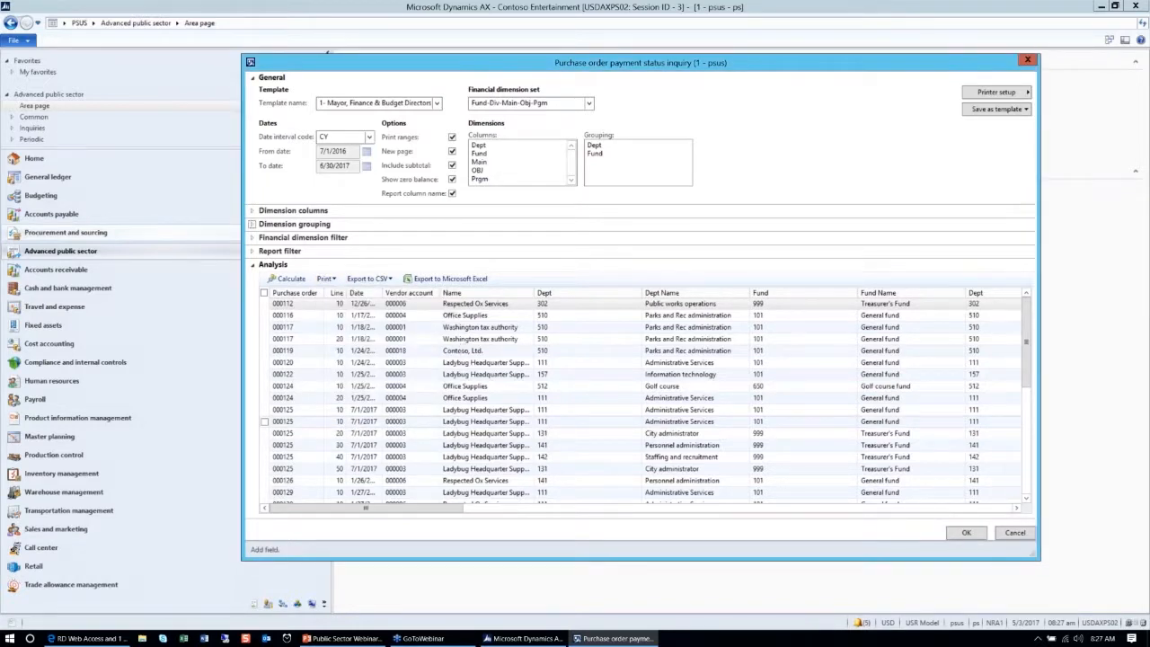
pyautogui.click(967, 533)
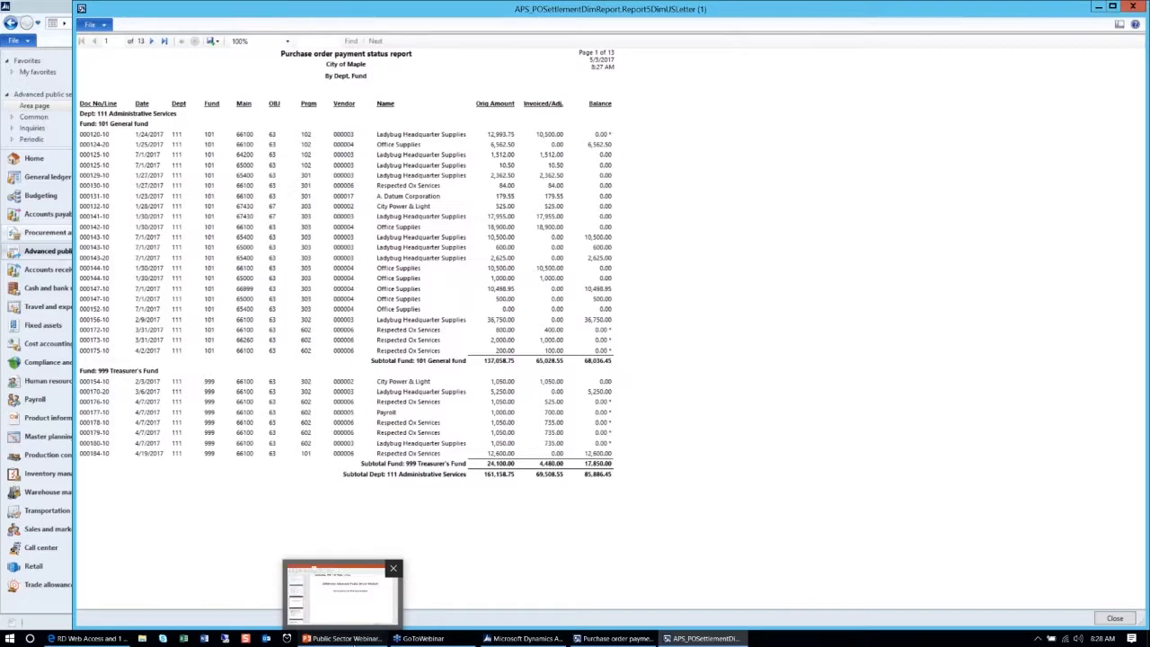
pyautogui.click(350, 639)
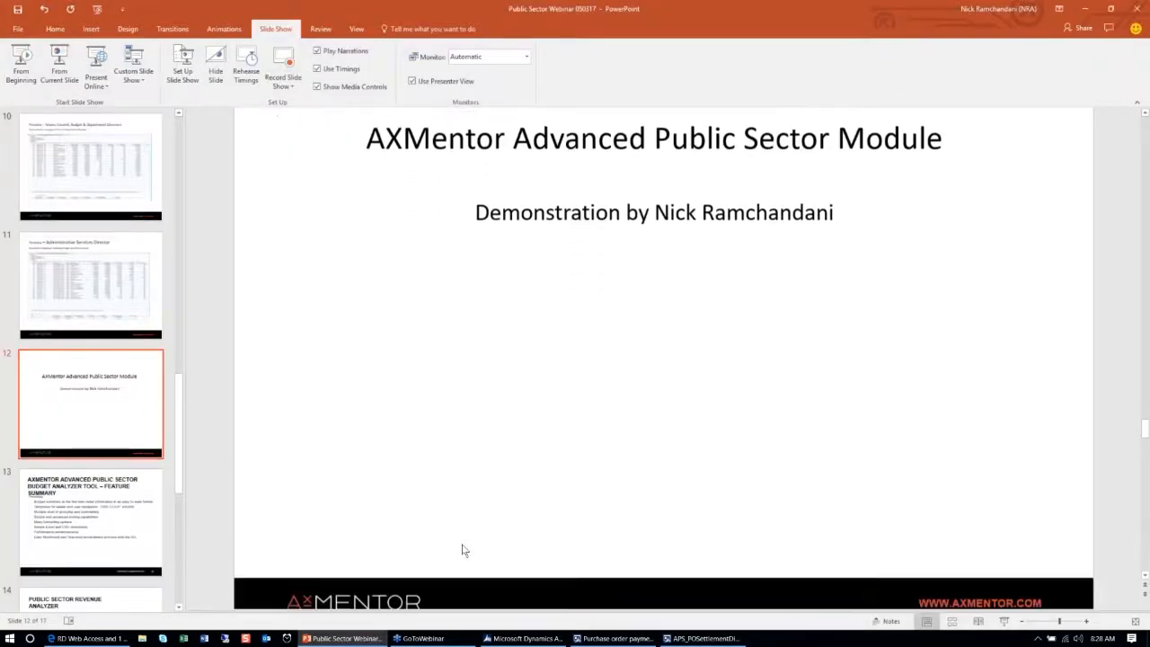
pyautogui.click(90, 517)
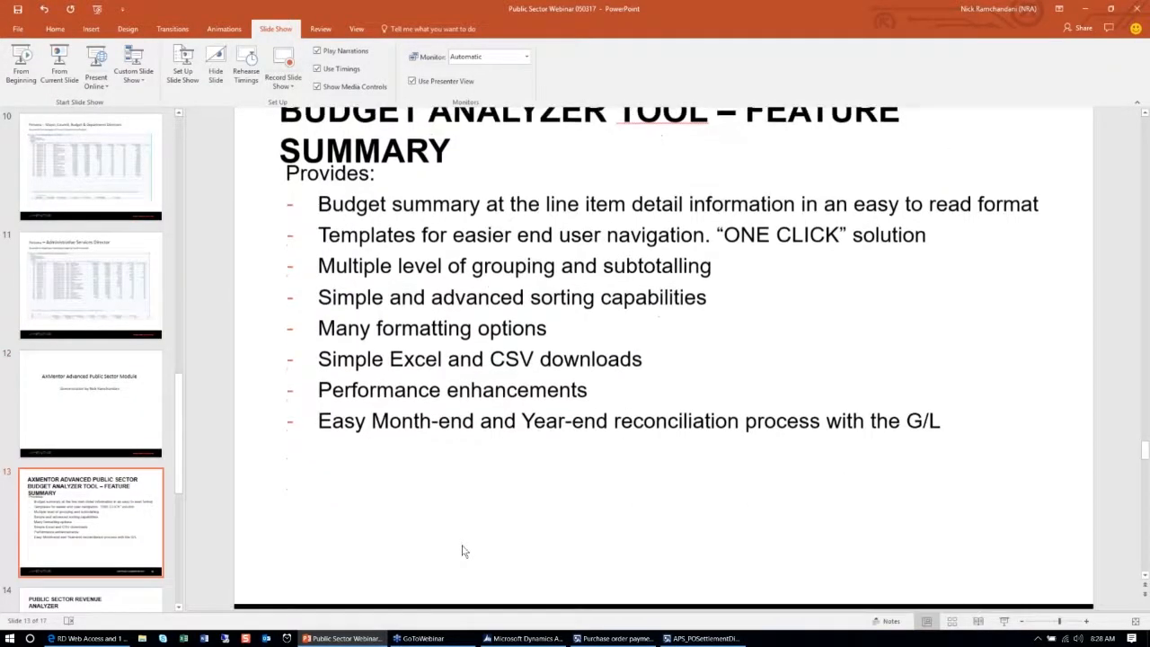